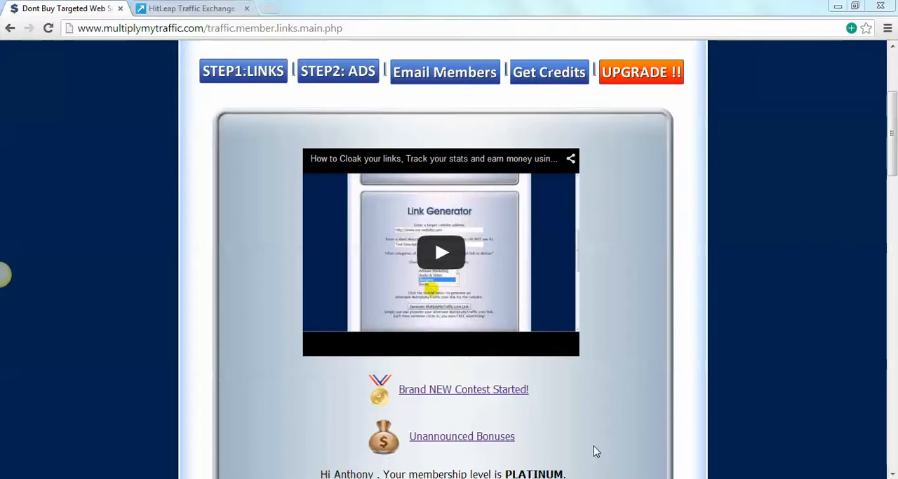
mouse_move(476, 309)
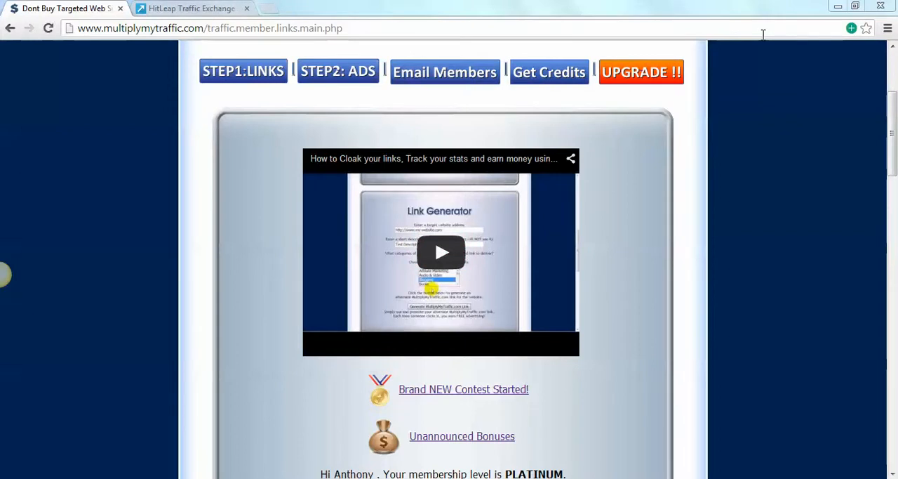
mouse_move(507, 6)
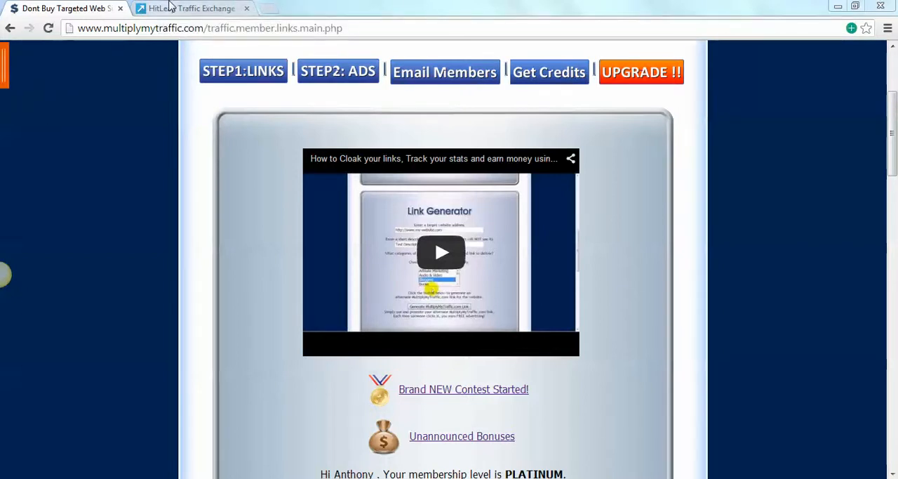
mouse_move(193, 8)
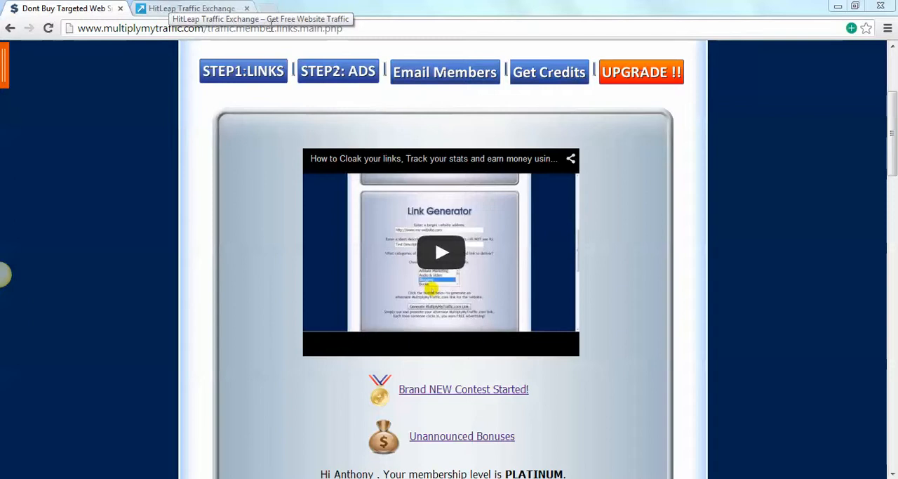
Glance at the HitLeap tab, then return to the MultiplyMyTraffic member page
click(189, 7)
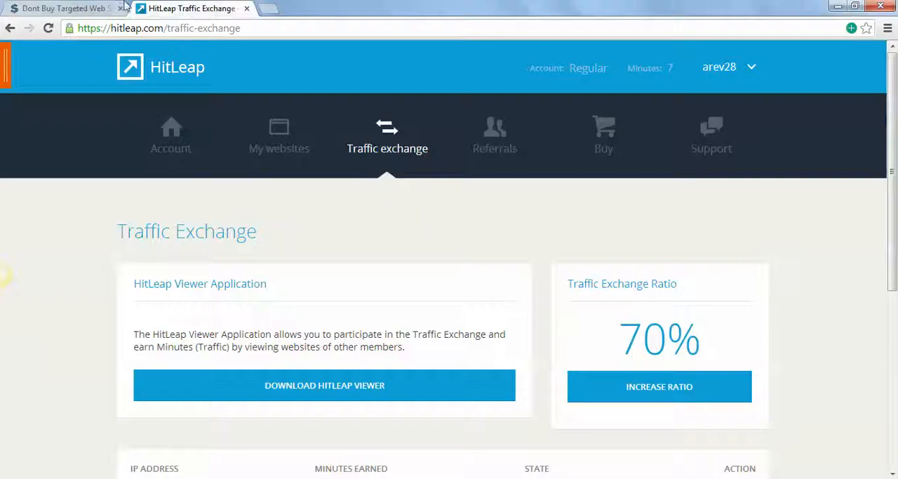
click(64, 8)
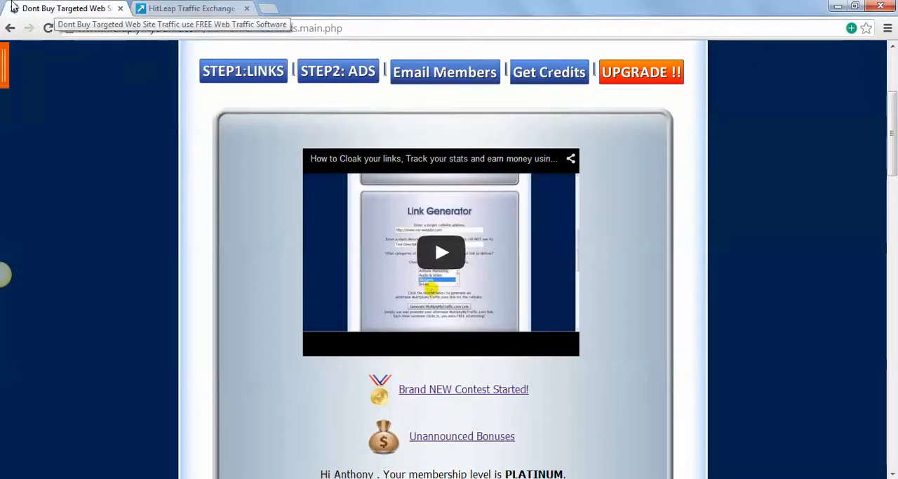
scroll(up, 3)
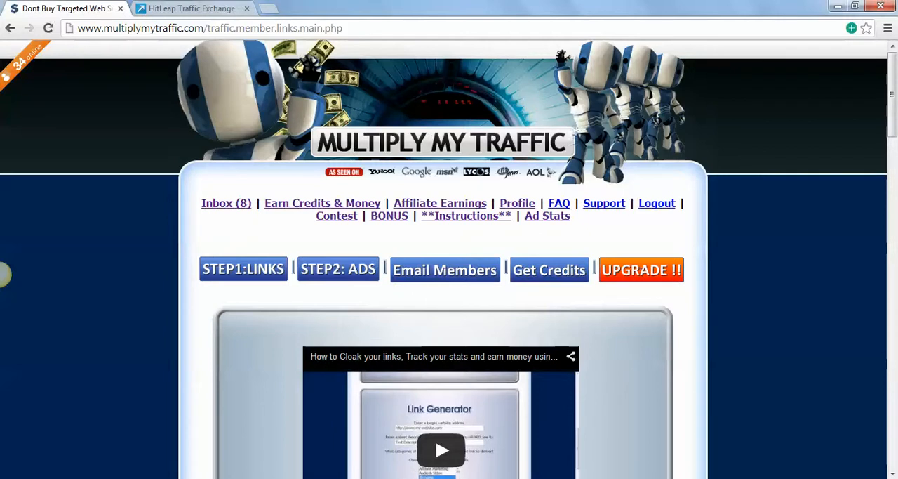
click(211, 28)
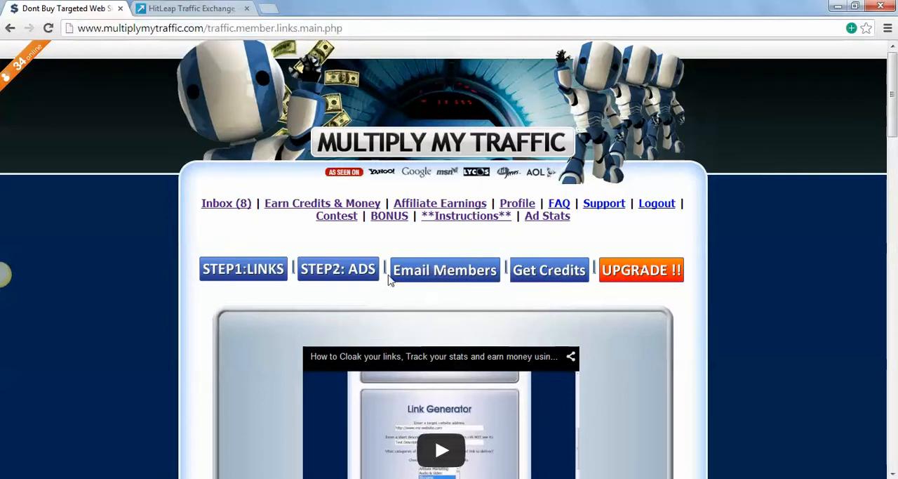
mouse_move(623, 181)
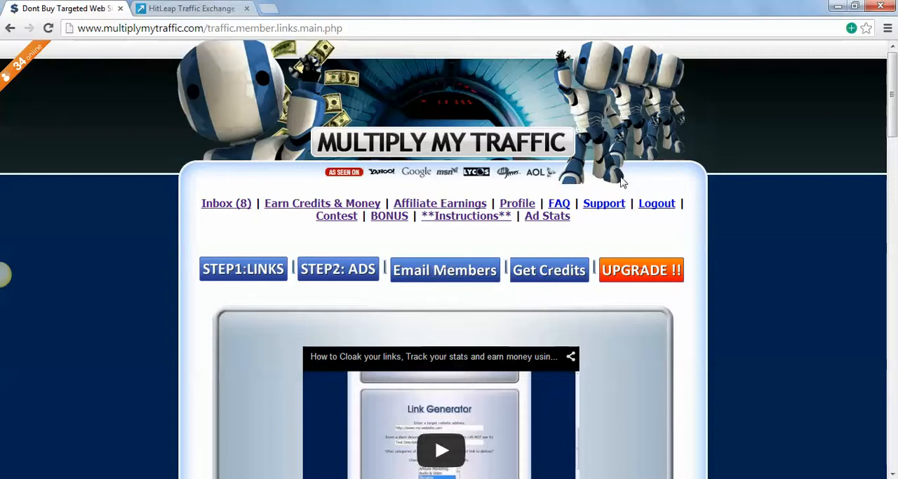
mouse_move(436, 313)
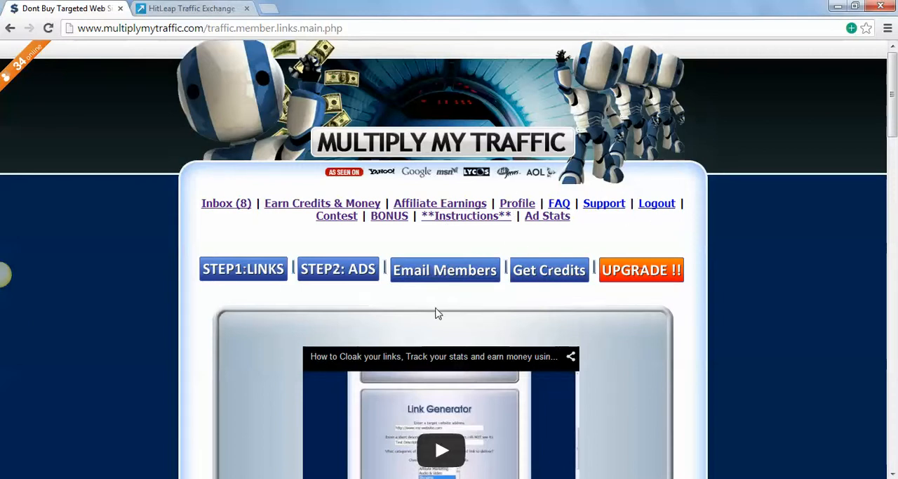
mouse_move(435, 314)
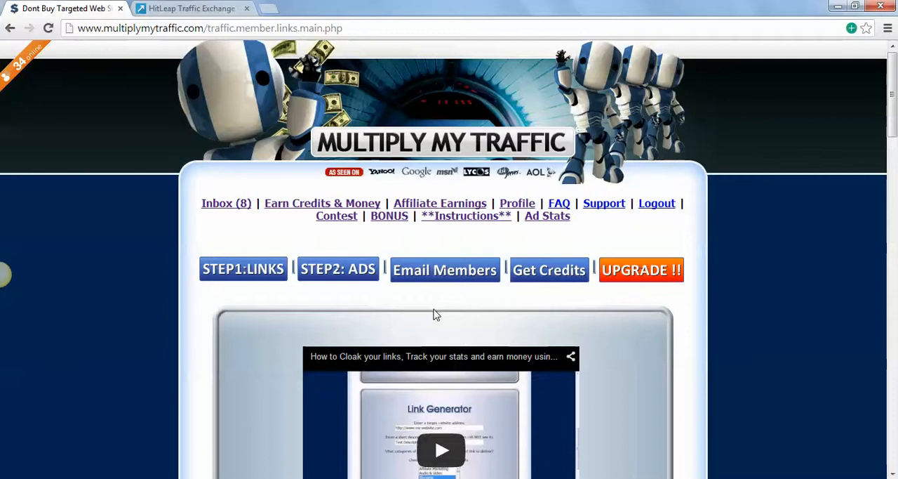
mouse_move(457, 268)
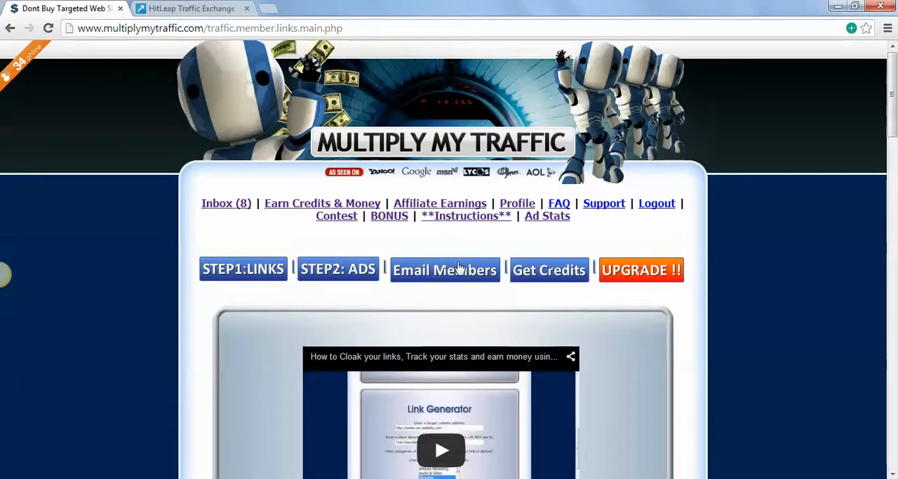
mouse_move(265, 250)
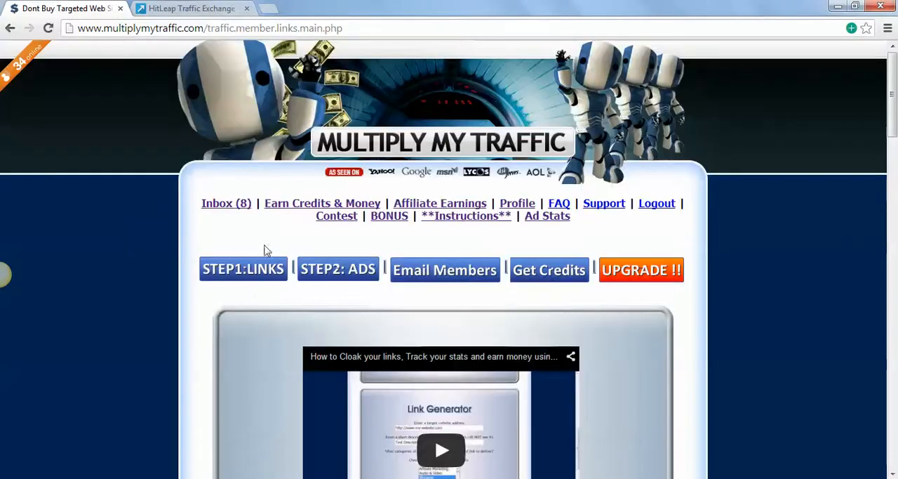
Scroll to the link form and click into the website address and description fields
scroll(down, 3)
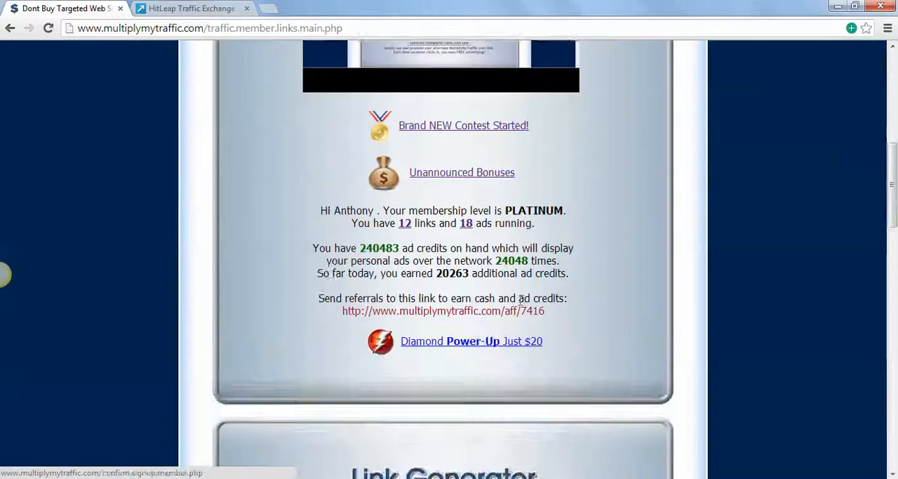
scroll(up, 3)
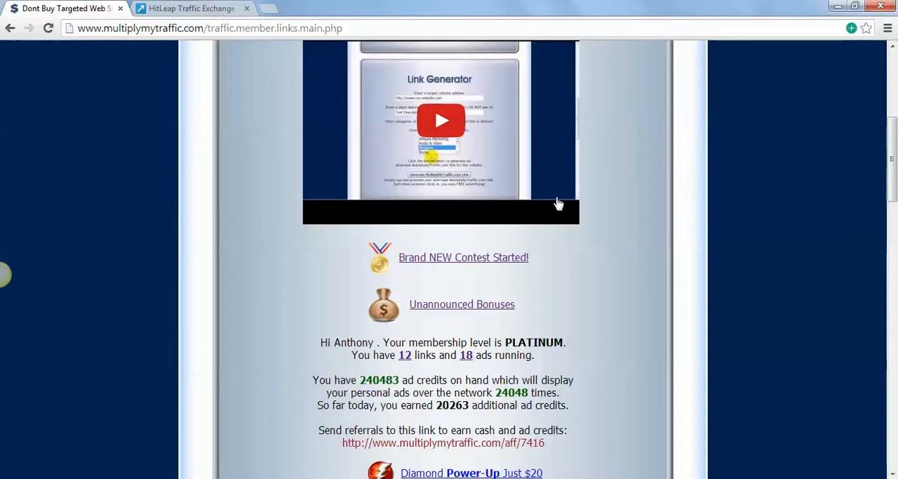
mouse_move(525, 163)
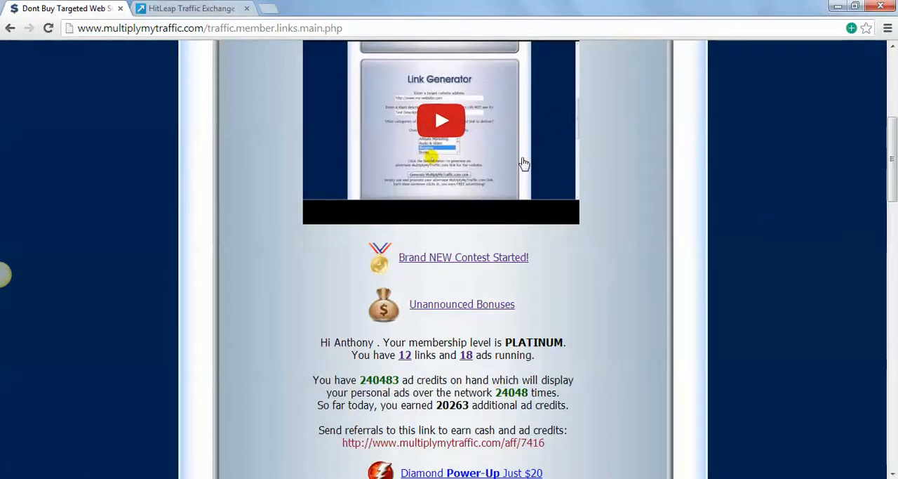
scroll(down, 3)
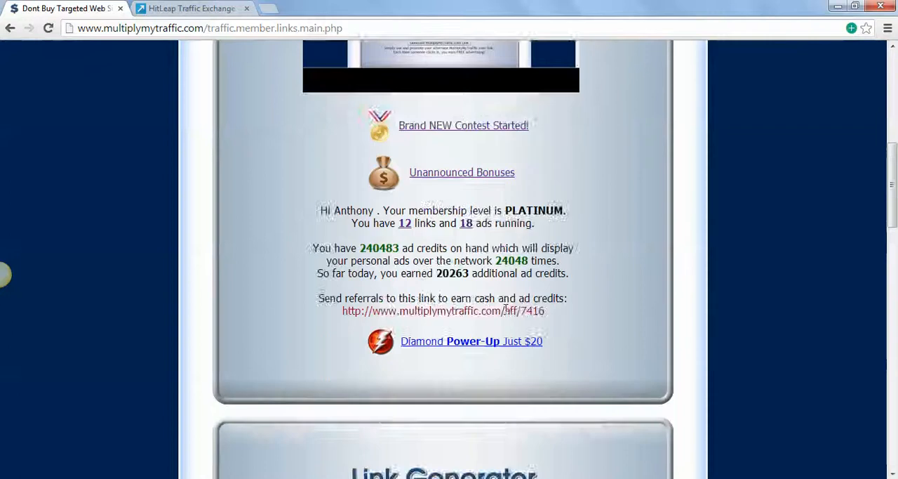
scroll(down, 3)
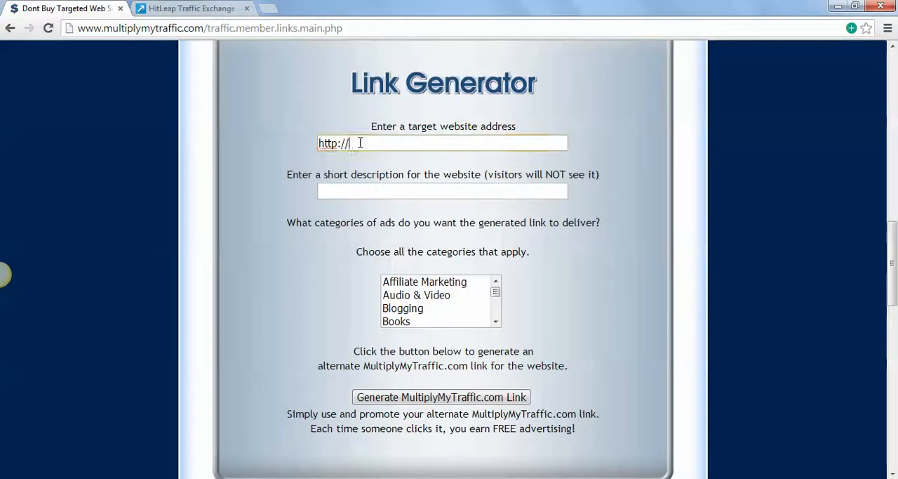
click(442, 143)
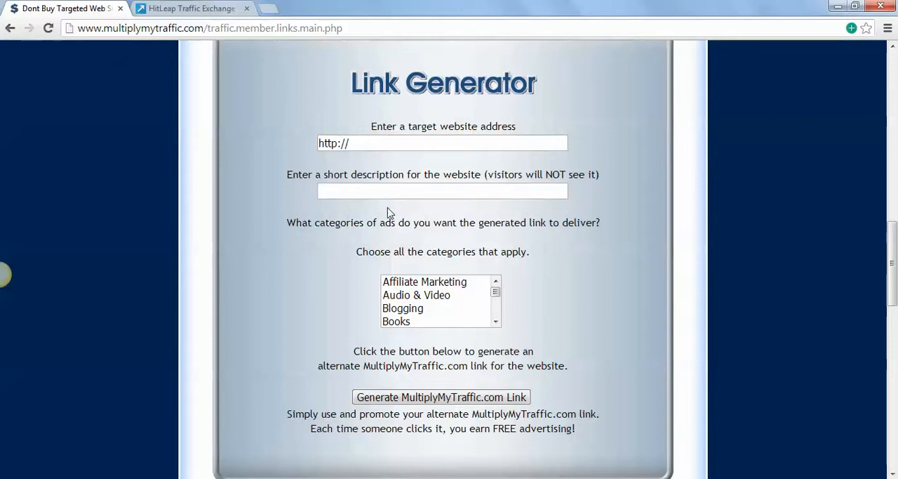
click(442, 190)
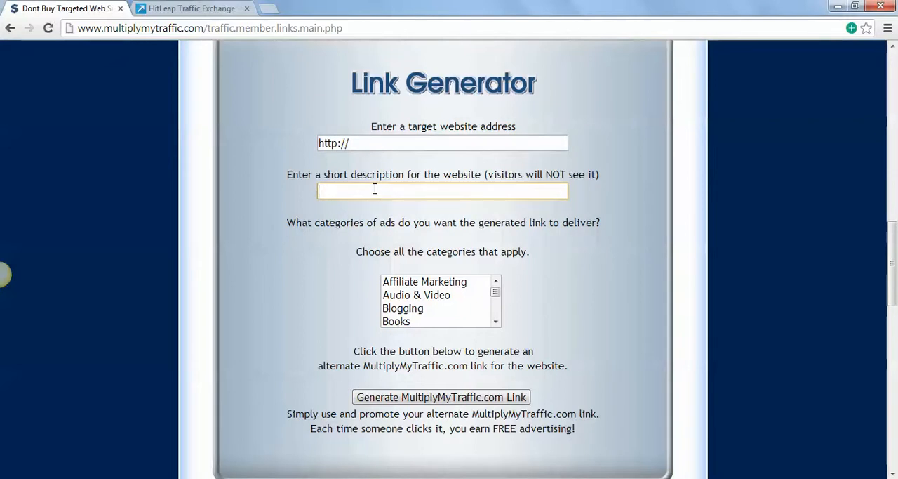
mouse_move(522, 265)
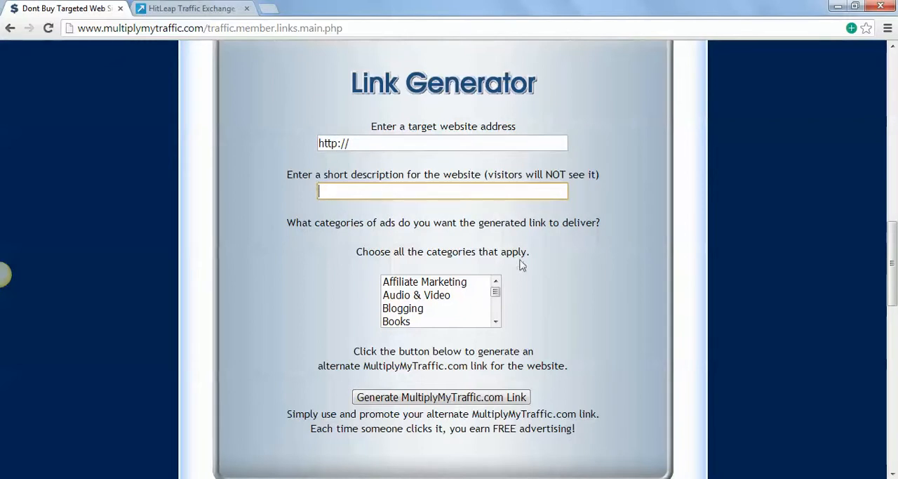
Scroll down the member page, then switch to the HitLeap Traffic Exchange tab
scroll(down, 3)
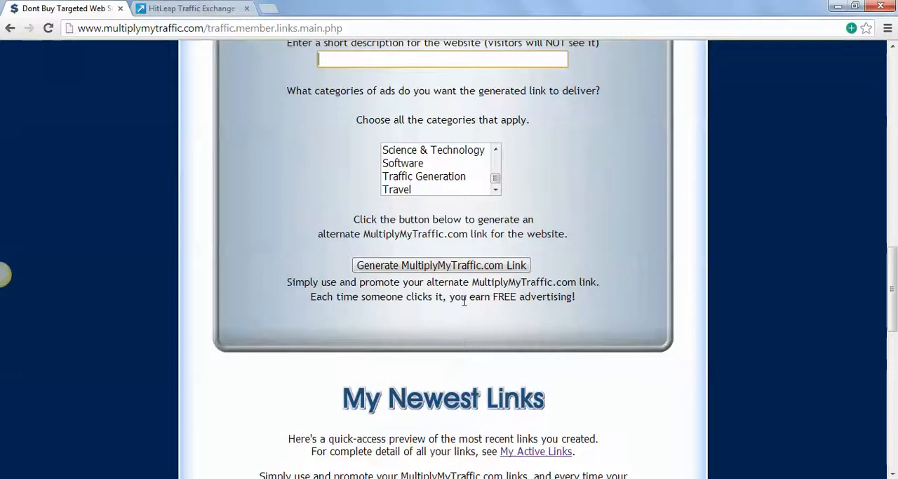
scroll(up, 3)
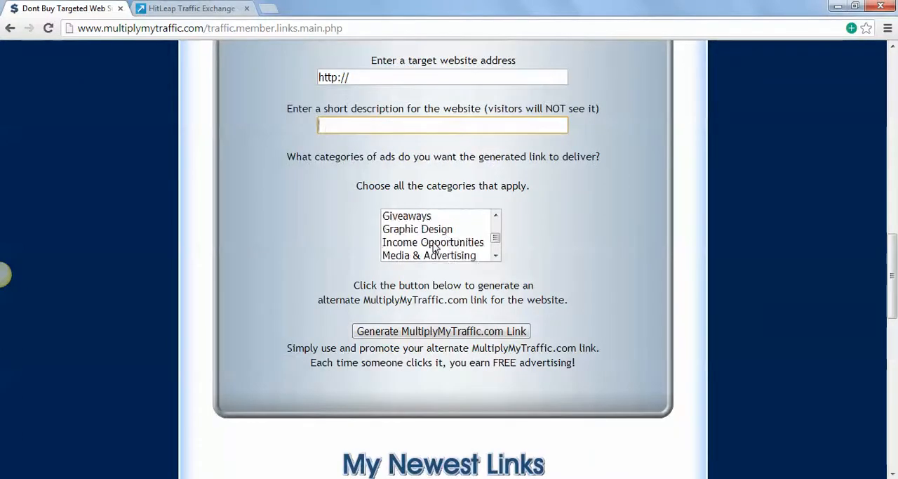
scroll(down, 3)
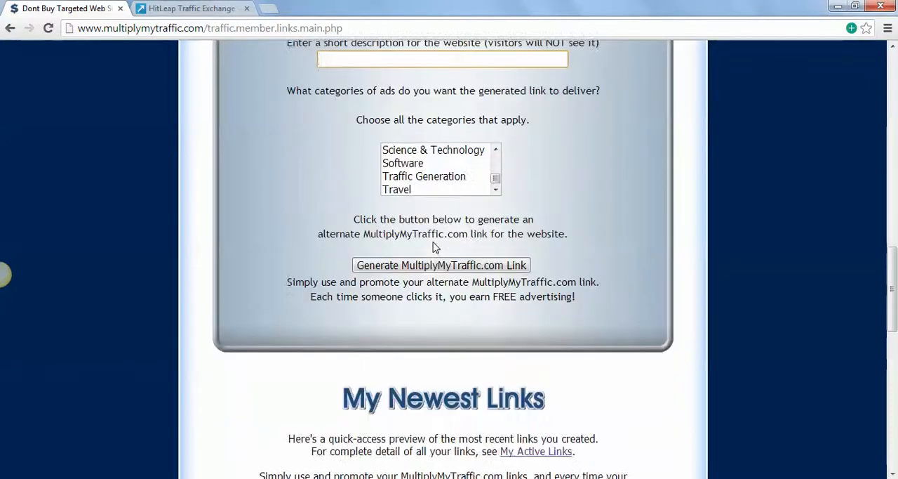
mouse_move(392, 240)
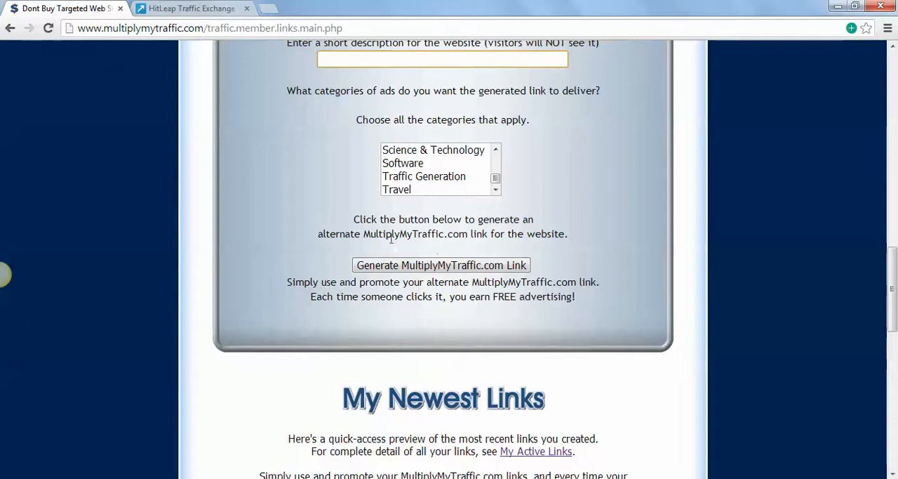
scroll(down, 3)
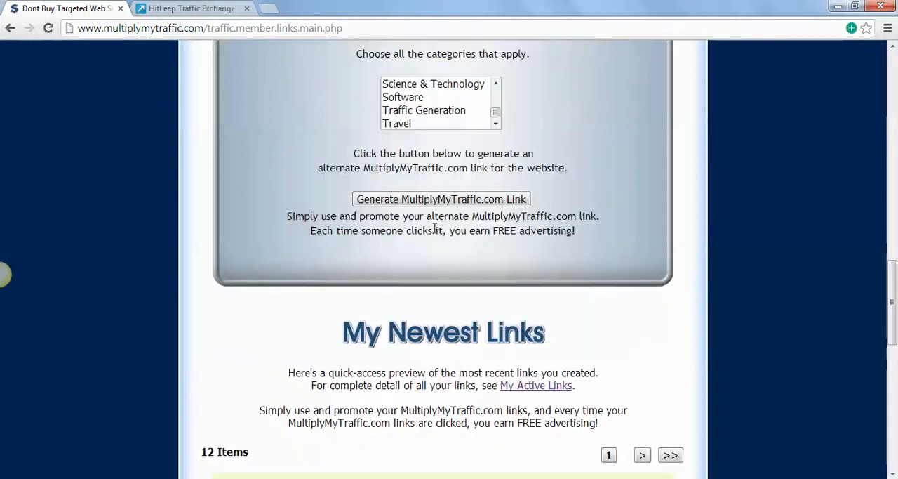
scroll(down, 3)
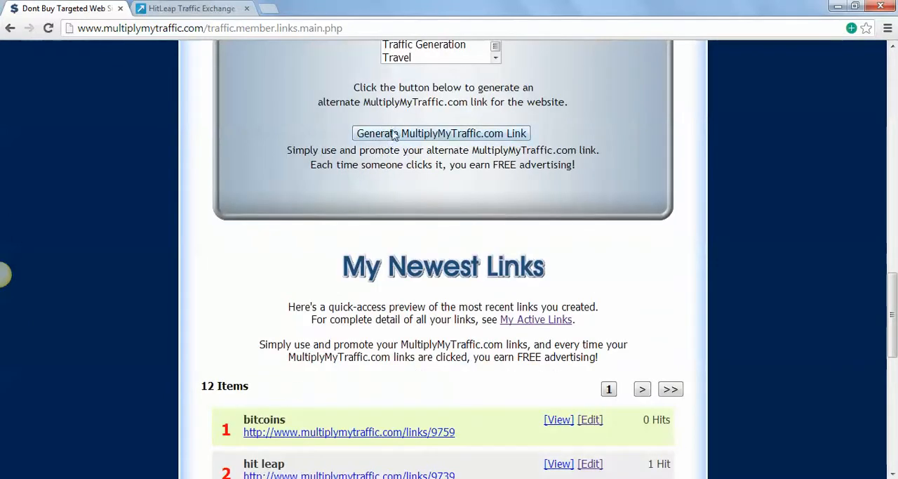
scroll(down, 3)
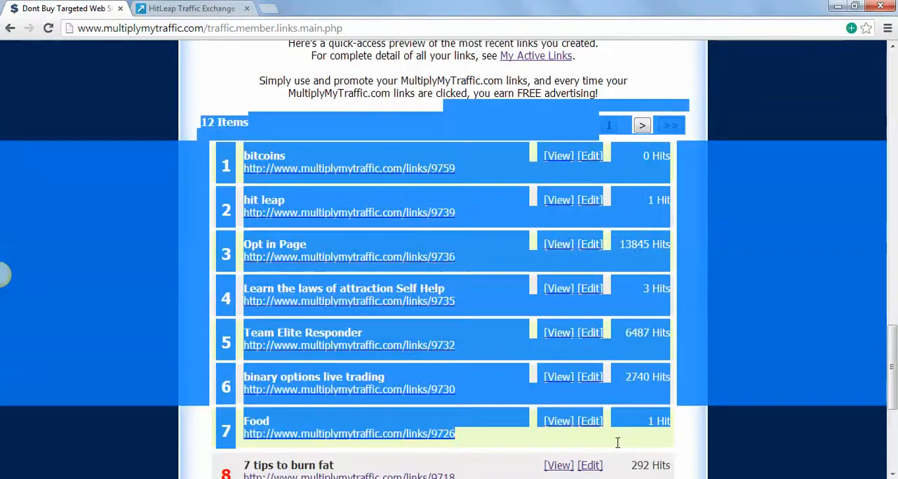
scroll(down, 3)
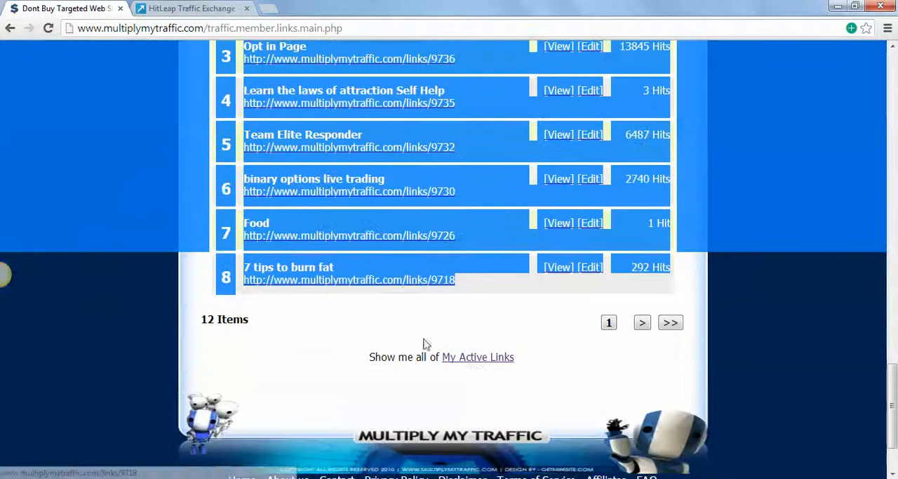
mouse_move(684, 292)
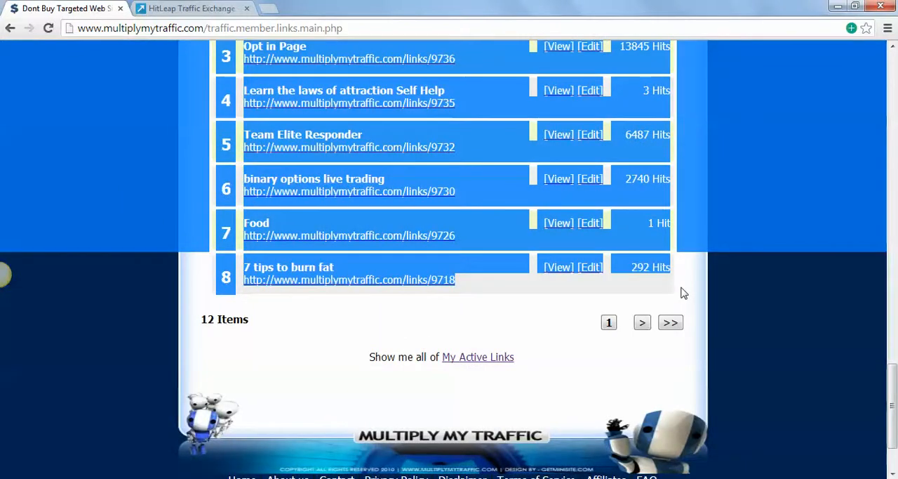
mouse_move(635, 255)
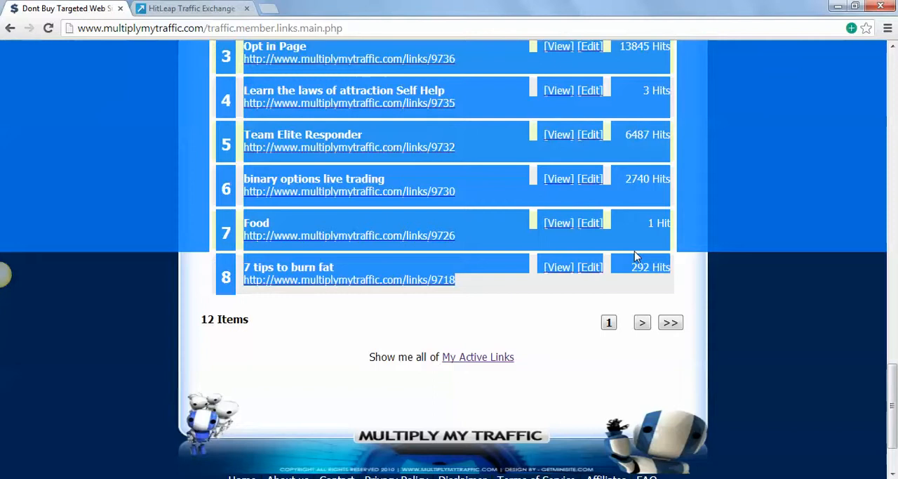
mouse_move(126, 268)
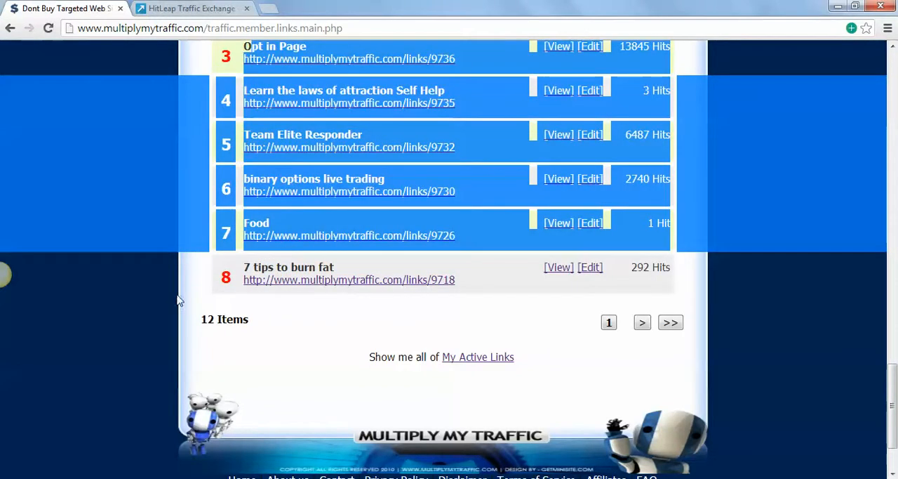
right_click(205, 295)
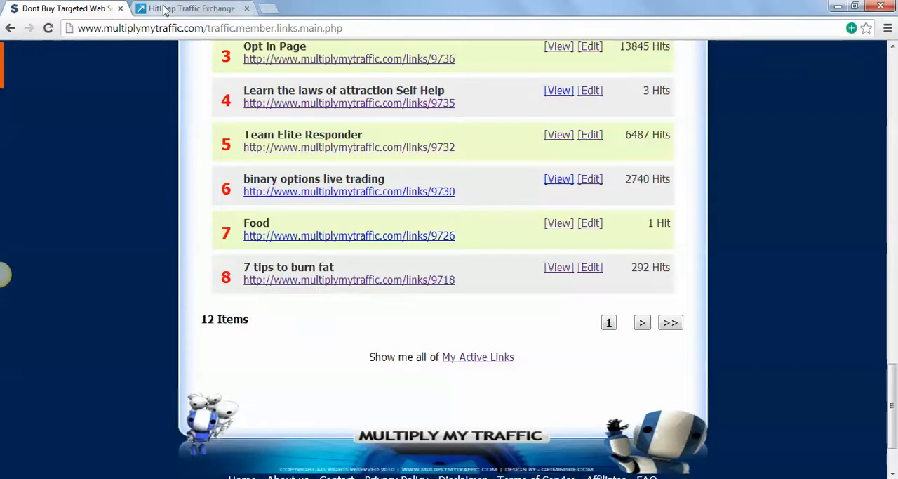
click(193, 8)
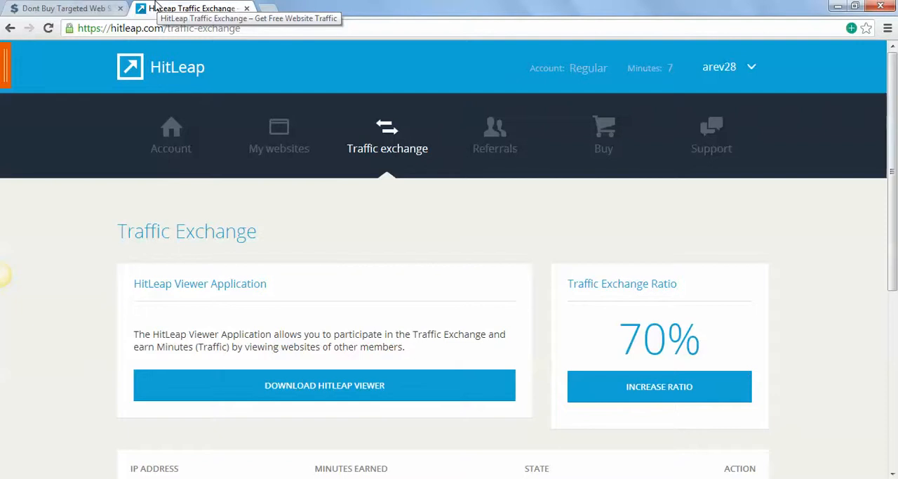
mouse_move(402, 141)
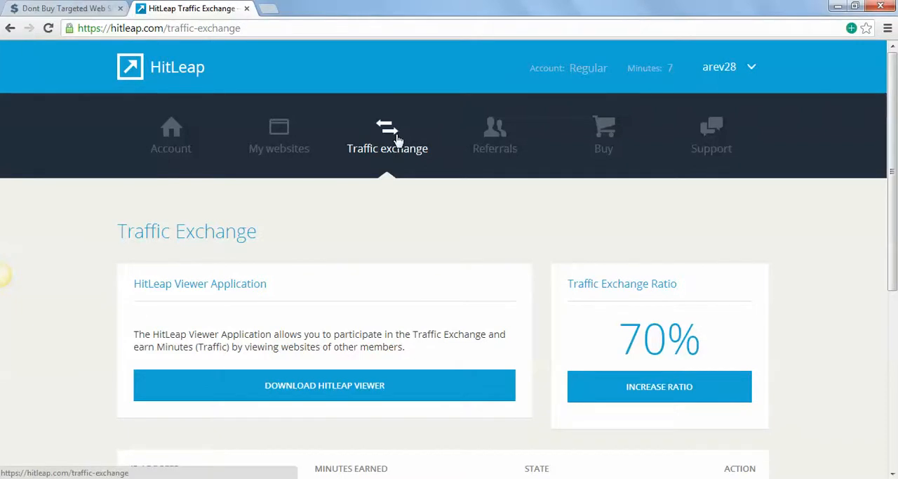
mouse_move(247, 6)
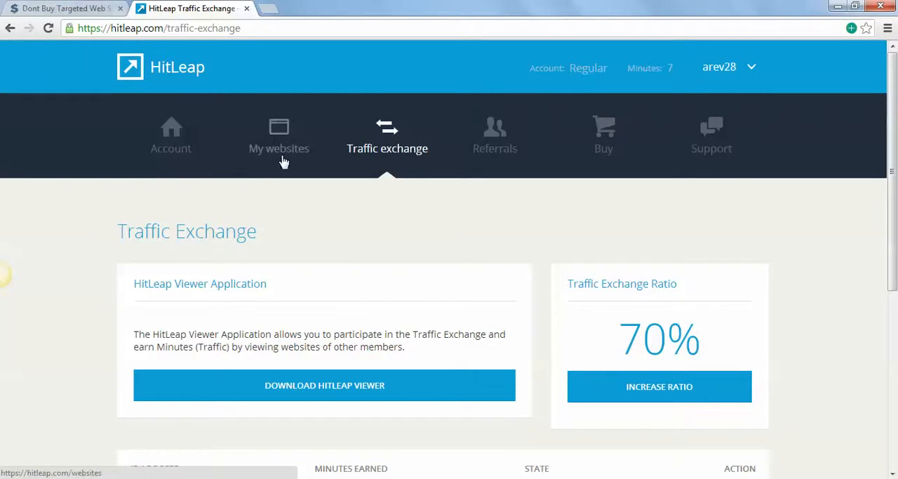
mouse_move(279, 135)
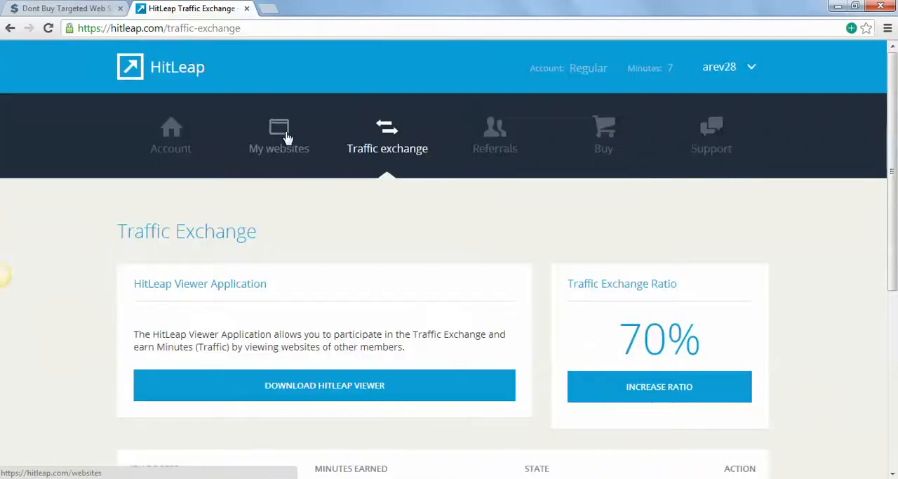
Check My websites: three active links with 0, 5,982 and 14,054 hits
click(279, 134)
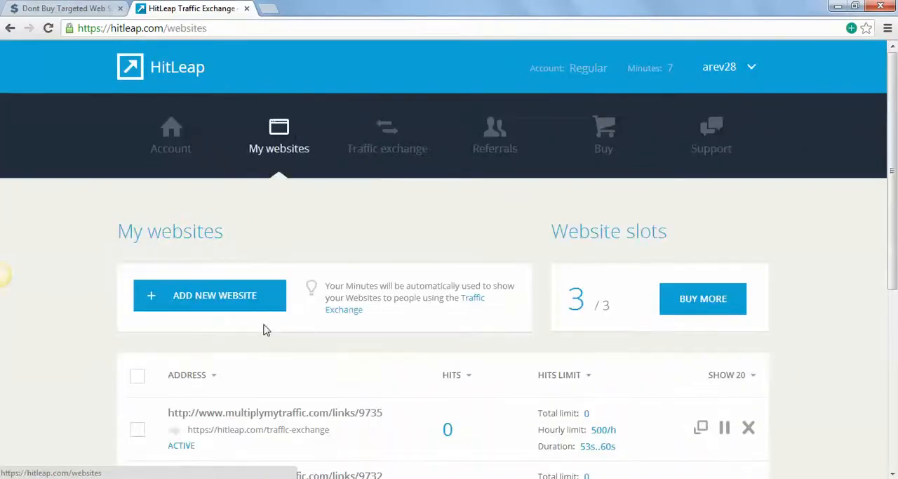
scroll(down, 3)
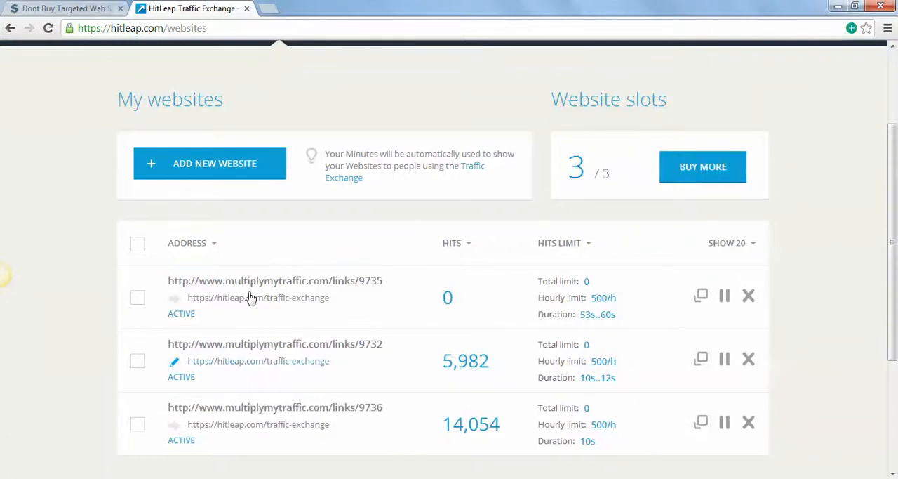
mouse_move(575, 424)
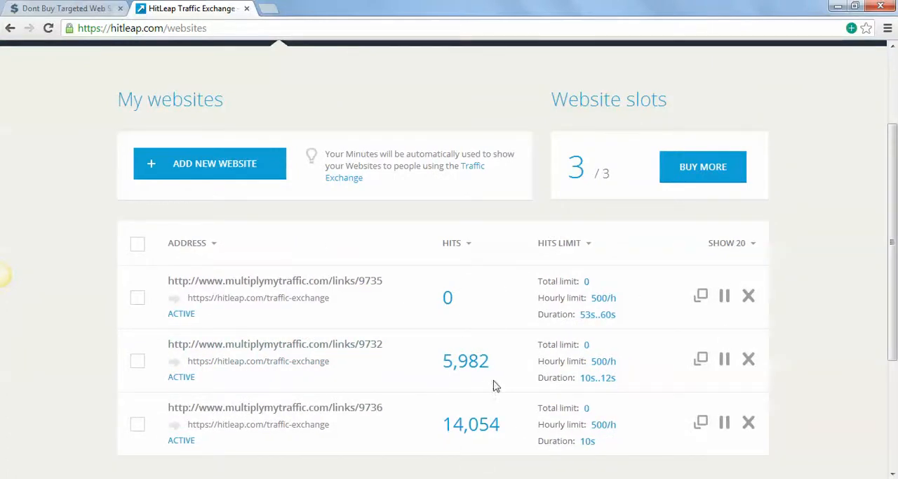
mouse_move(411, 390)
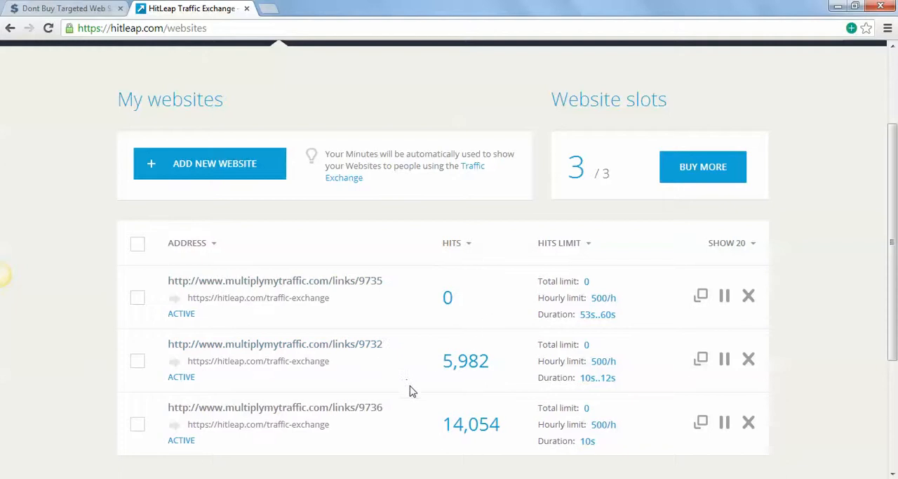
mouse_move(470, 343)
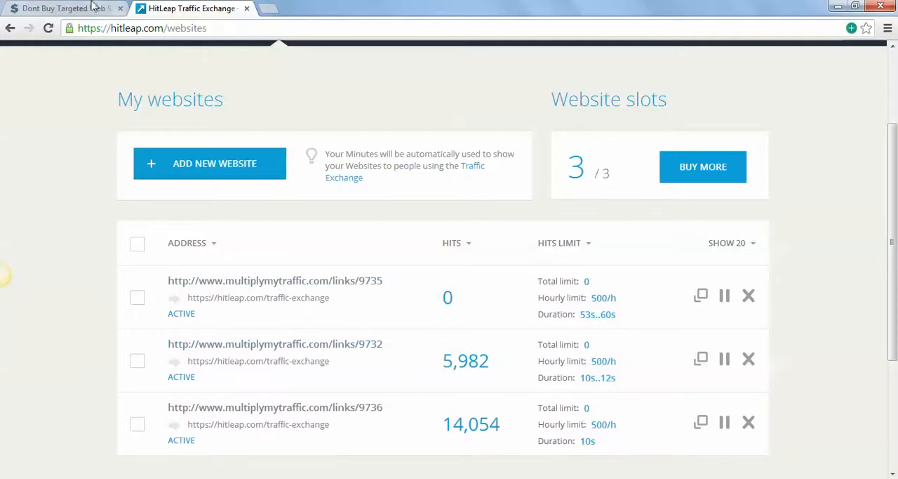
click(63, 8)
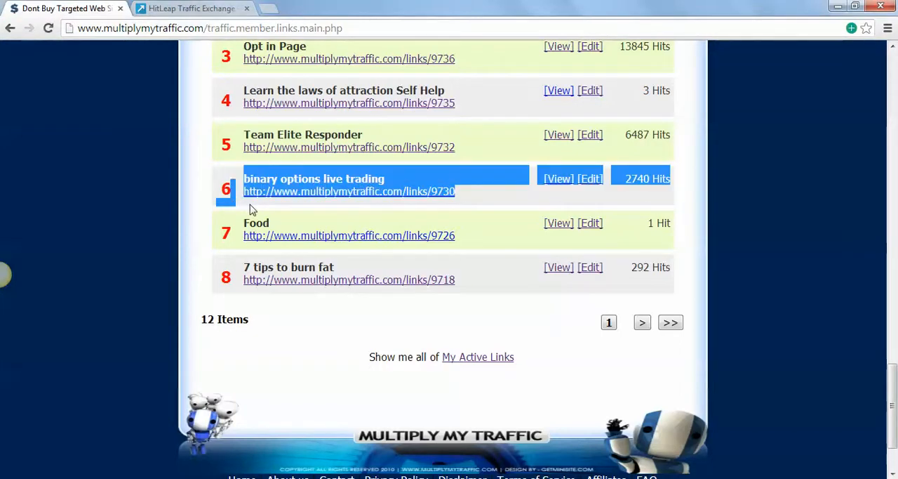
mouse_move(272, 195)
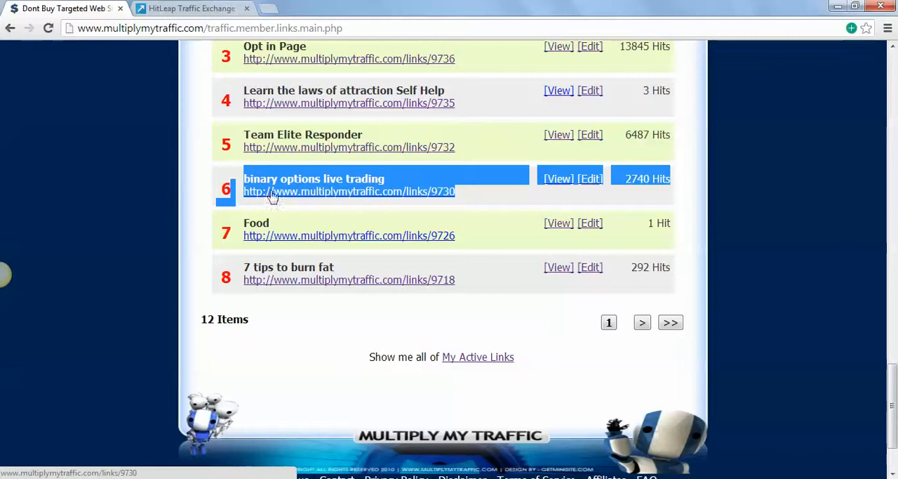
click(193, 8)
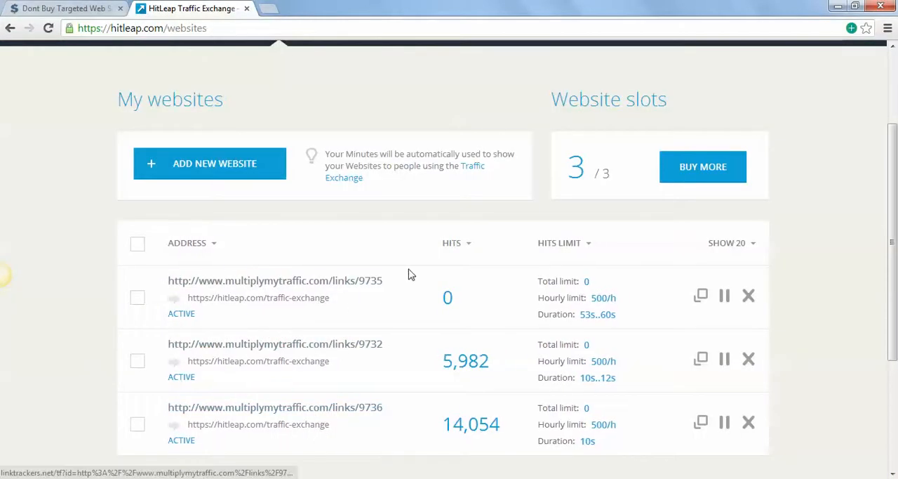
mouse_move(309, 350)
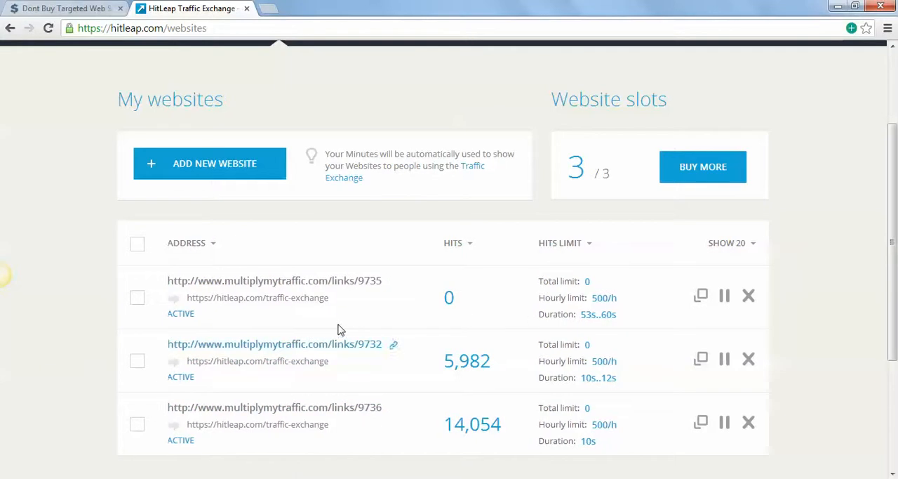
mouse_move(491, 322)
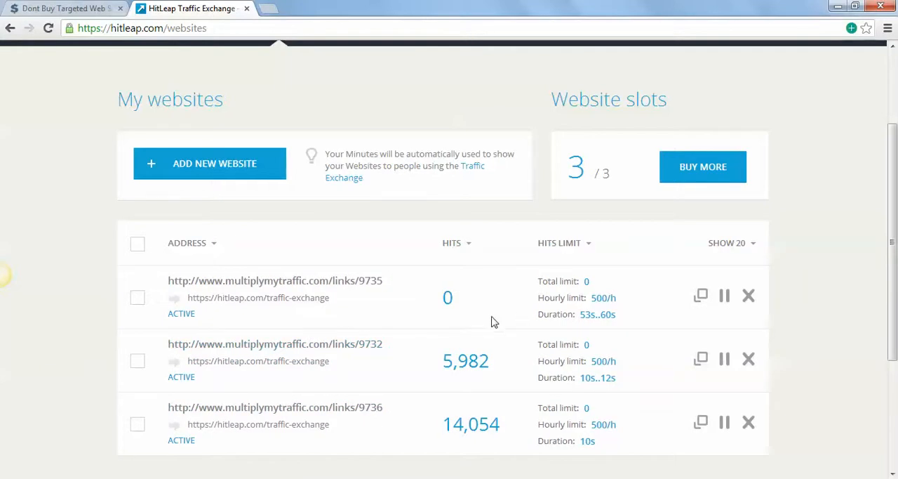
mouse_move(467, 391)
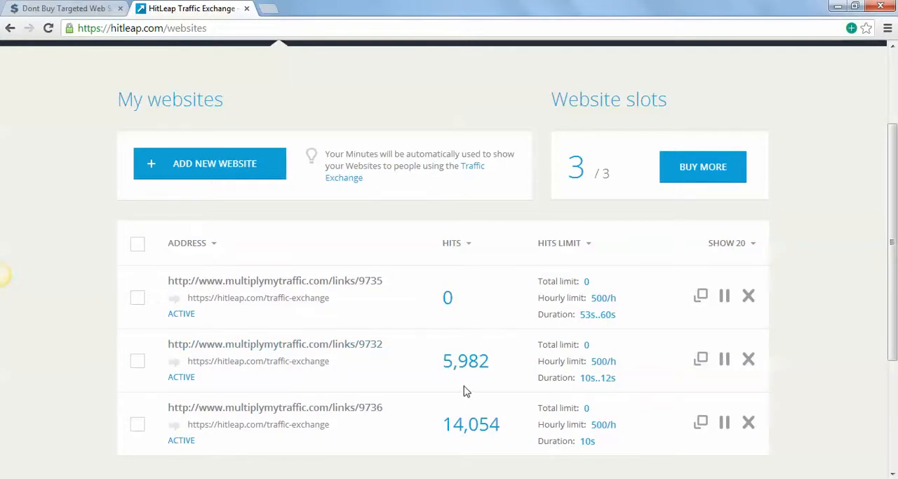
scroll(up, 3)
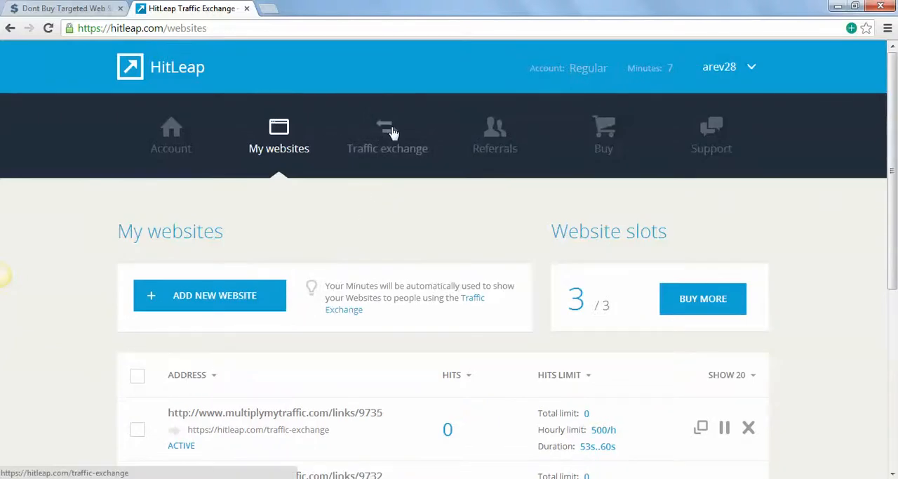
Reopen Traffic exchange and scroll to the running session with 378 minutes earned
click(387, 133)
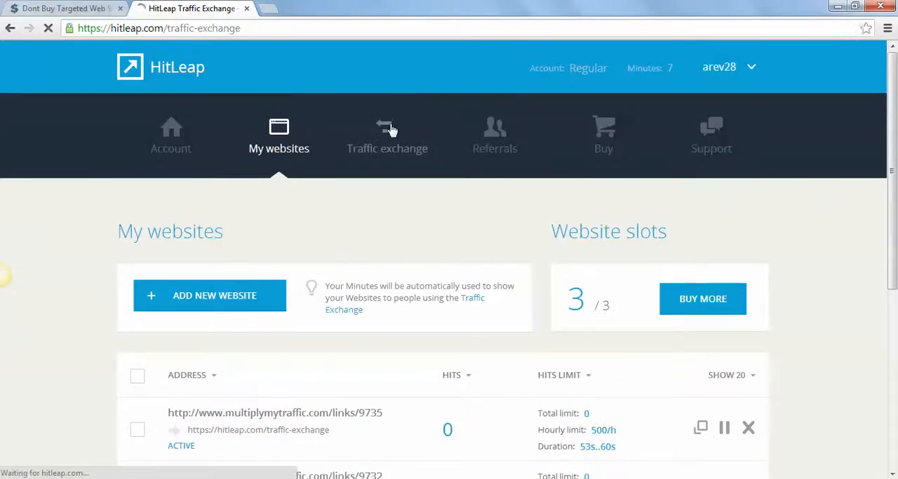
click(388, 134)
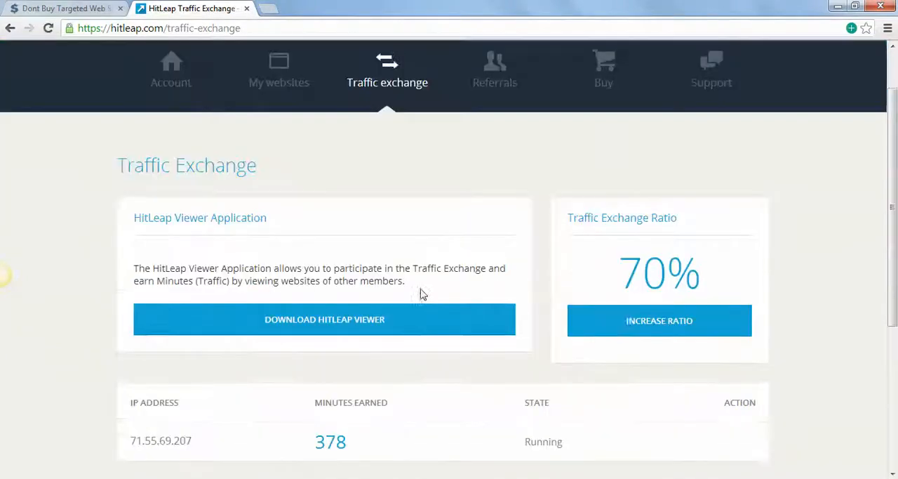
scroll(down, 3)
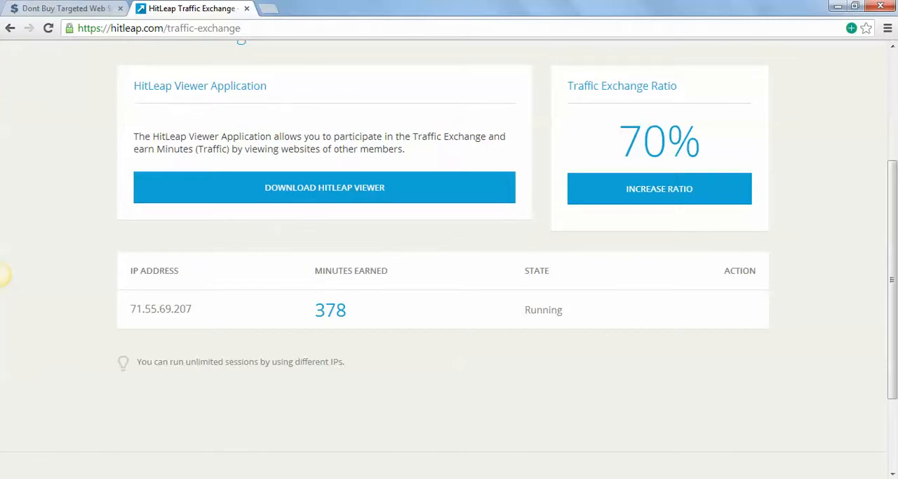
Minimize Chrome and move the HitLeap Viewer shortcut to the top centre
click(855, 6)
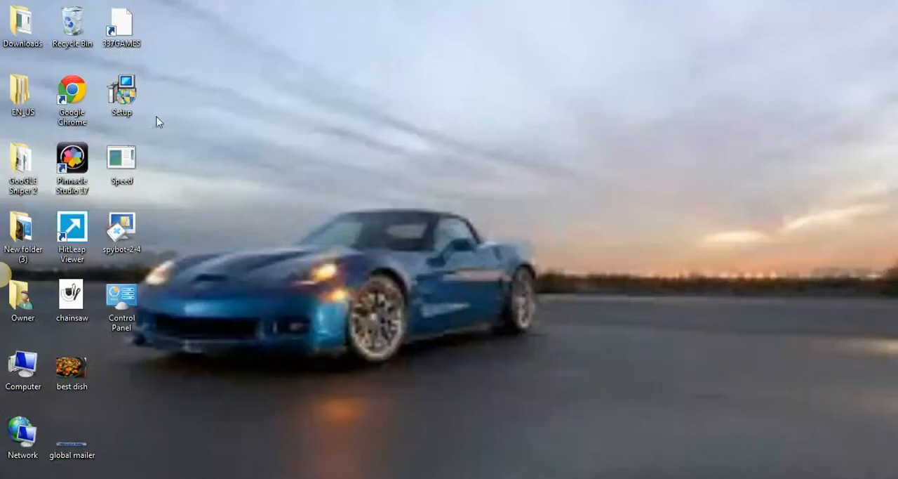
drag(71, 231, 403, 102)
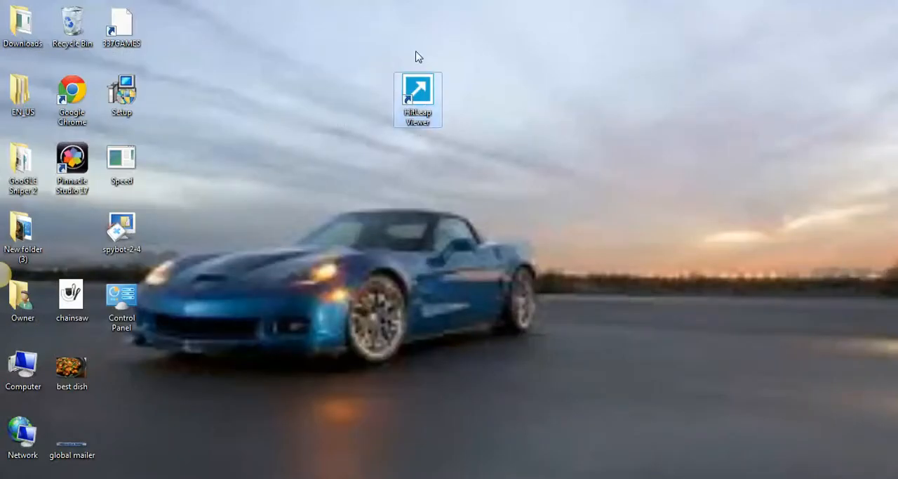
mouse_move(477, 54)
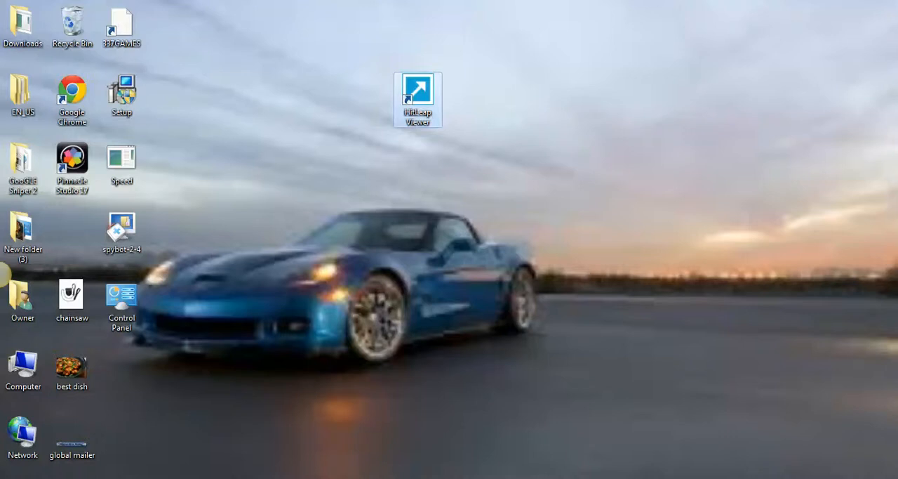
Launch HitLeap Viewer and go Home from the adf.ly robot-check page
double_click(417, 98)
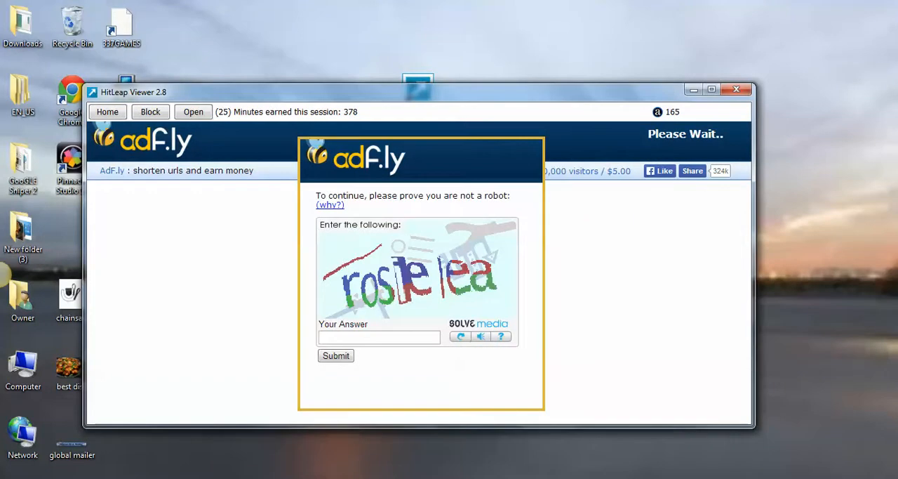
mouse_move(554, 160)
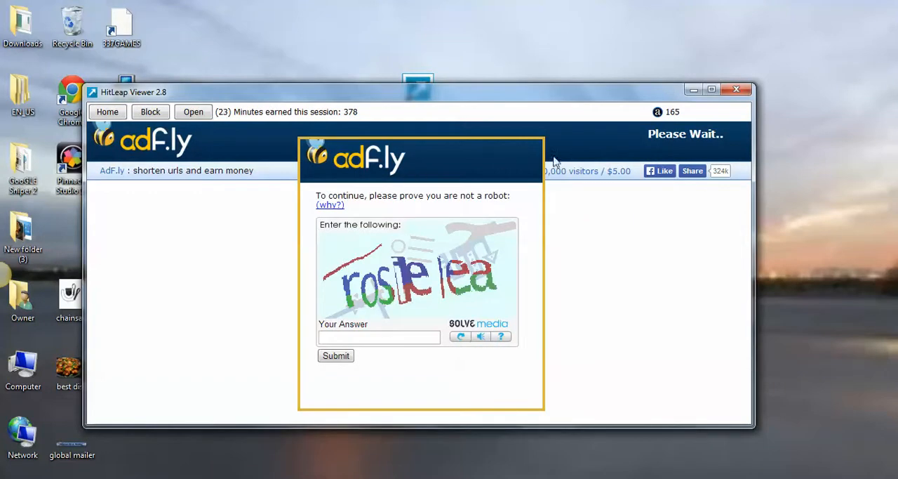
mouse_move(412, 111)
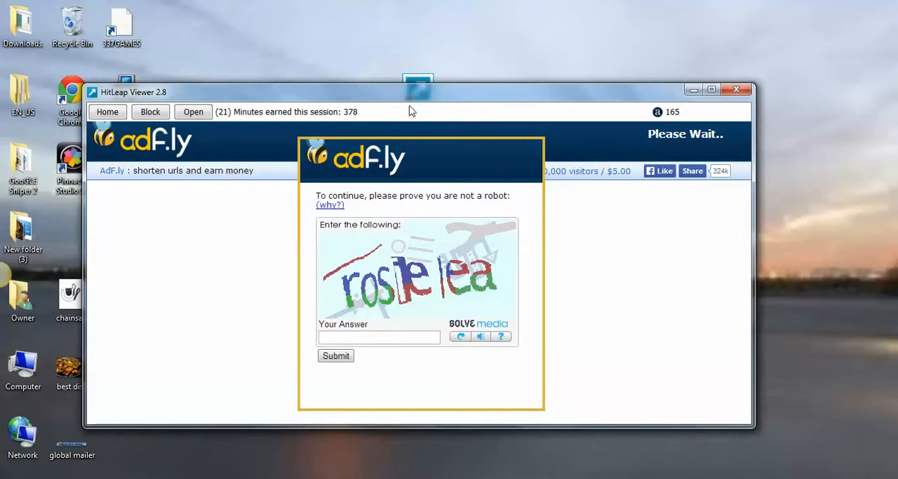
click(107, 111)
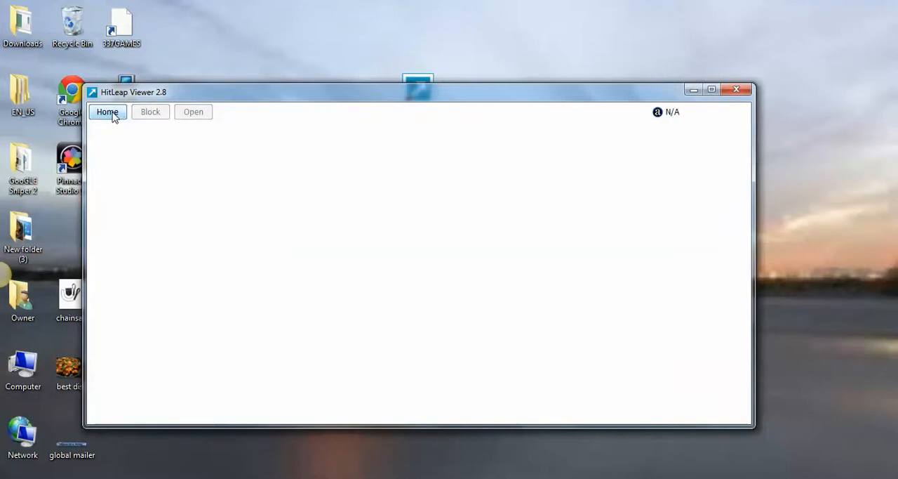
click(106, 112)
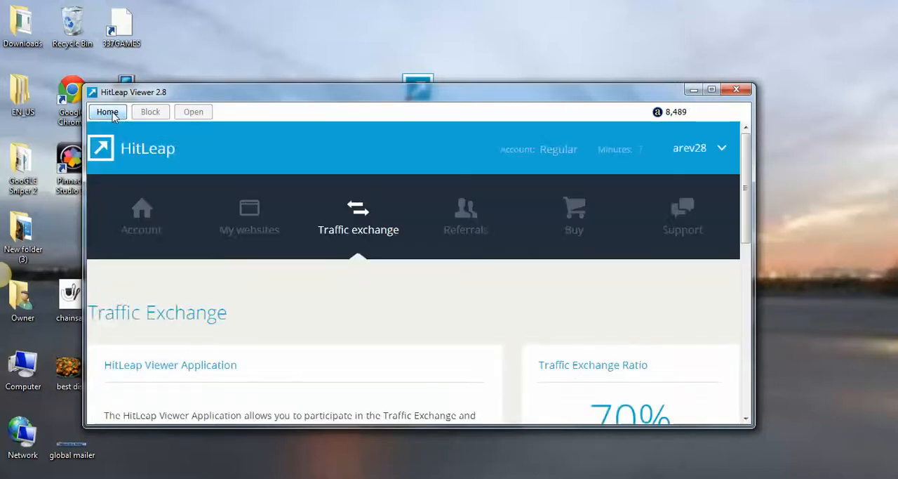
mouse_move(313, 167)
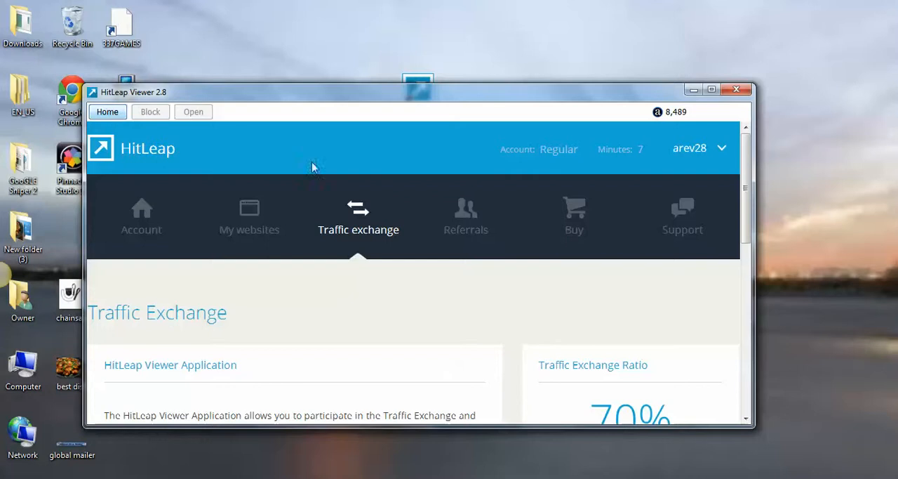
mouse_move(708, 155)
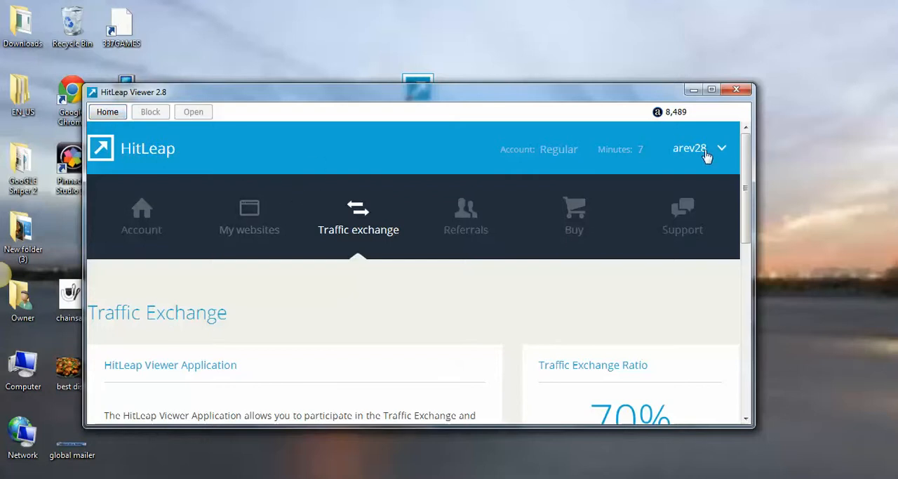
mouse_move(353, 426)
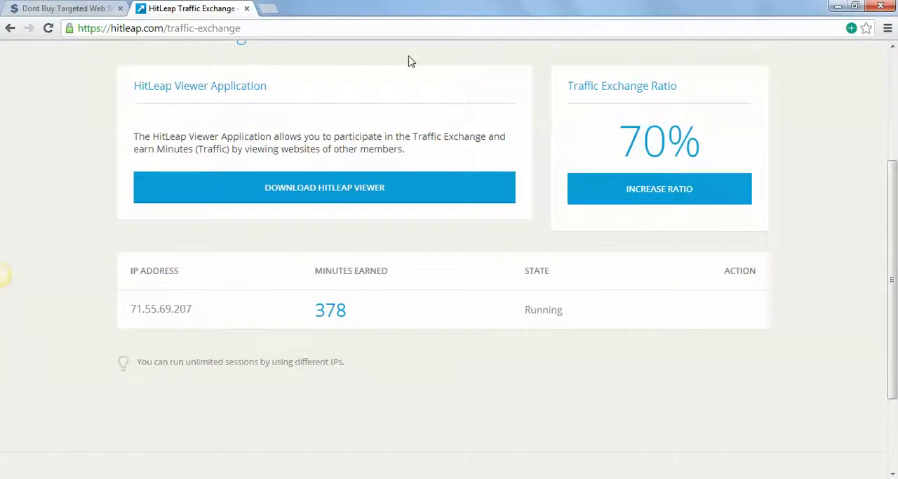
Scroll the hitleap.com page to the top and minimize the browser
scroll(up, 3)
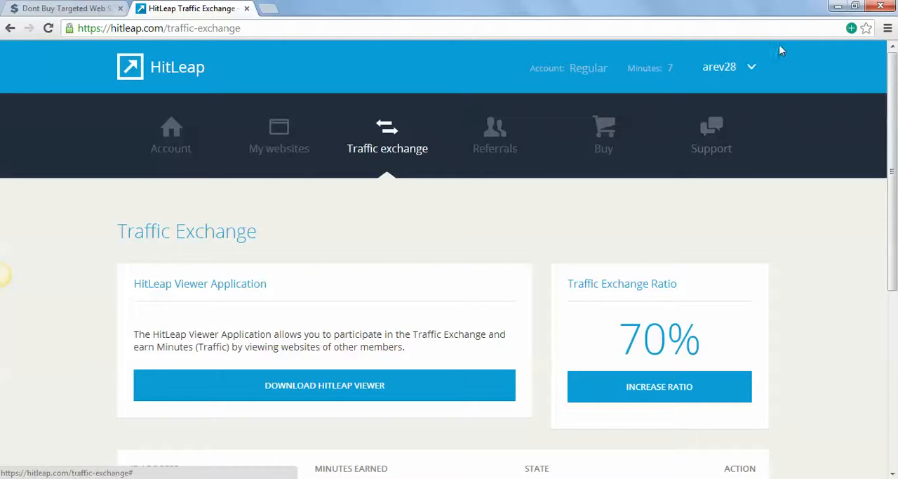
mouse_move(731, 91)
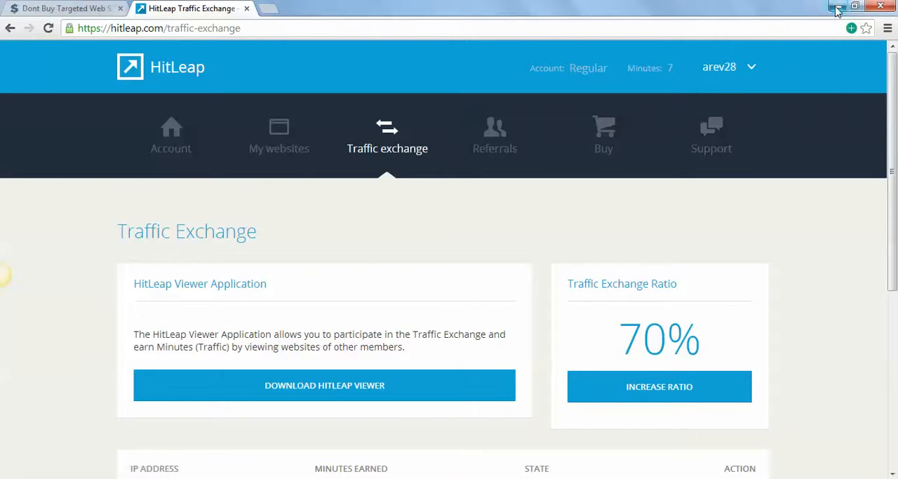
click(837, 7)
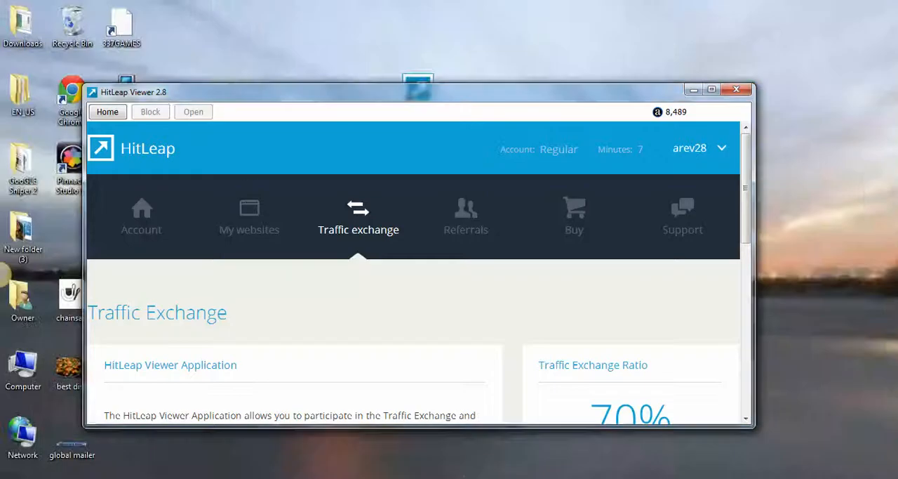
mouse_move(442, 248)
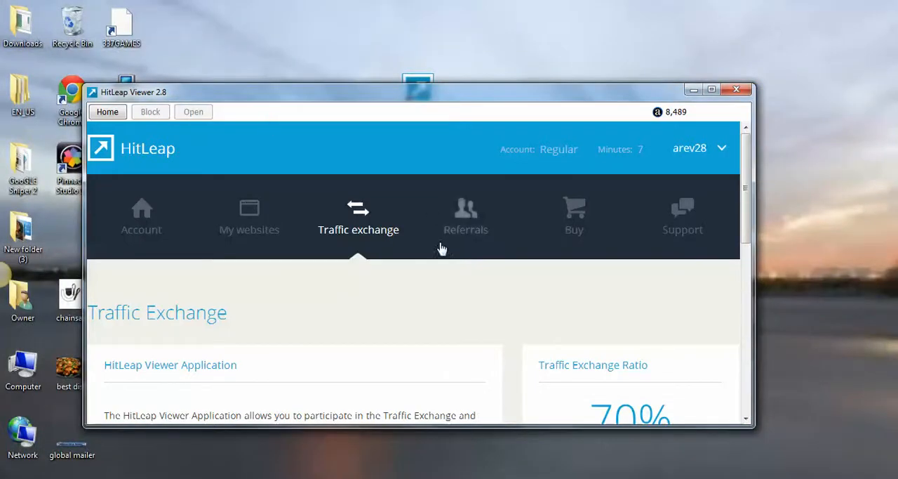
mouse_move(249, 214)
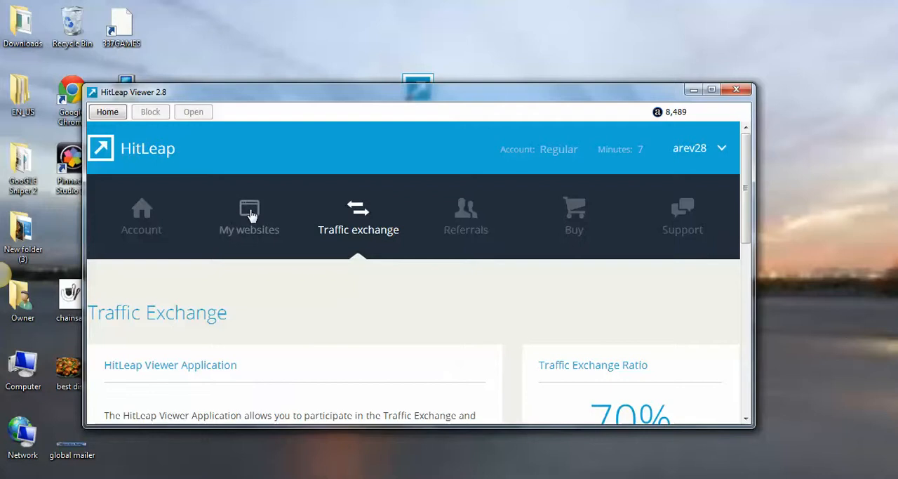
mouse_move(459, 263)
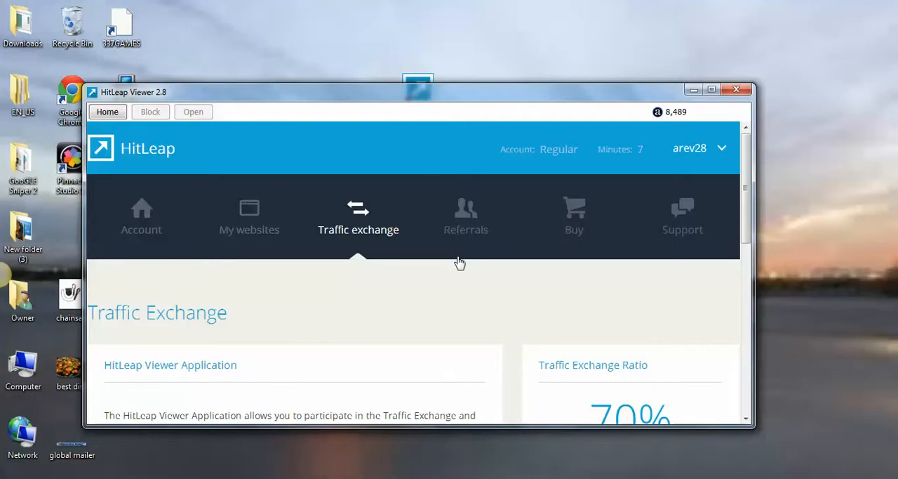
In the viewer's session table, START the session earning 378 minutes
scroll(down, 3)
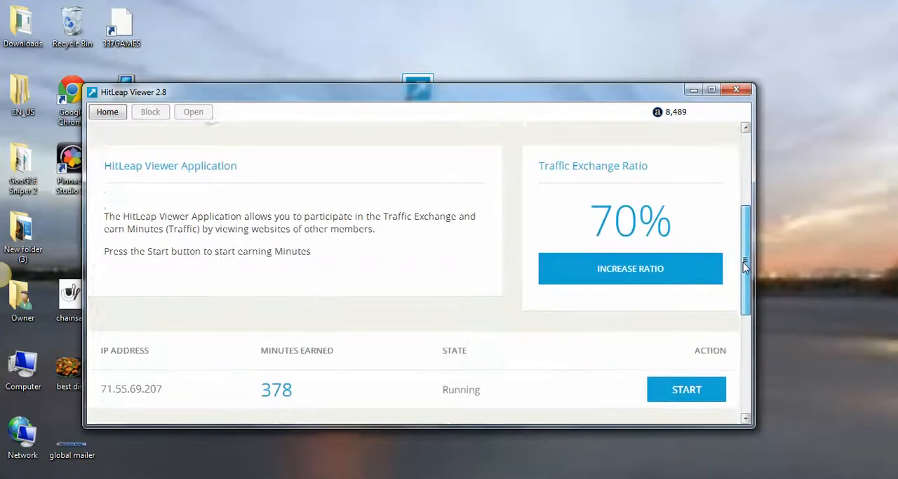
scroll(down, 3)
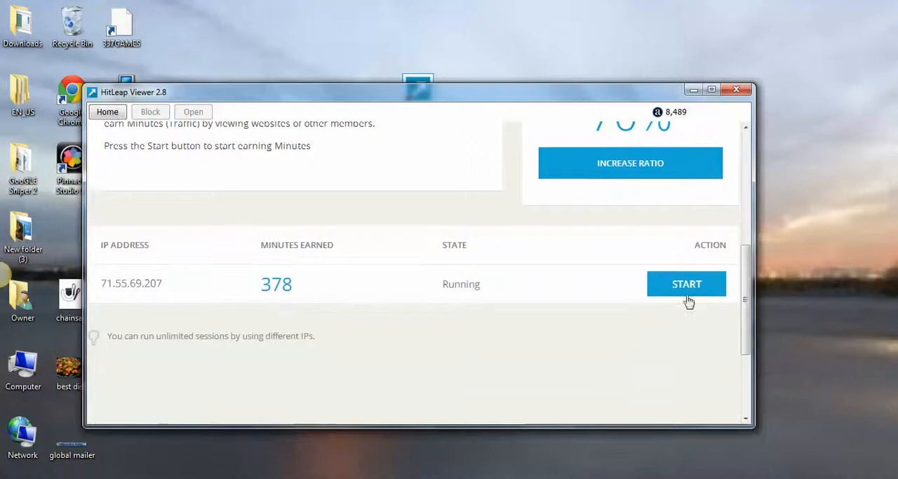
double_click(146, 283)
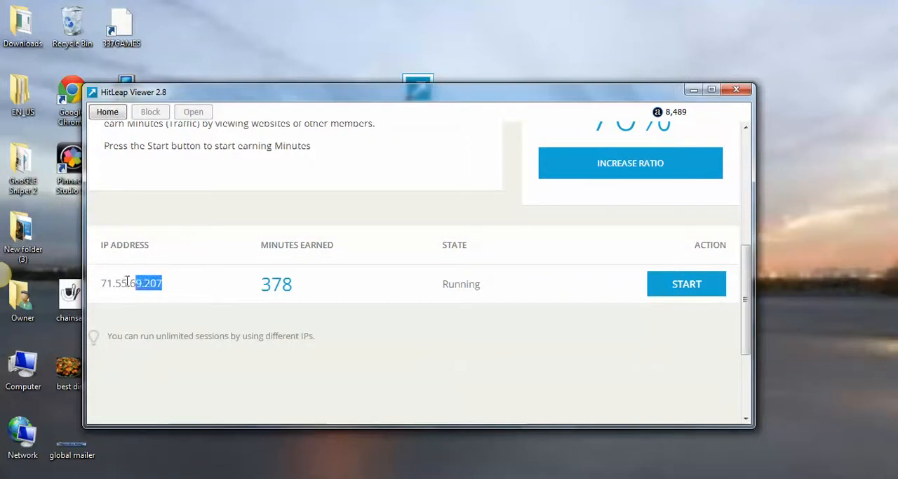
scroll(up, 3)
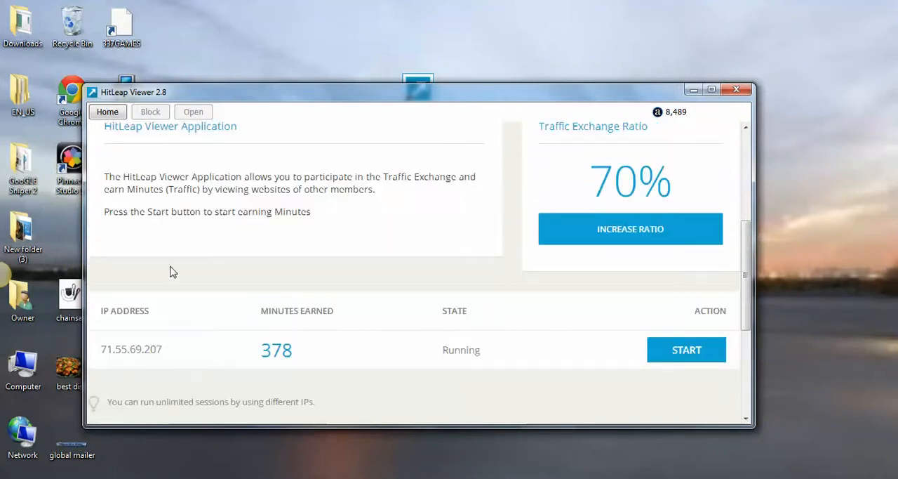
scroll(up, 3)
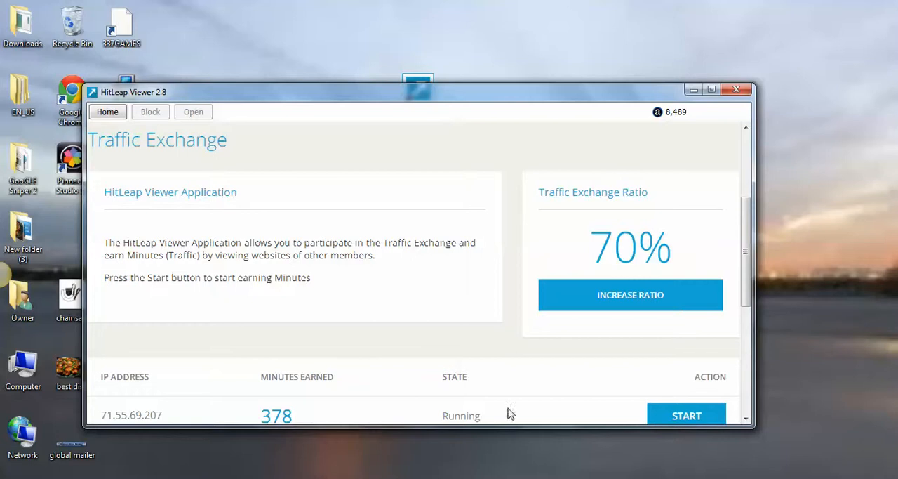
scroll(down, 3)
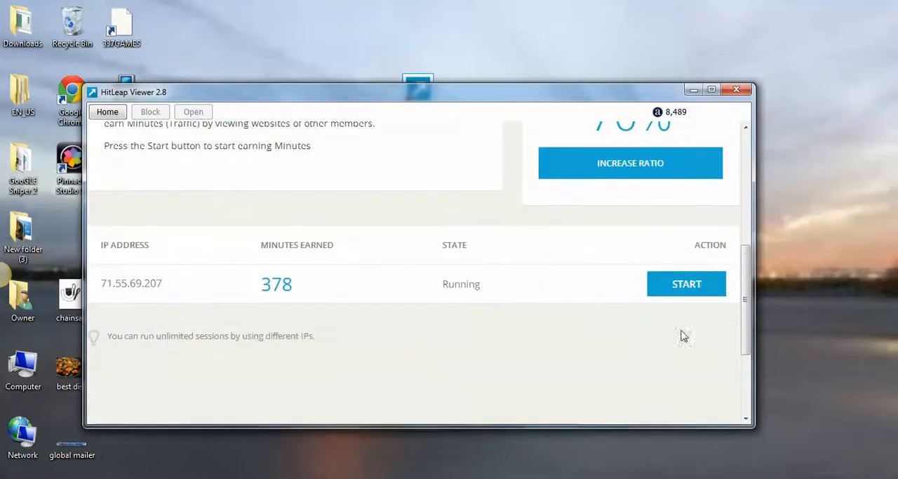
mouse_move(694, 283)
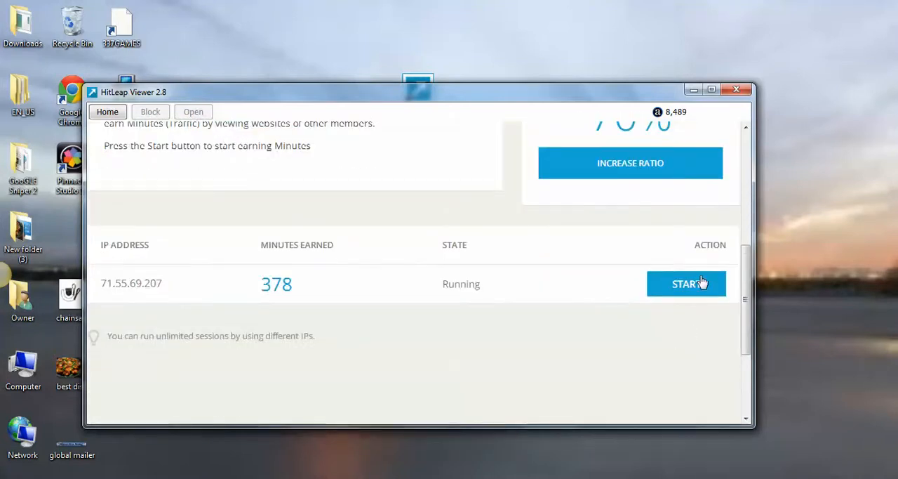
click(687, 284)
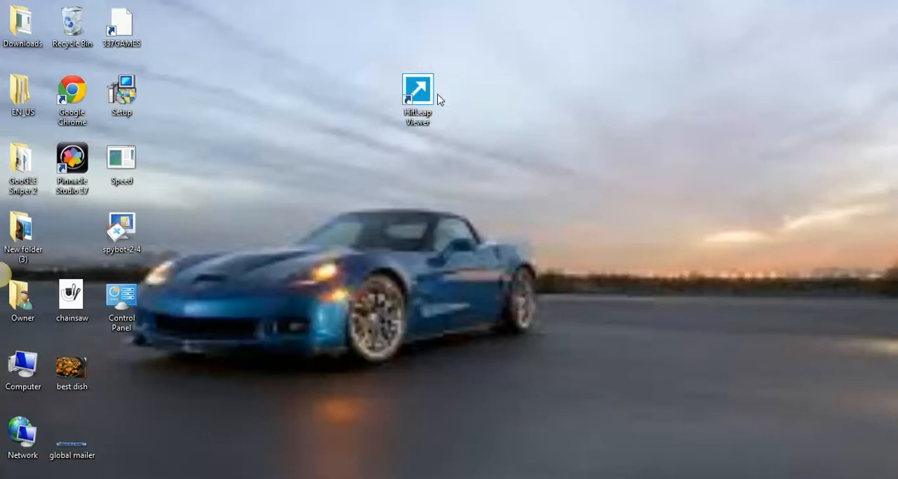
Bring Chrome back and show the MultiplyMyTraffic member links list
drag(418, 90, 73, 248)
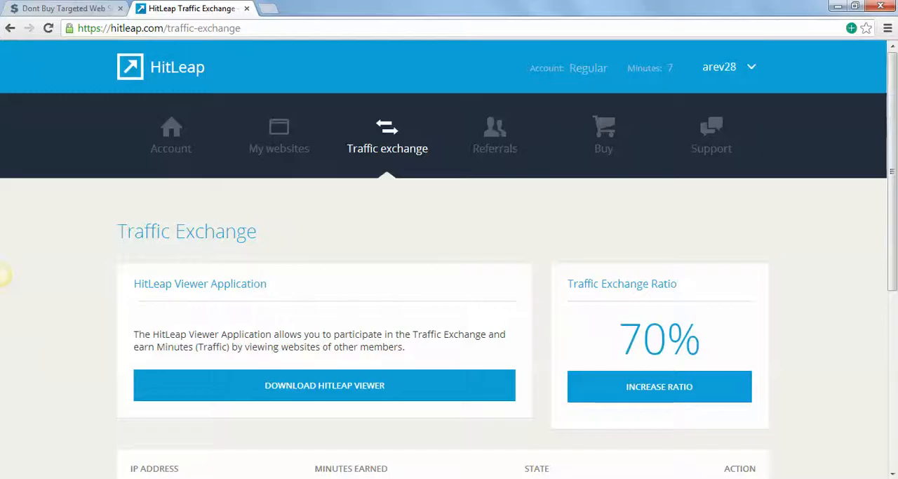
click(64, 7)
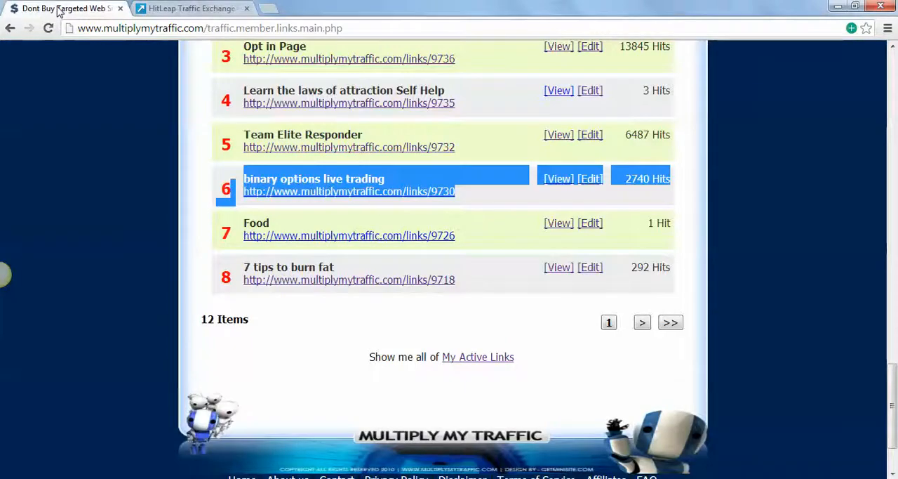
Scroll up to the header and open the MultiplyMyTraffic ads section
scroll(up, 3)
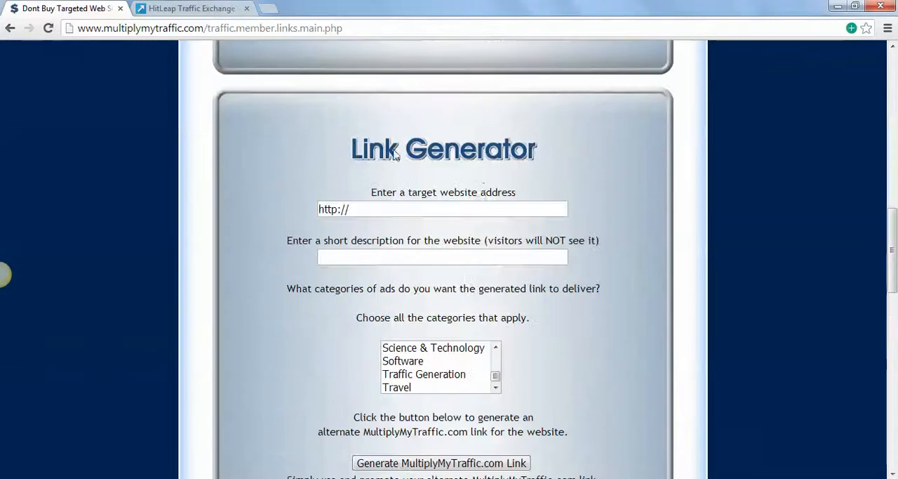
scroll(up, 3)
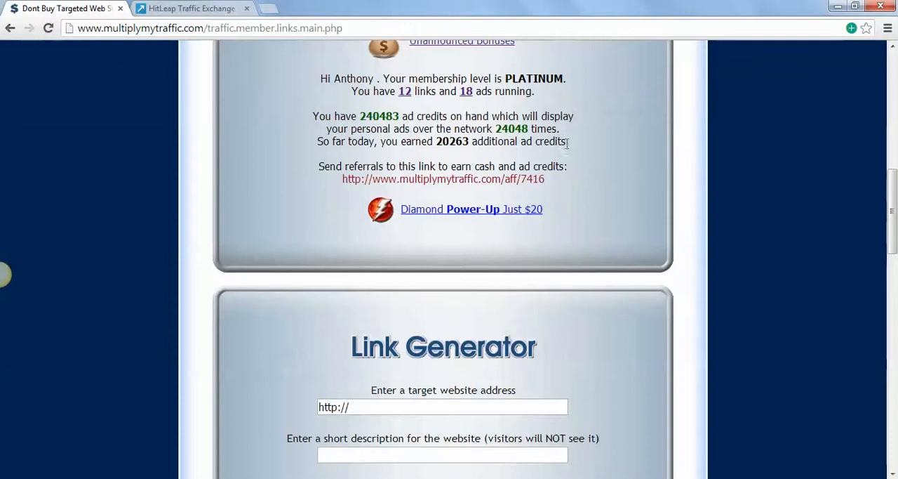
scroll(up, 3)
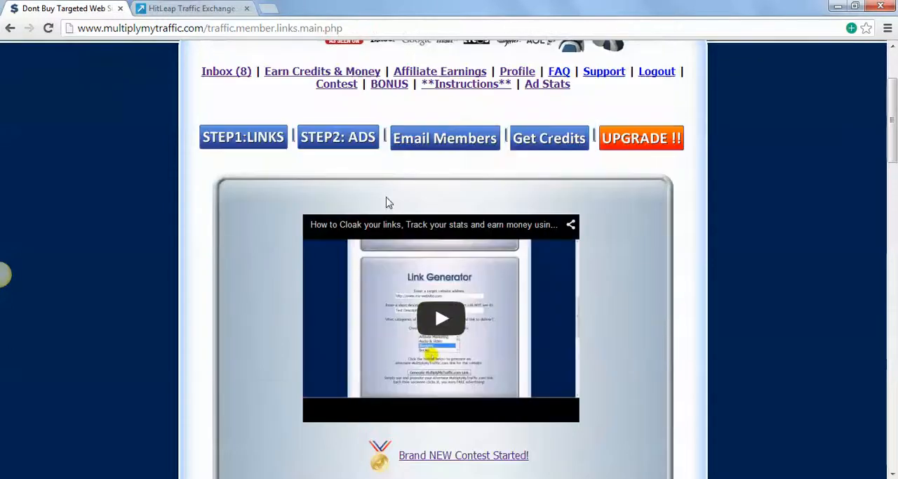
click(337, 137)
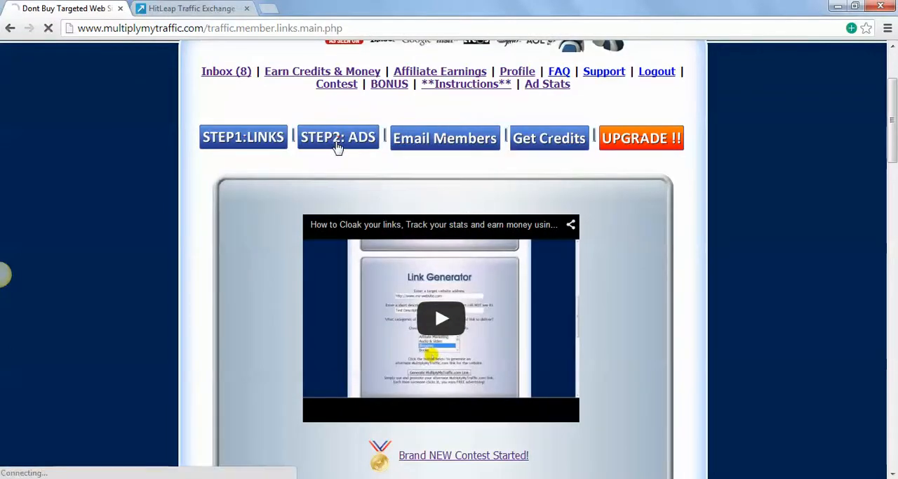
click(337, 137)
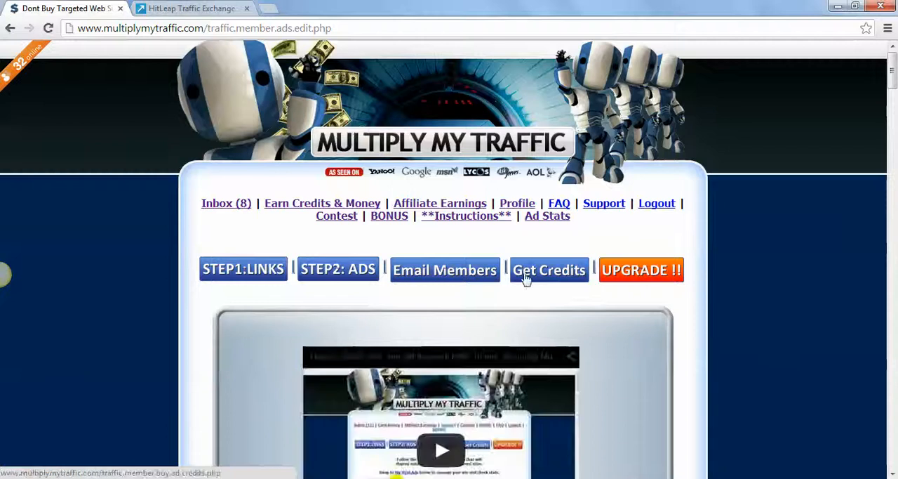
scroll(down, 3)
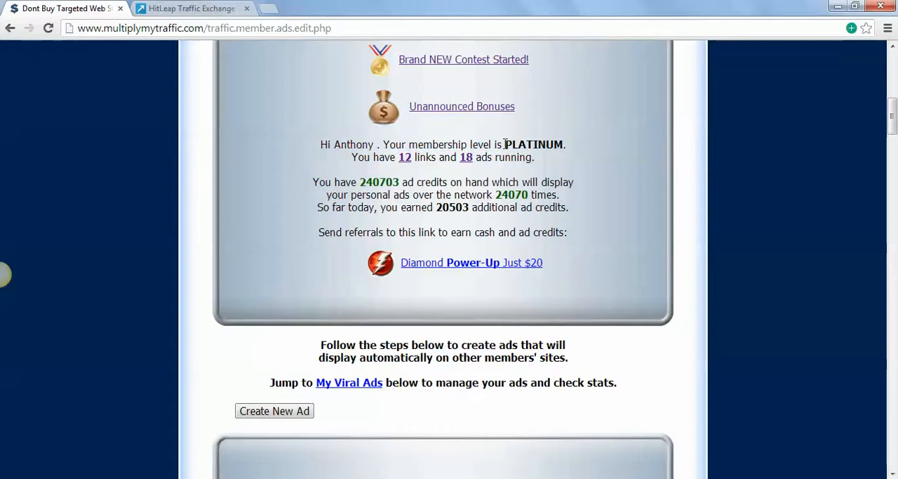
Select PLATINUM in the summary (12 links, 18 ads), then scroll back to the header
double_click(533, 145)
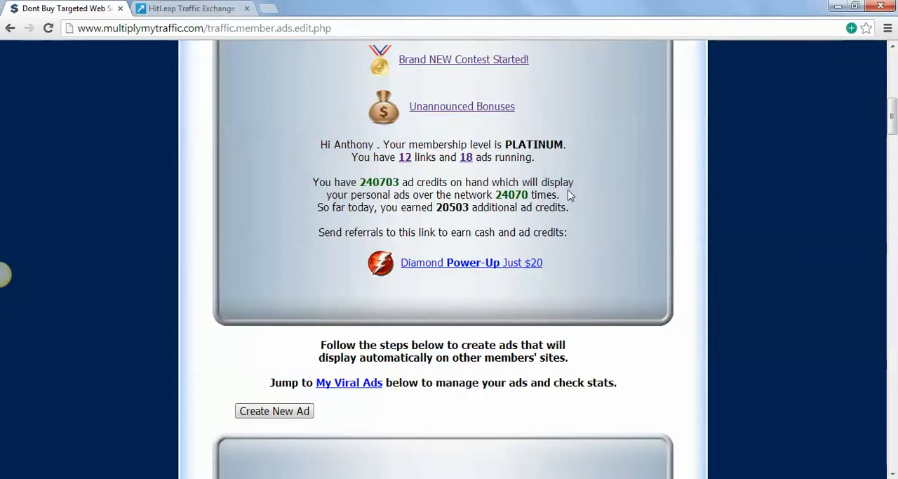
mouse_move(519, 177)
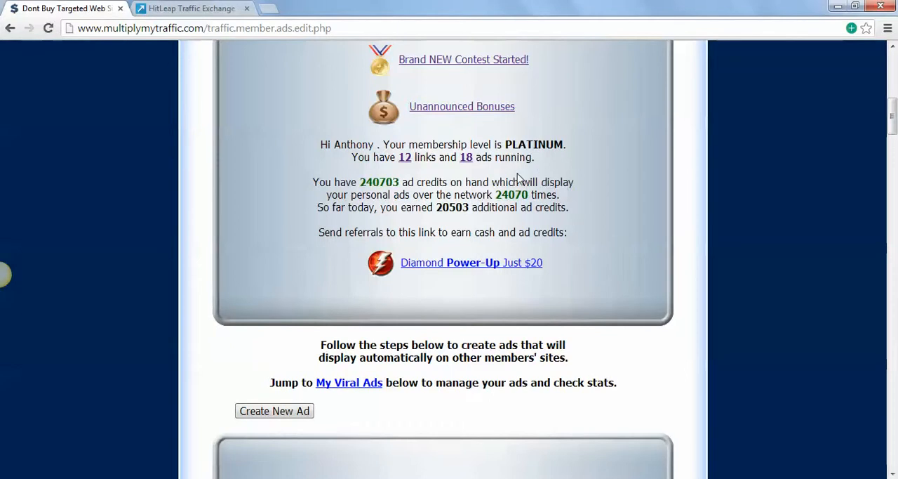
mouse_move(579, 146)
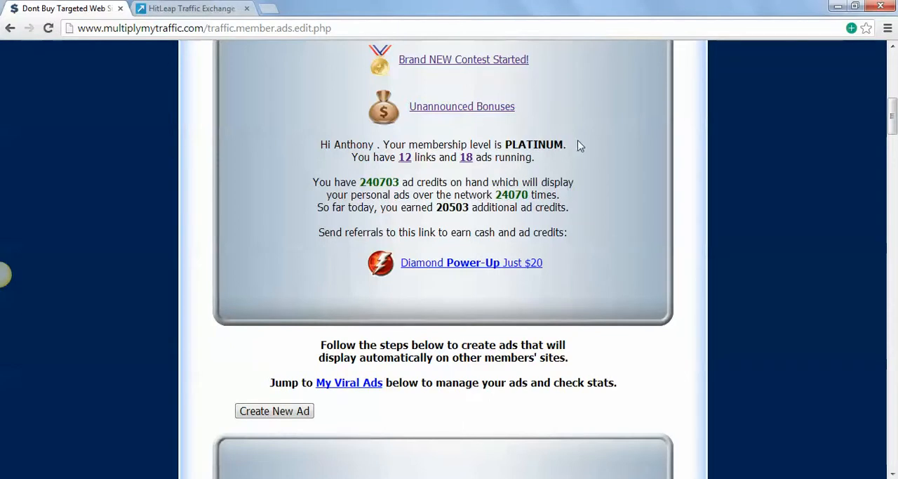
double_click(534, 144)
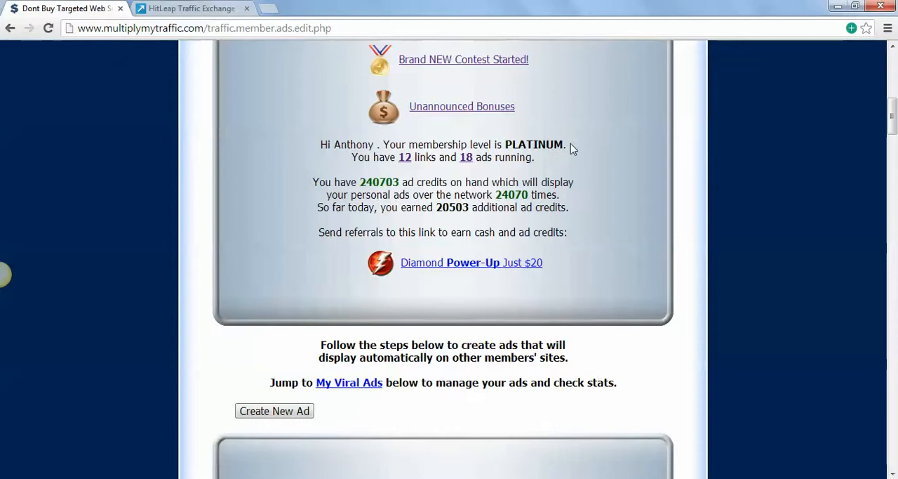
double_click(534, 145)
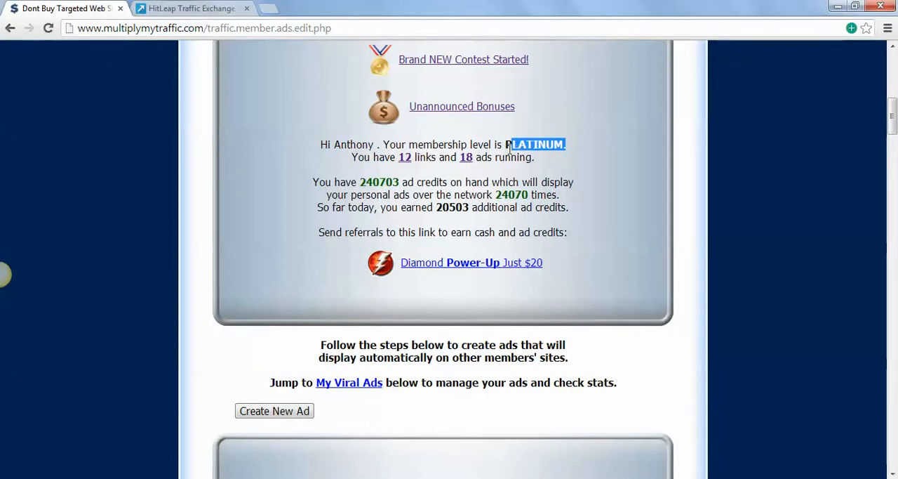
scroll(up, 3)
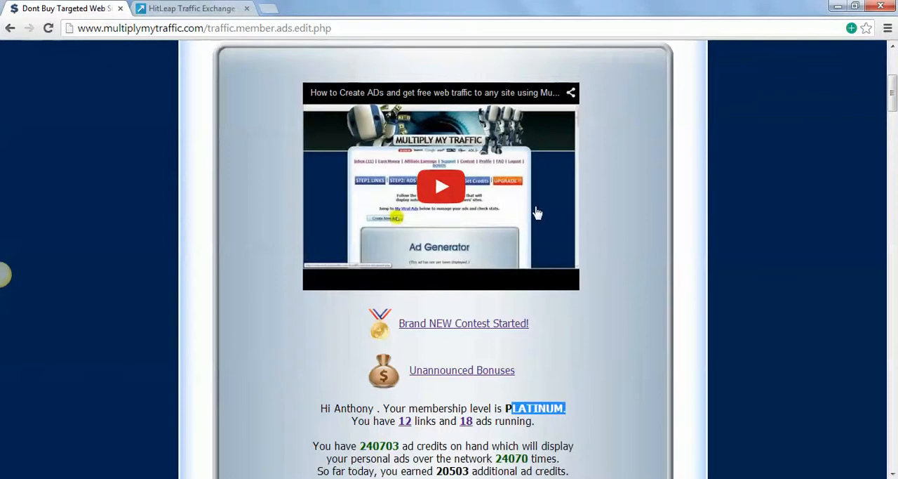
scroll(down, 3)
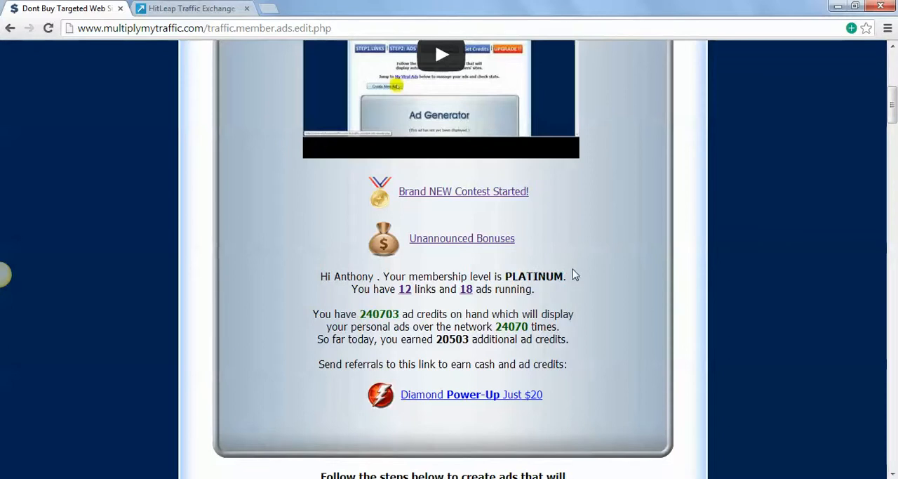
mouse_move(547, 281)
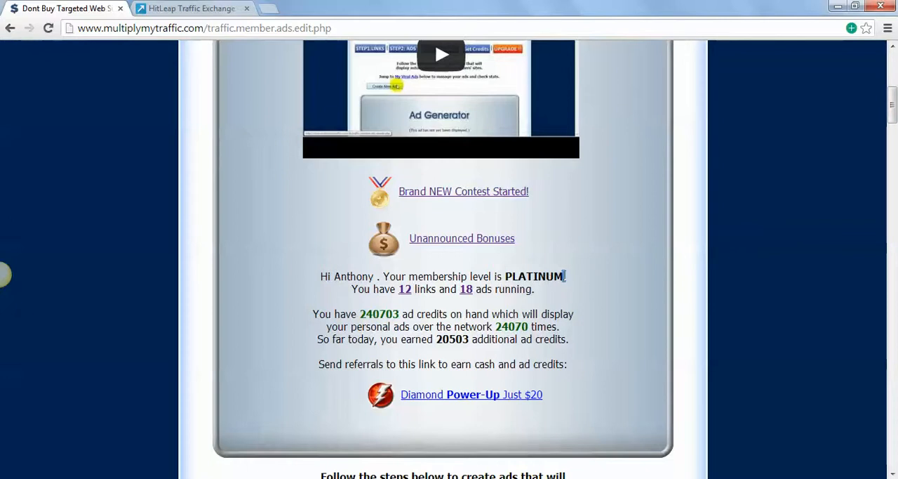
scroll(up, 3)
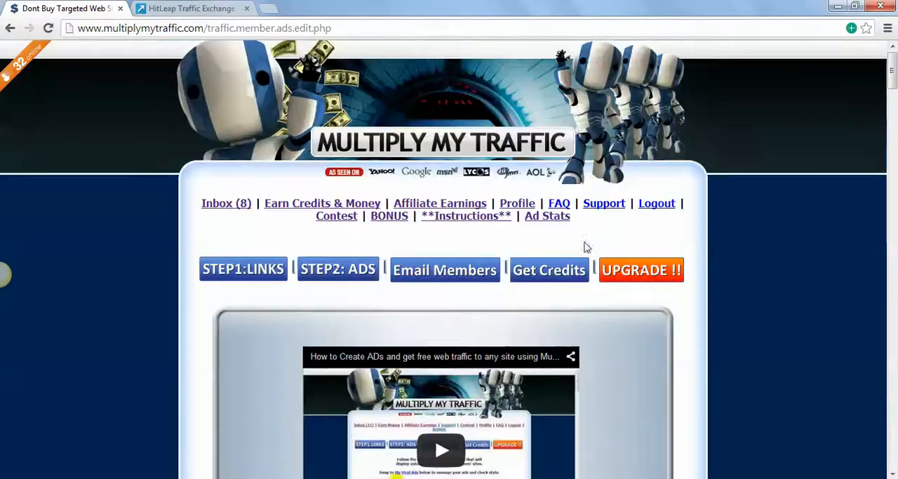
mouse_move(445, 268)
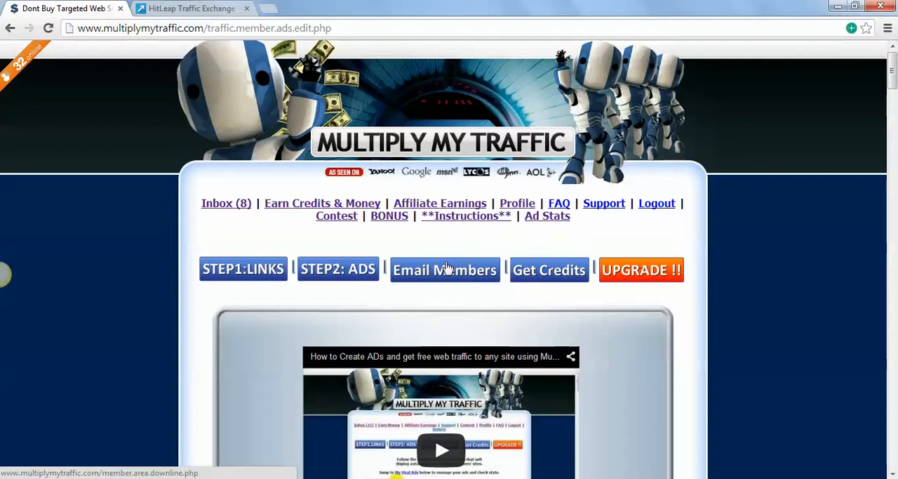
mouse_move(444, 272)
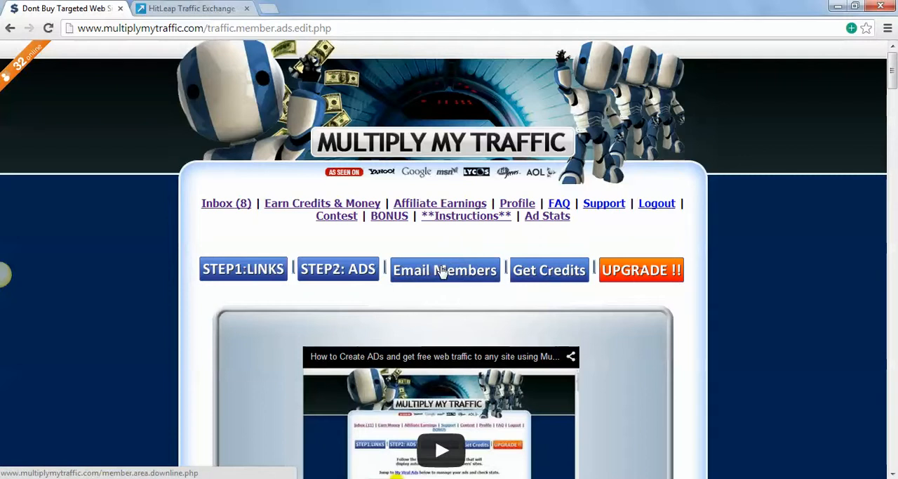
Open the downline list and scroll through 88 level-1 and 1 level-2 members
click(444, 270)
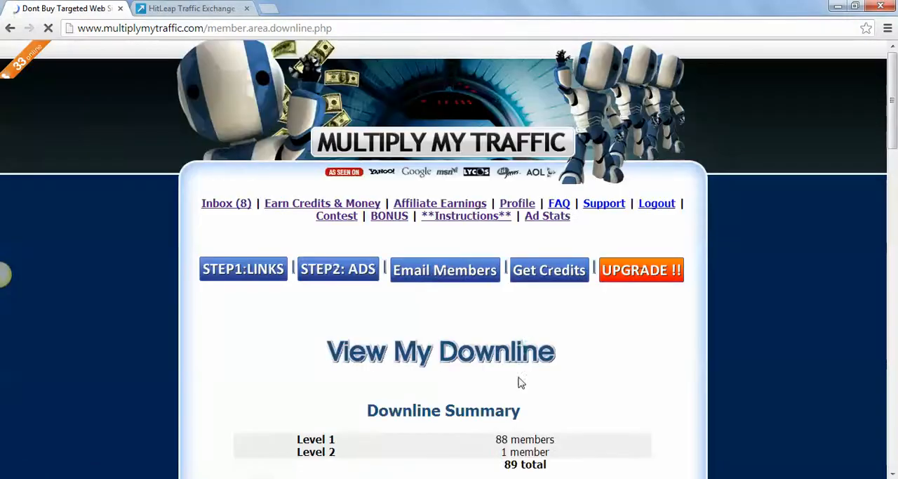
scroll(down, 3)
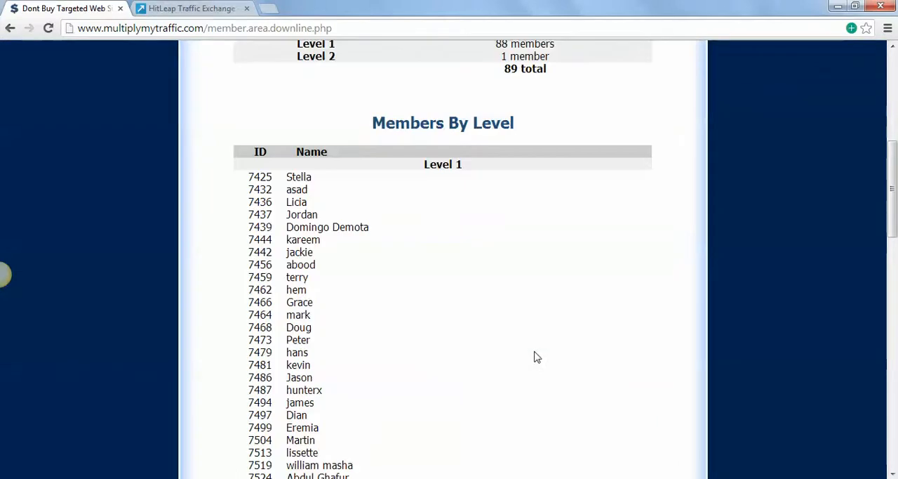
scroll(down, 3)
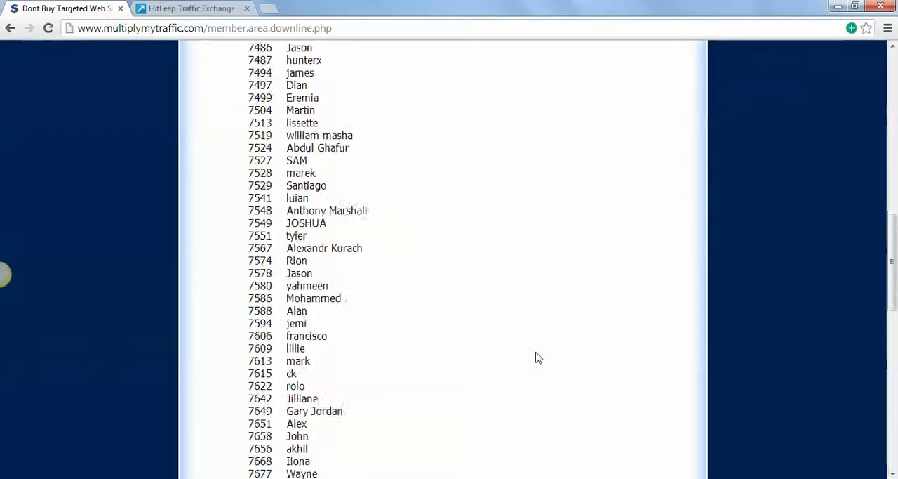
scroll(down, 3)
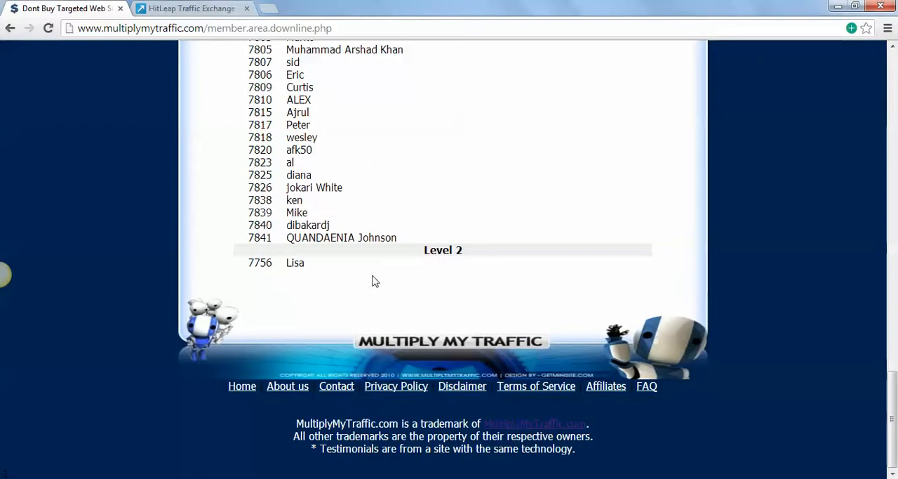
scroll(up, 3)
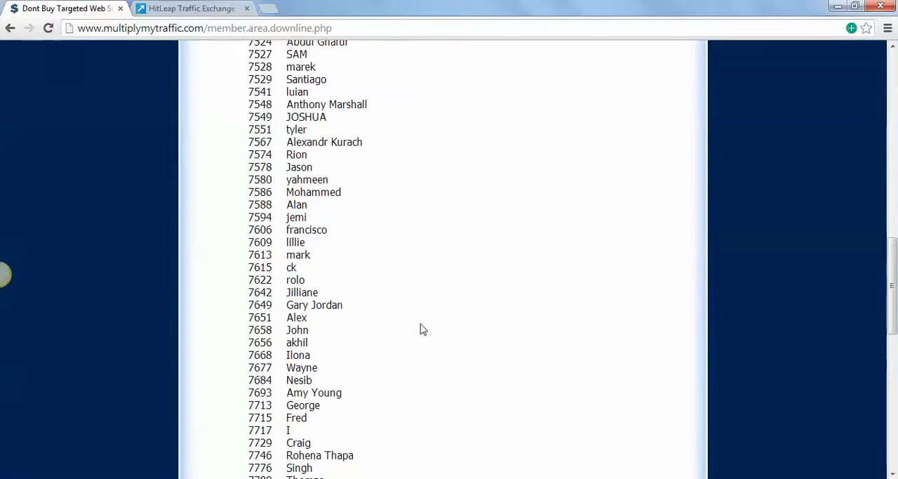
scroll(up, 3)
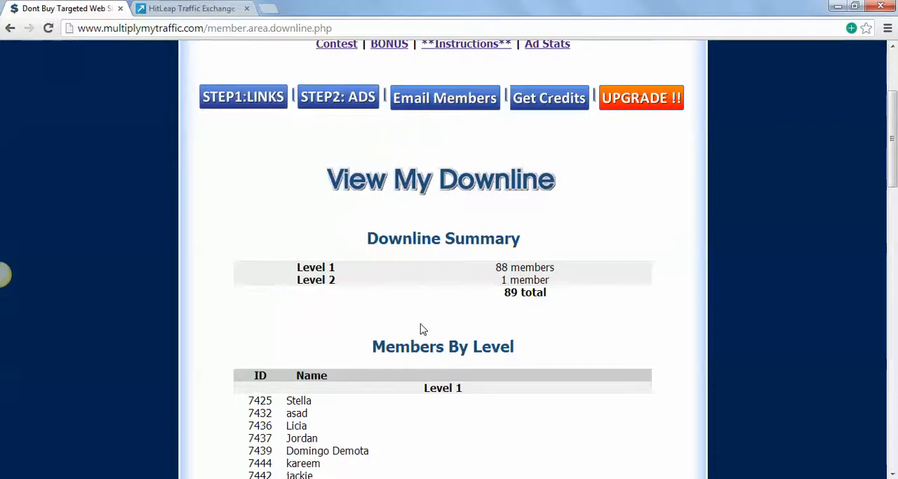
scroll(up, 3)
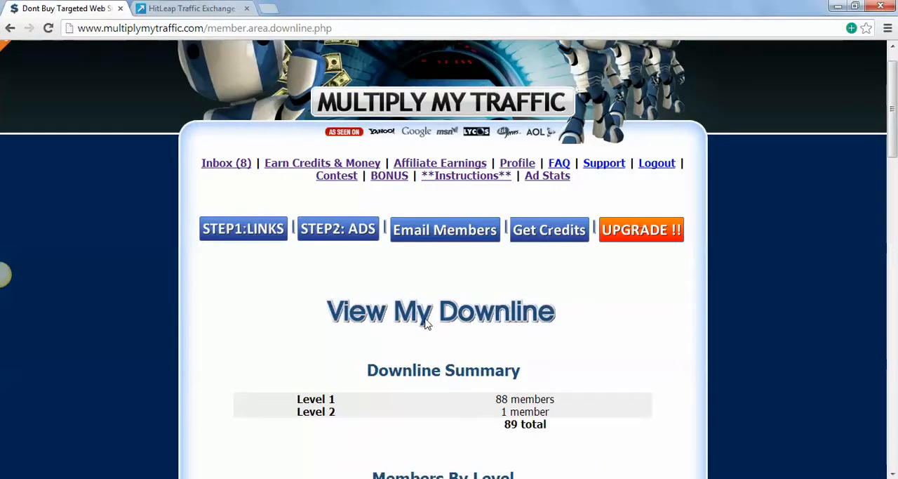
mouse_move(467, 309)
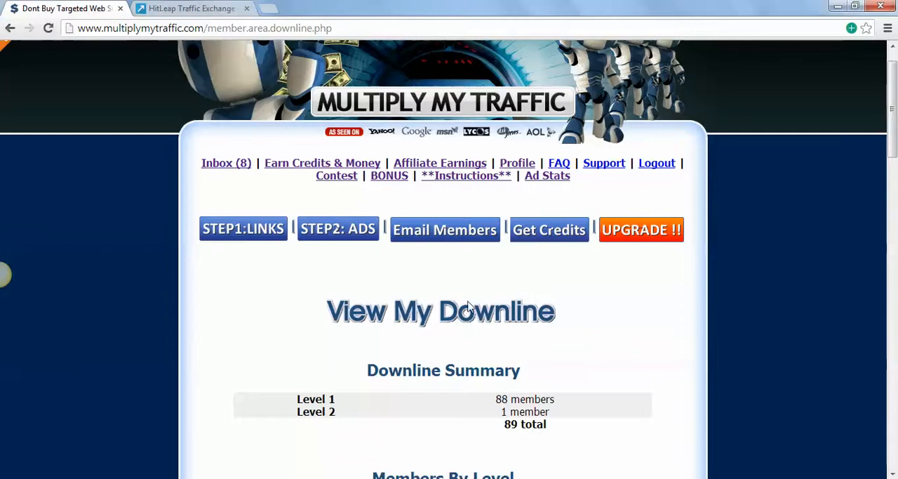
scroll(up, 3)
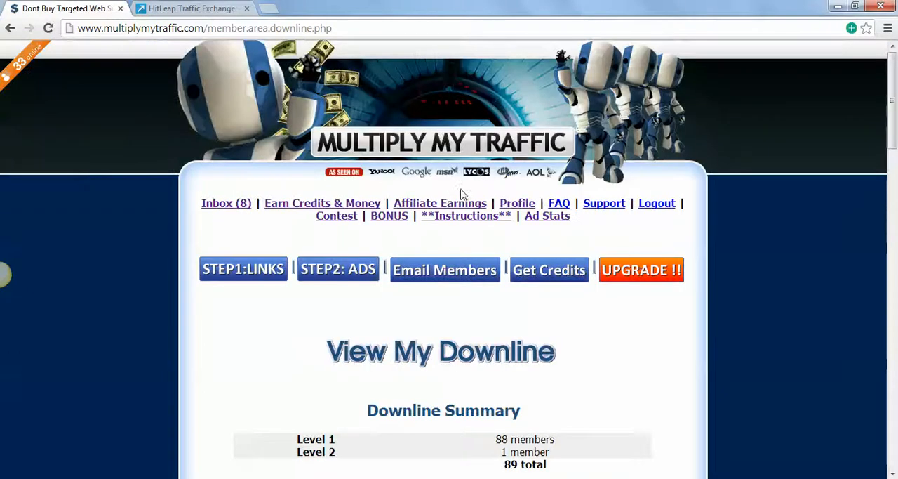
mouse_move(545, 217)
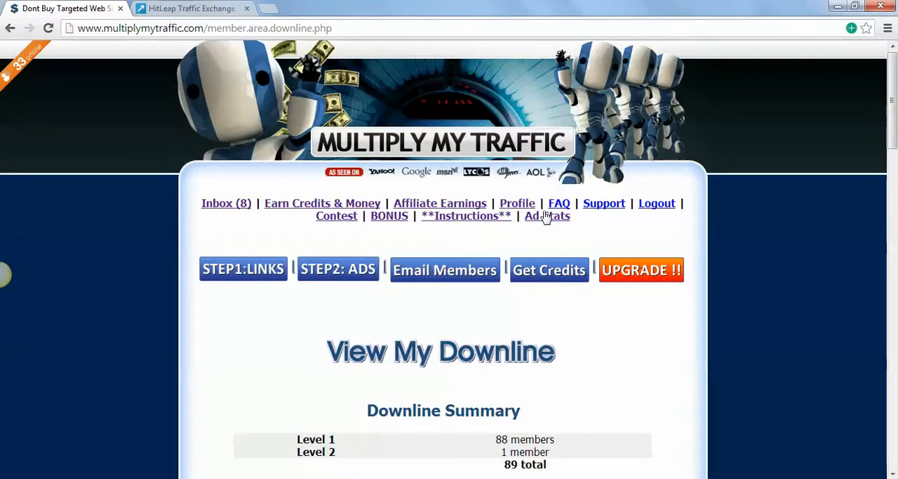
mouse_move(547, 215)
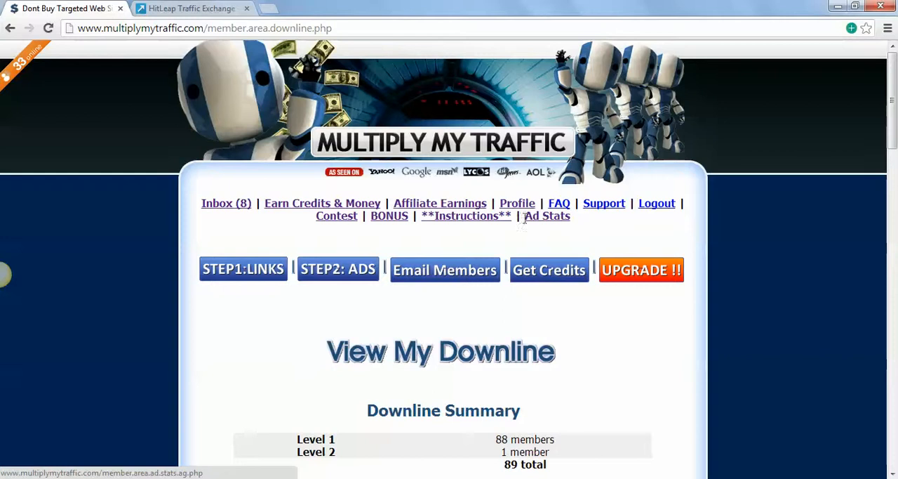
mouse_move(348, 278)
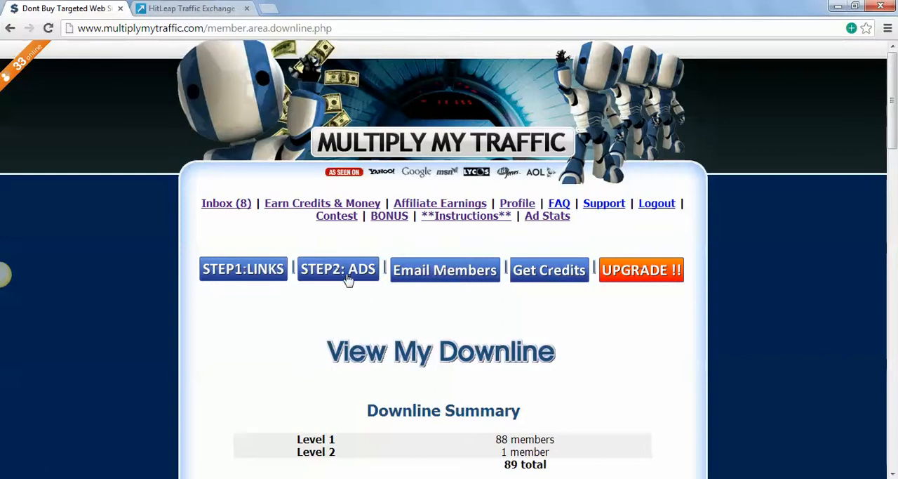
click(338, 269)
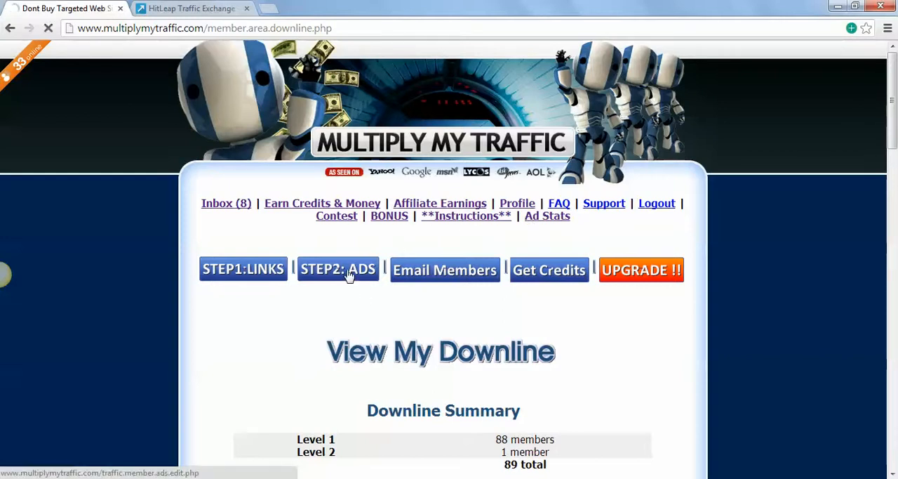
click(338, 268)
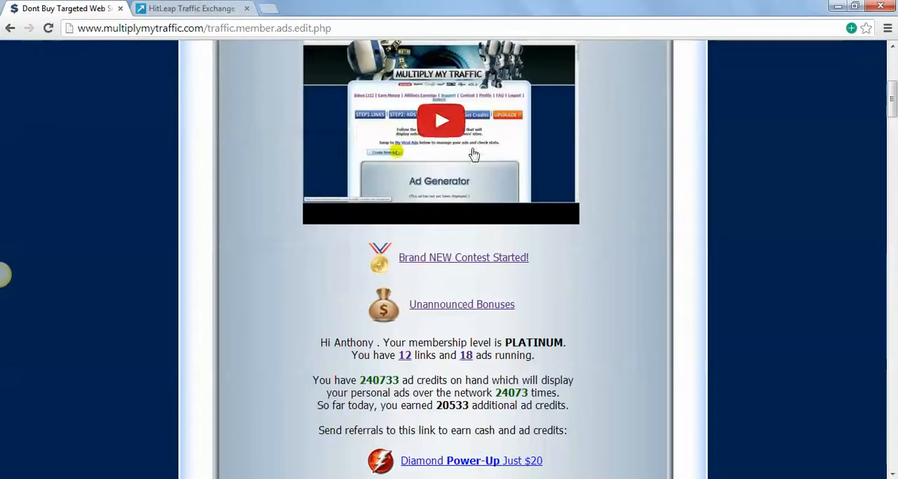
mouse_move(441, 120)
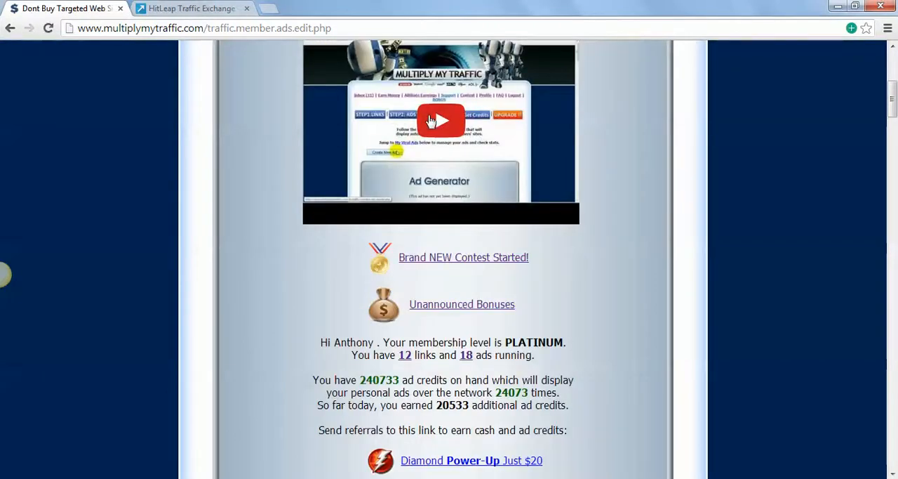
scroll(down, 3)
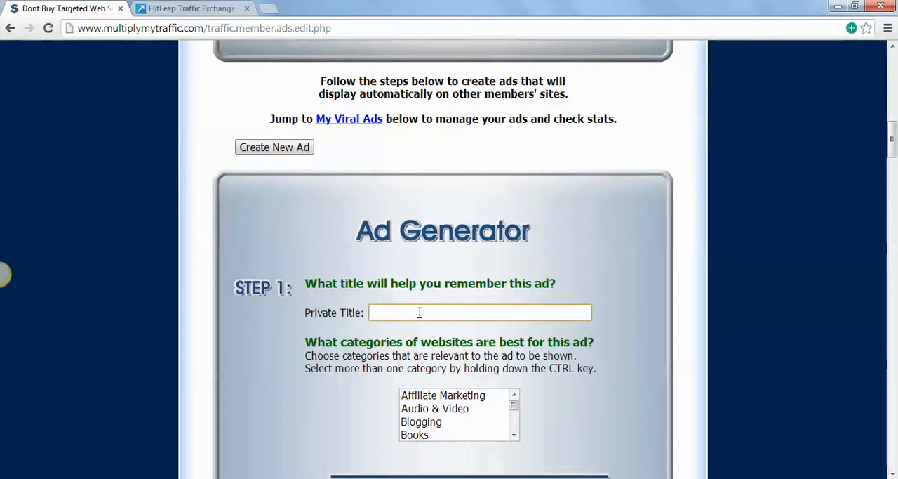
scroll(down, 3)
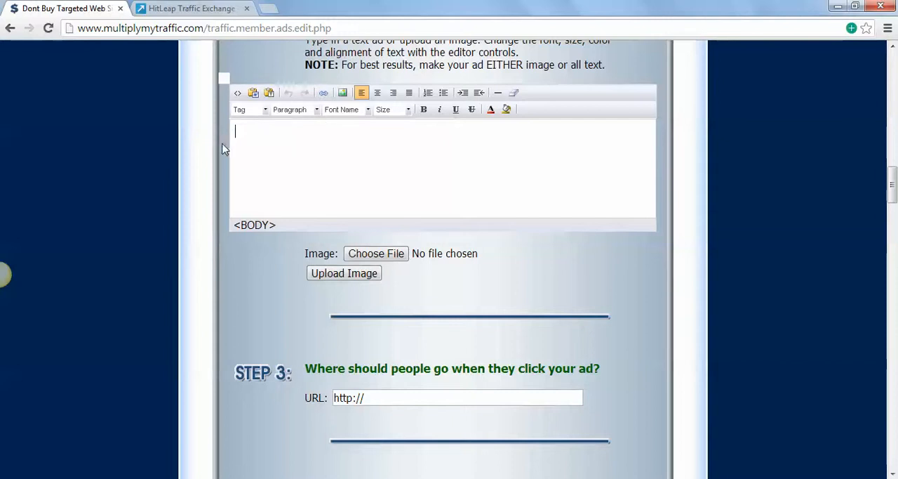
mouse_move(653, 139)
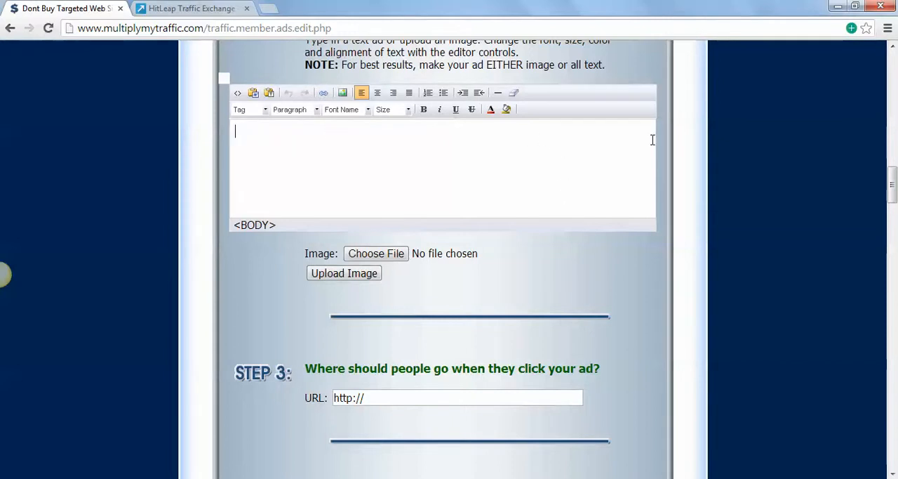
mouse_move(323, 134)
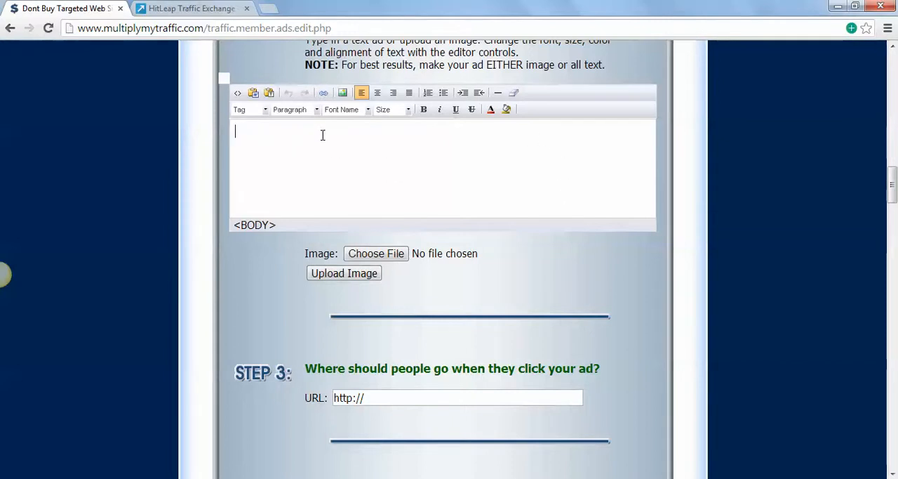
click(238, 93)
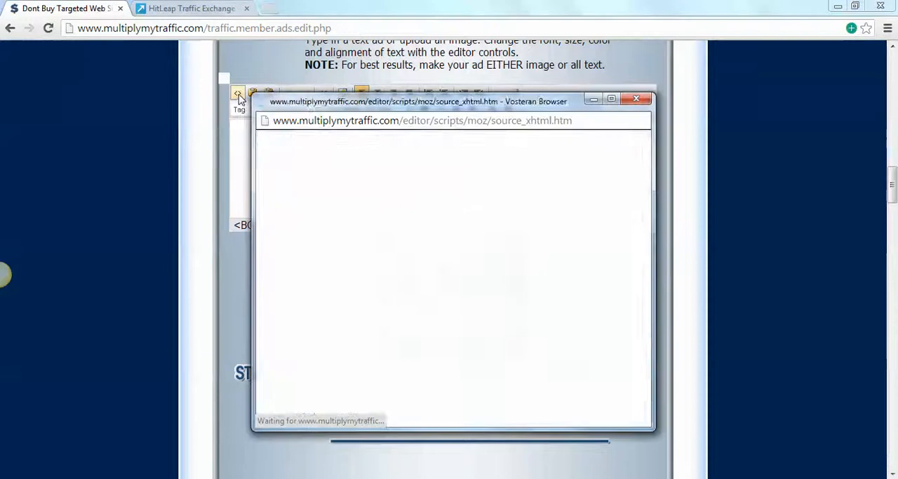
click(636, 98)
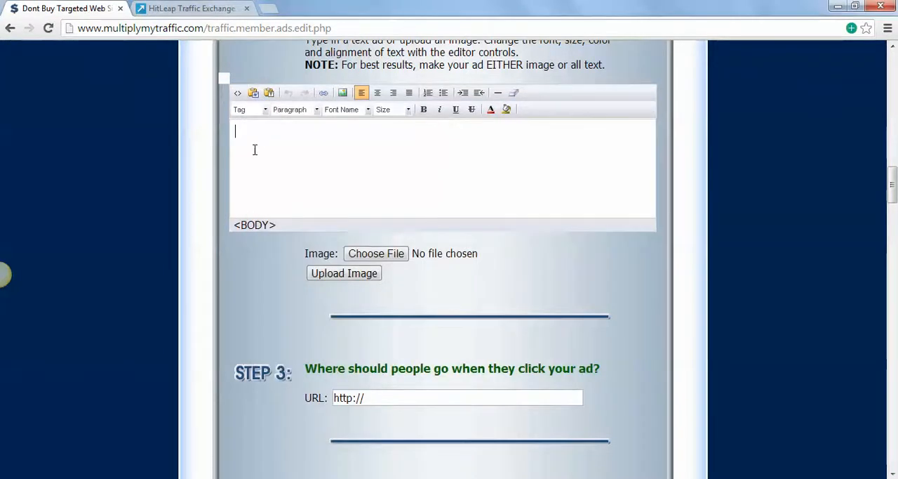
click(237, 92)
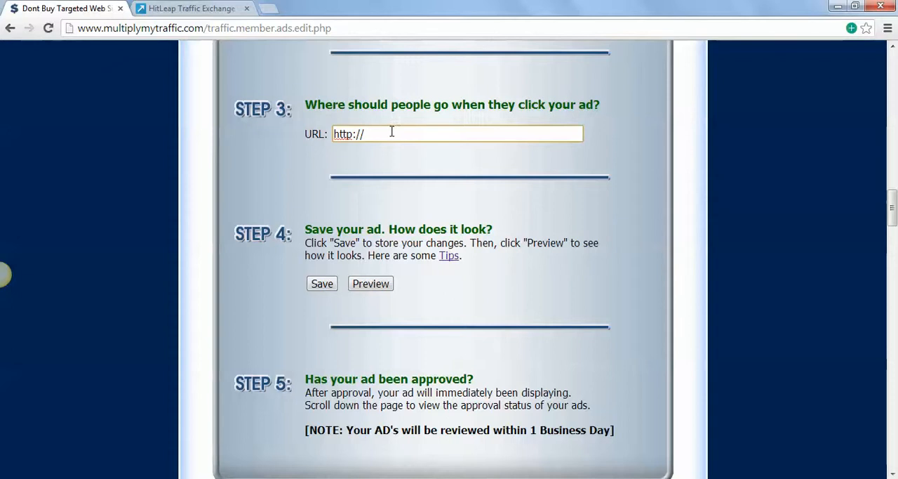
scroll(up, 3)
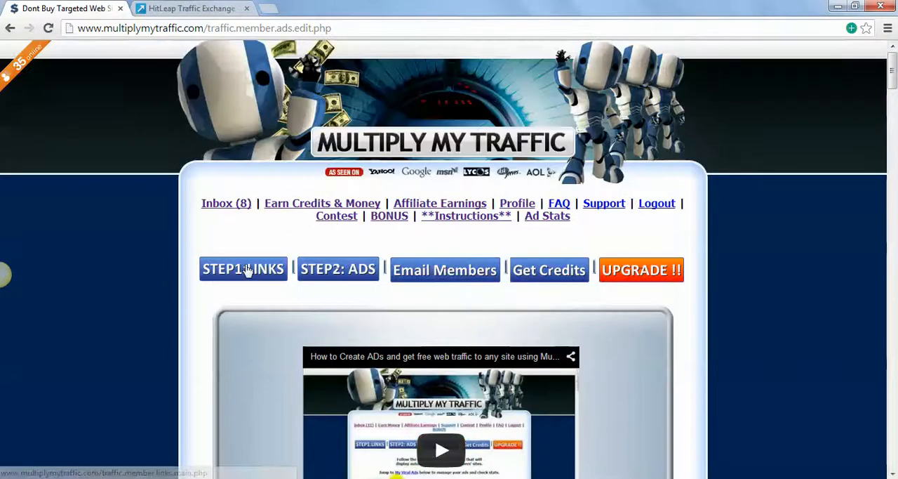
Scroll past the Ad Generator to the My Viral Ads list of approved, active ads
scroll(down, 3)
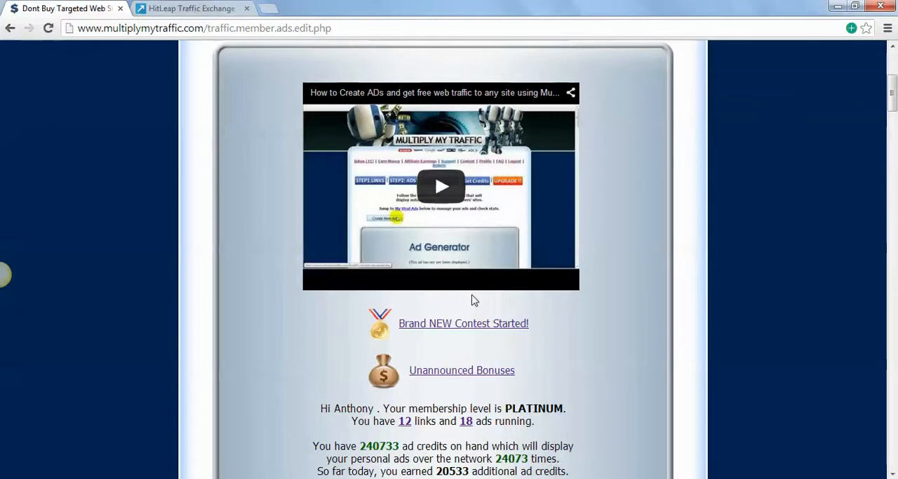
scroll(down, 3)
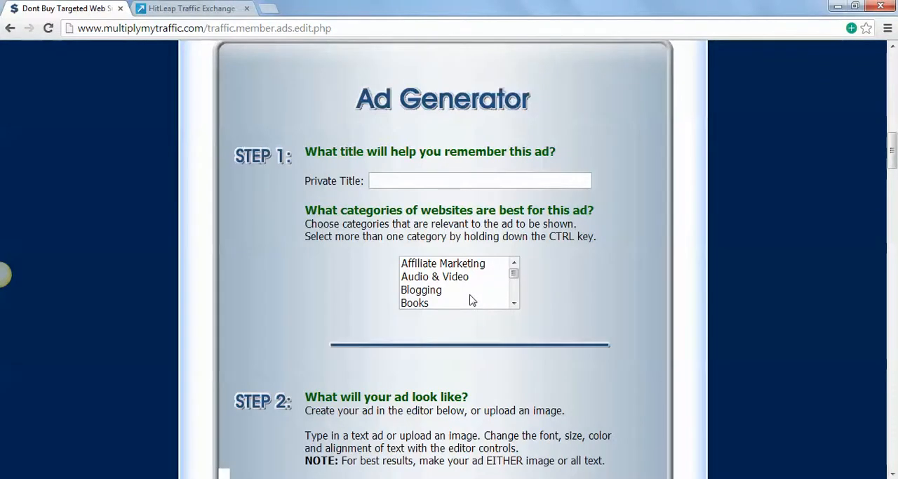
scroll(down, 3)
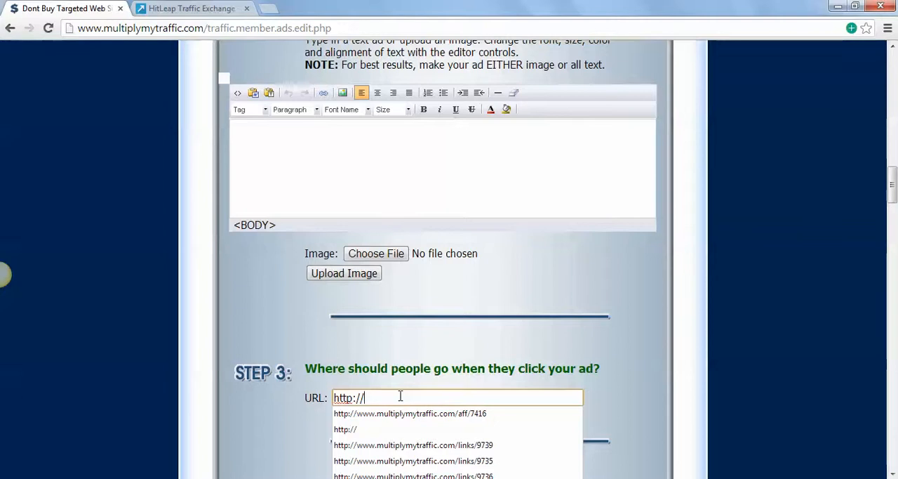
mouse_move(473, 427)
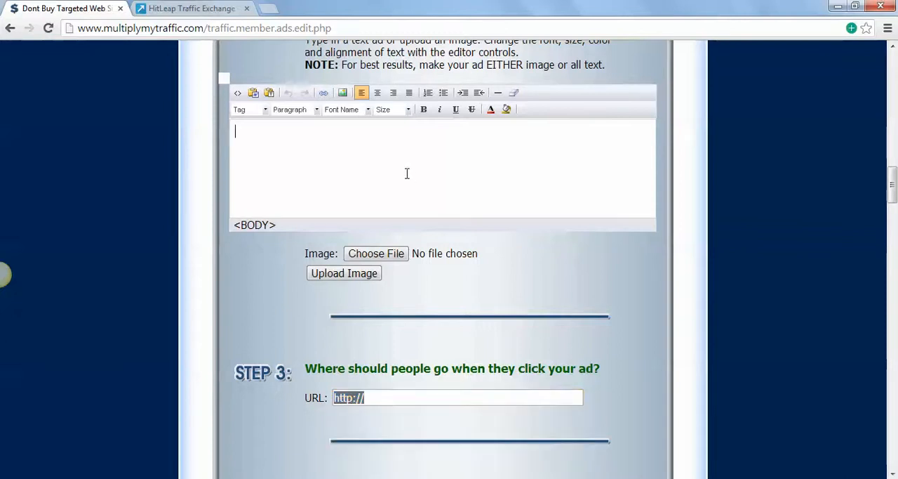
scroll(down, 3)
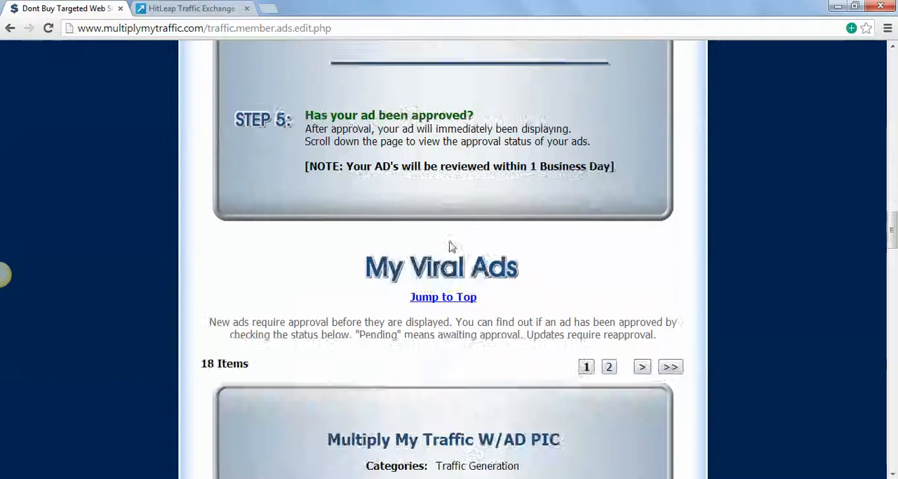
scroll(down, 3)
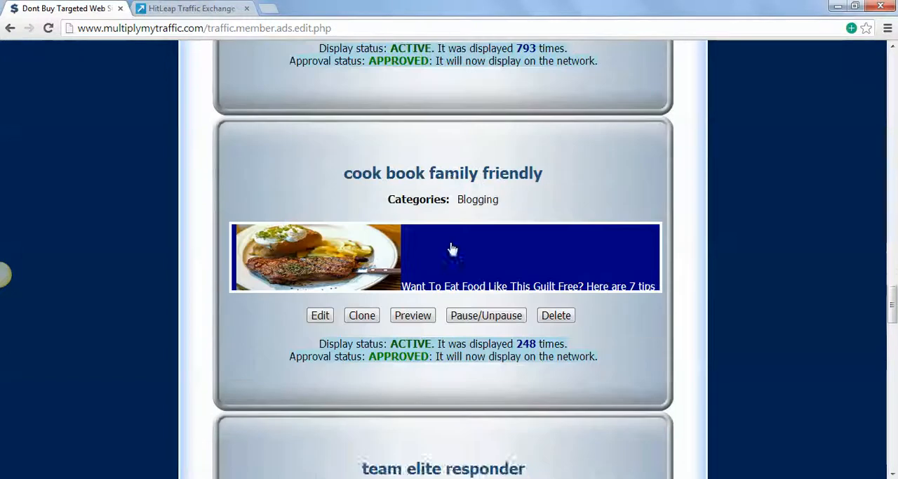
scroll(up, 3)
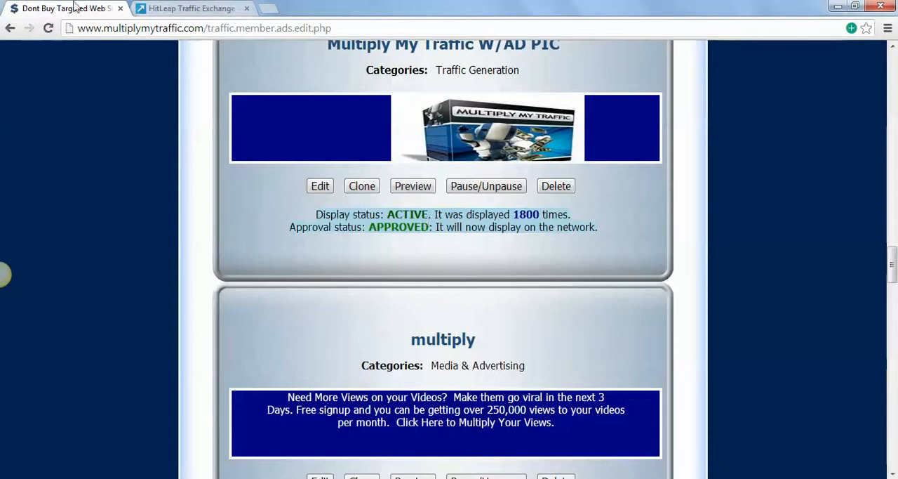
Go to HitLeap's Traffic Exchange page and view the session table (378 minutes, 70% ratio)
click(191, 8)
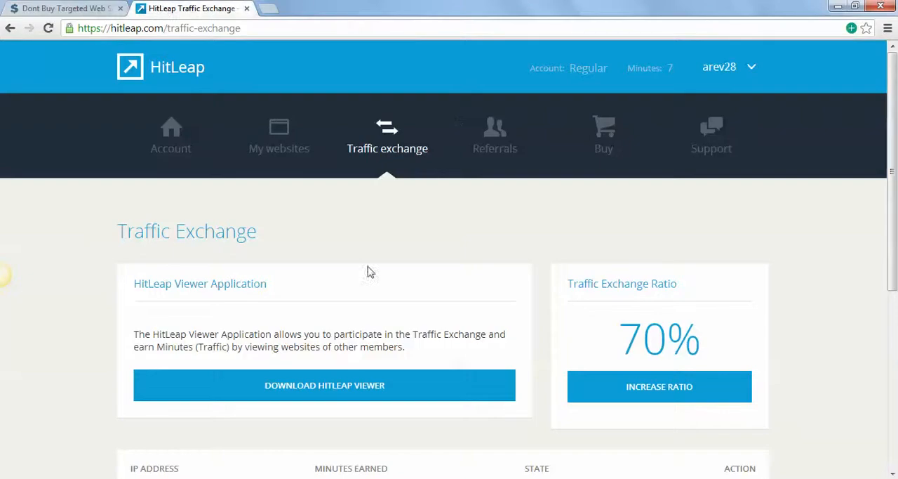
mouse_move(360, 395)
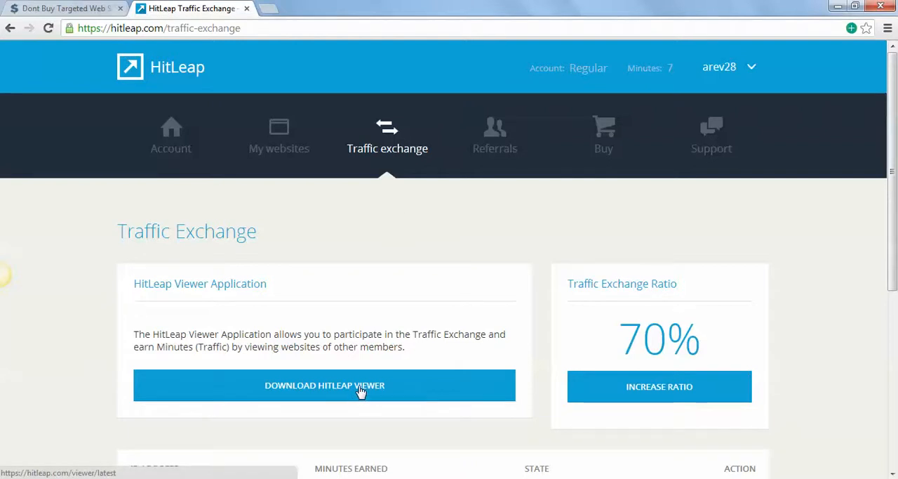
scroll(down, 3)
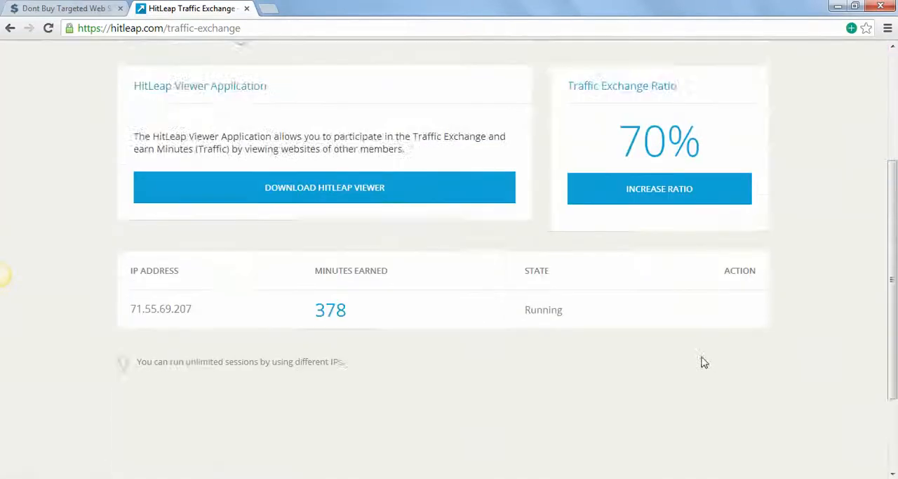
scroll(down, 3)
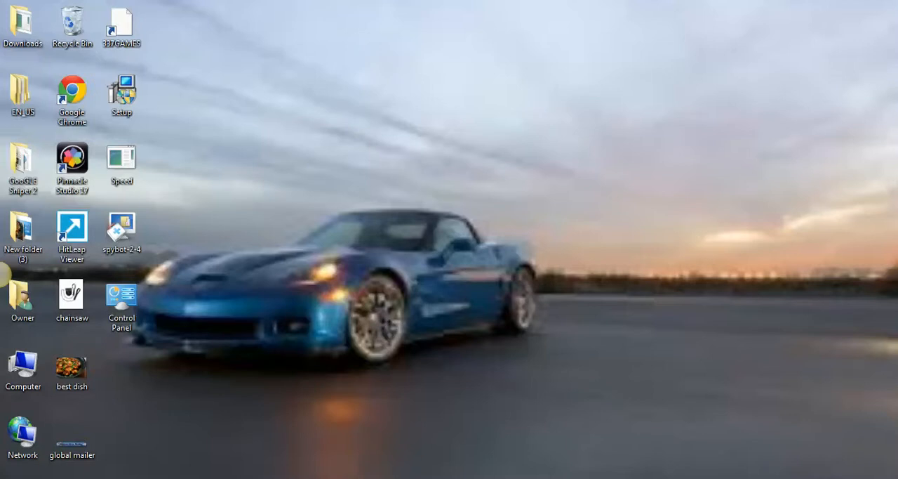
Launch HitLeap Viewer to check the running session, then hide it back to the browser
double_click(71, 231)
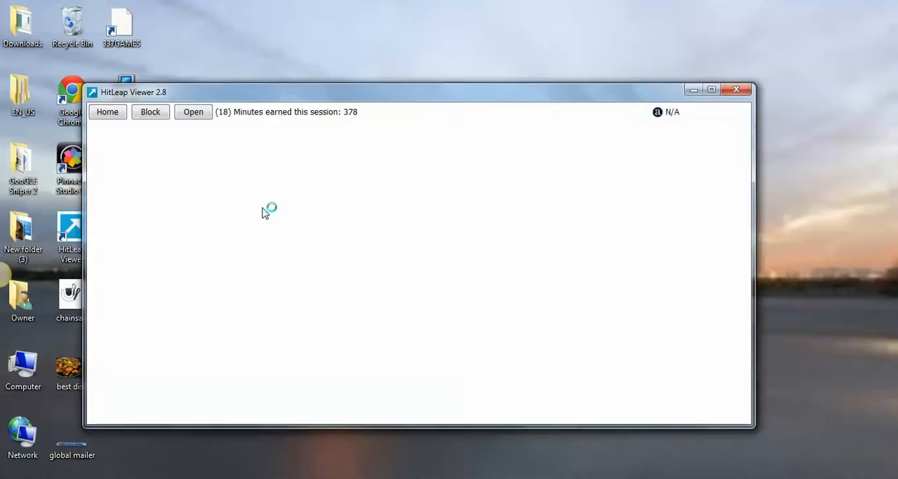
click(736, 89)
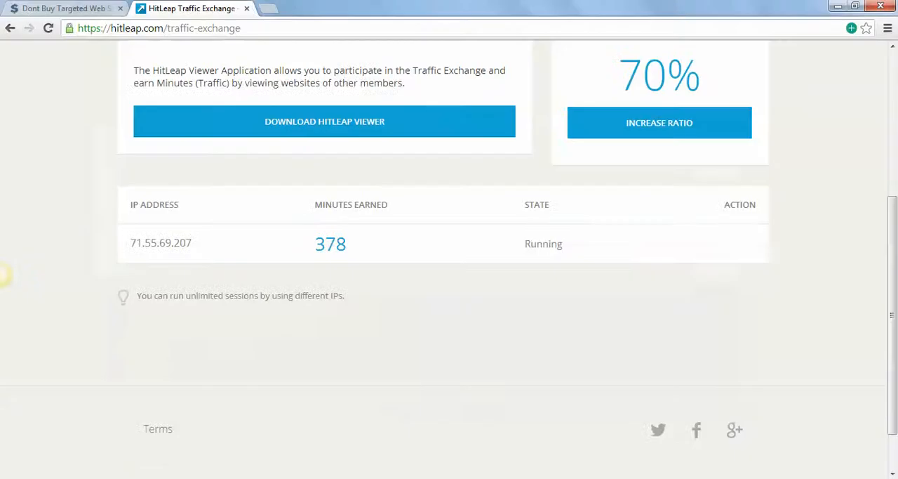
Review the STEP1: LINKS page's recent links and hit counts, then return to HitLeap
scroll(up, 3)
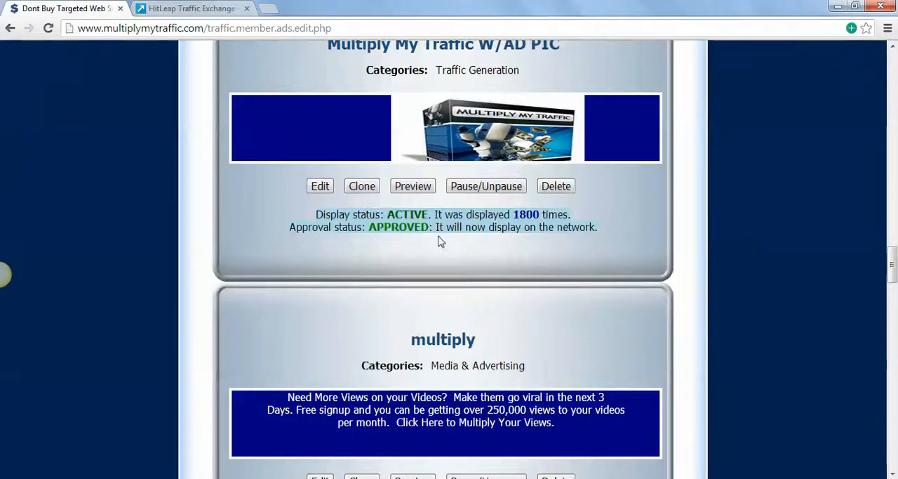
scroll(up, 3)
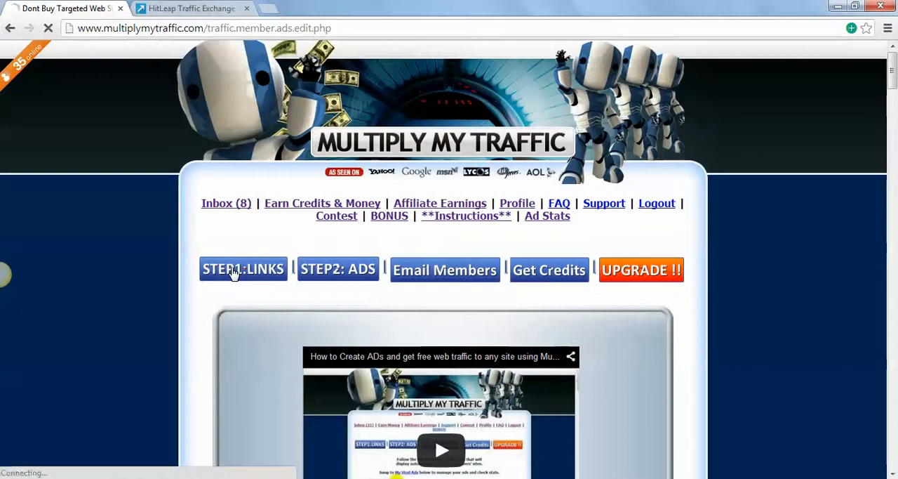
click(243, 269)
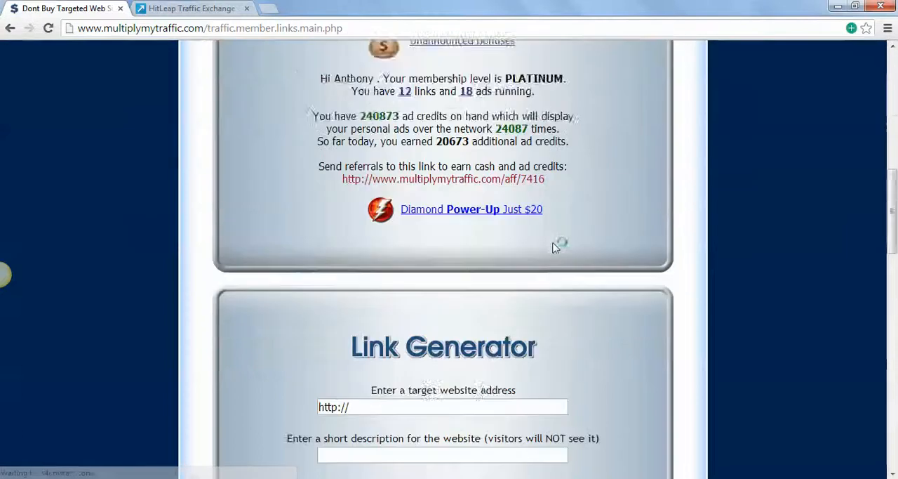
scroll(up, 3)
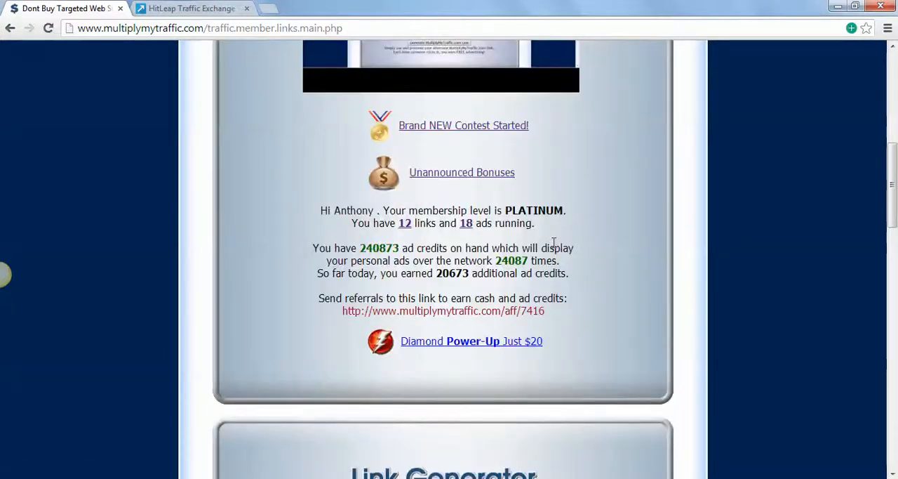
scroll(down, 3)
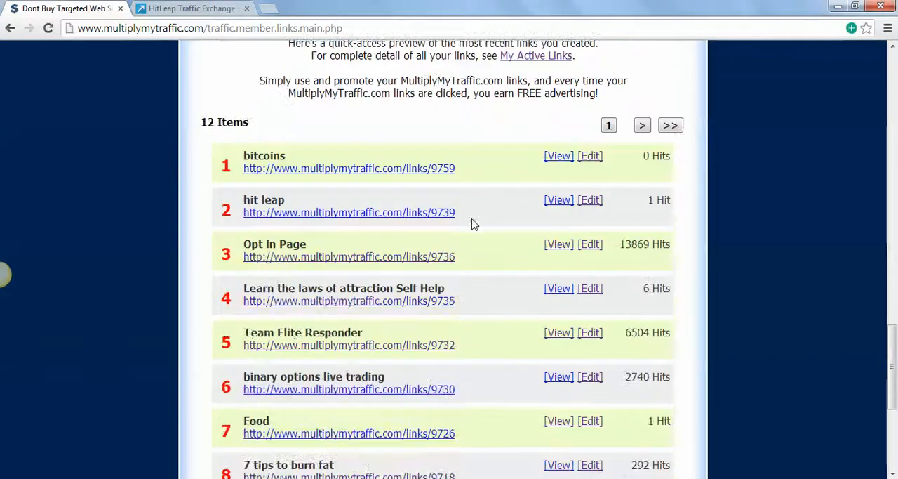
scroll(down, 3)
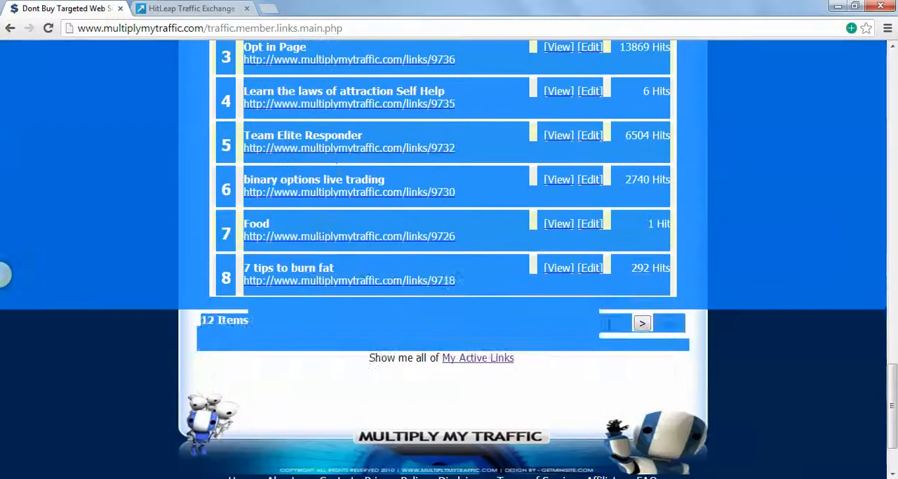
click(189, 8)
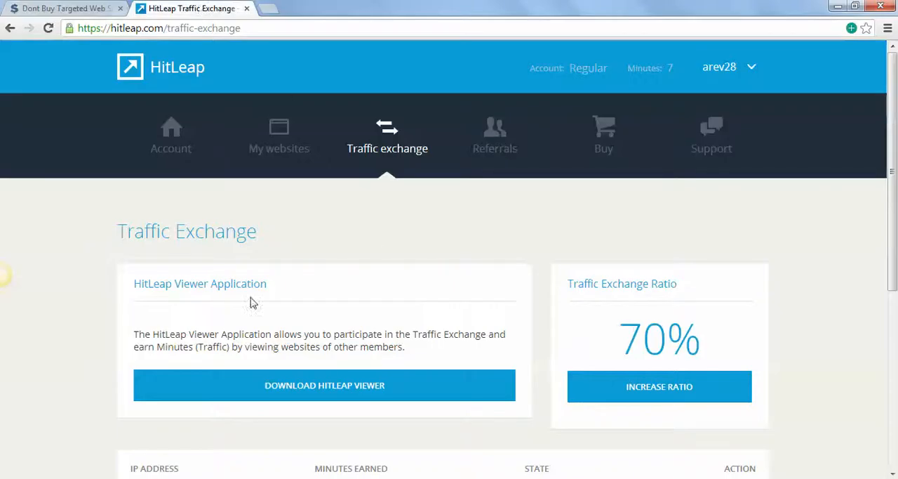
mouse_move(251, 152)
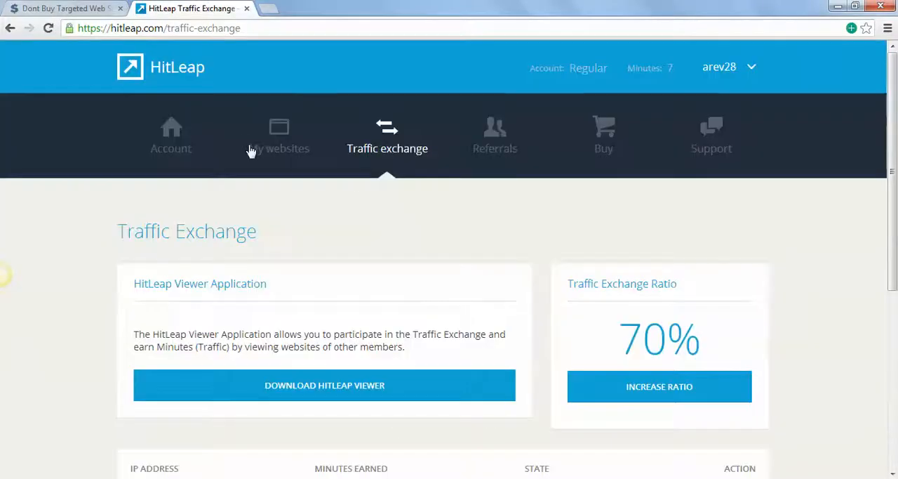
scroll(down, 3)
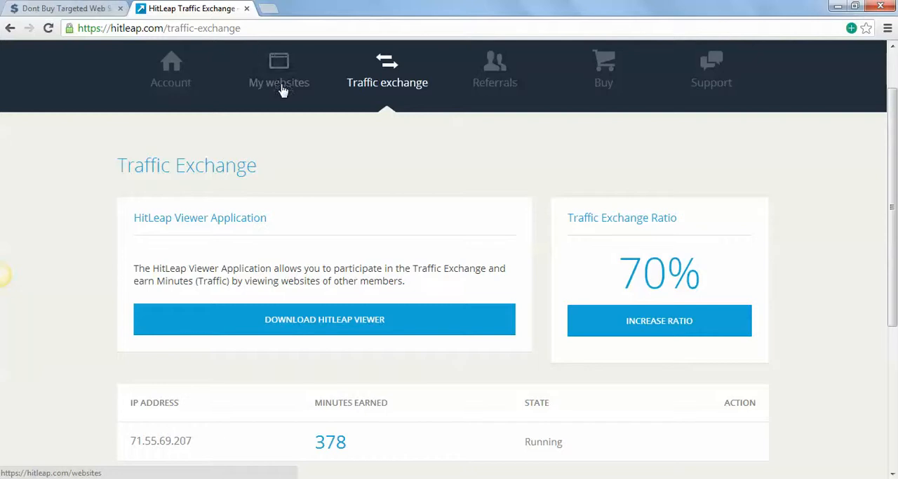
mouse_move(411, 402)
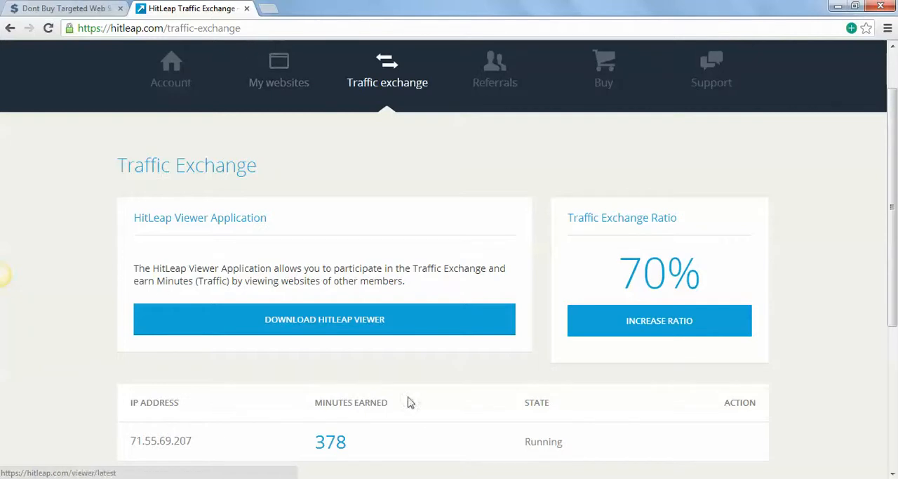
mouse_move(459, 263)
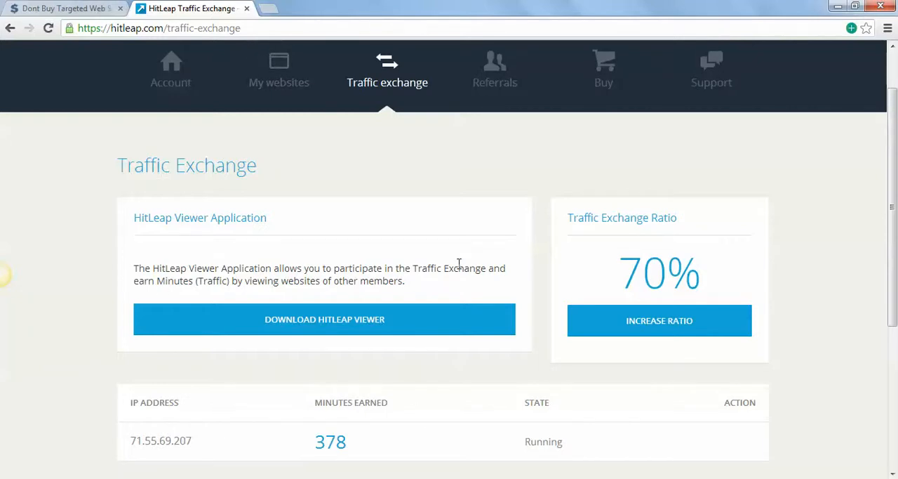
mouse_move(645, 381)
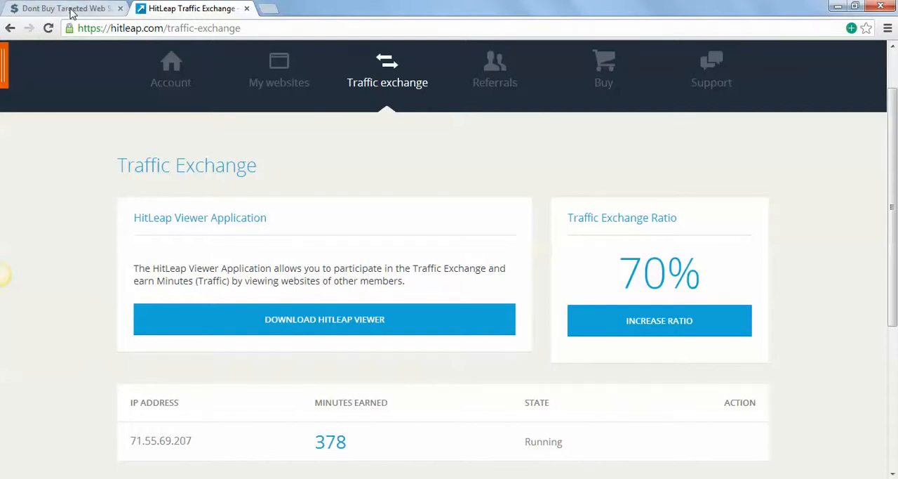
Open MultiplyMyTraffic's Ad Stats page showing views, clicks and CTR per ad
click(64, 8)
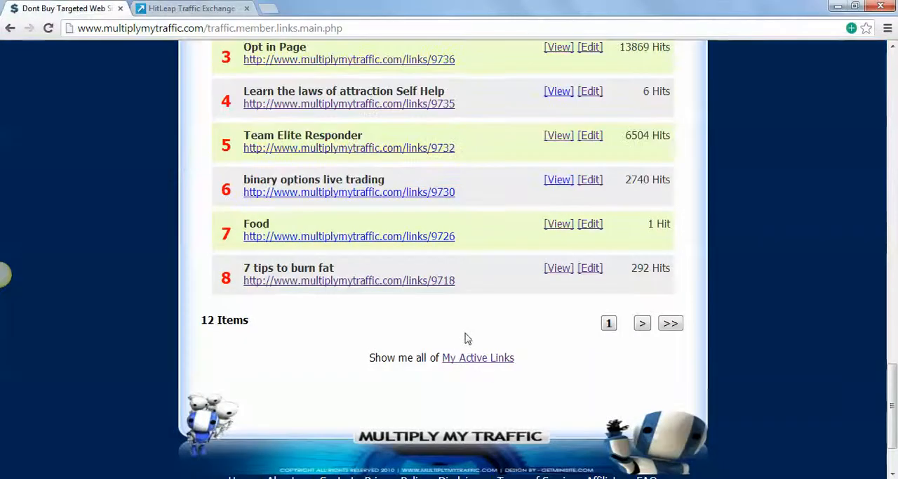
scroll(up, 3)
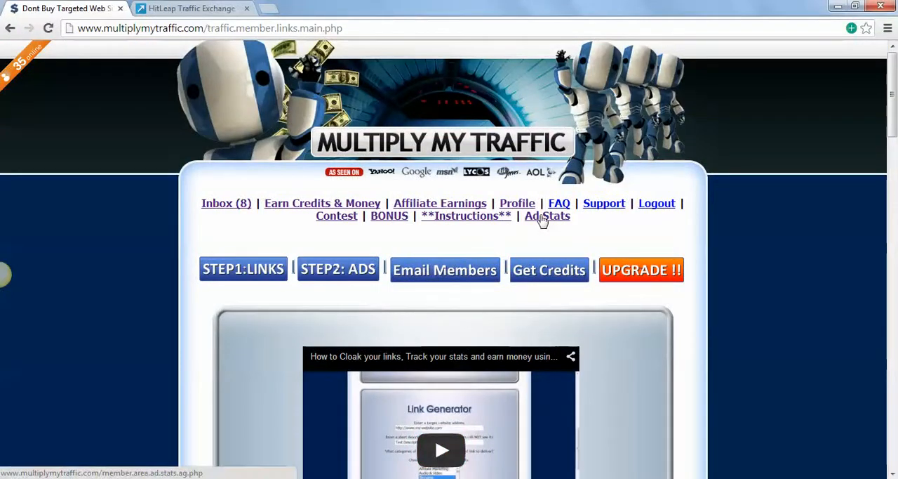
click(547, 216)
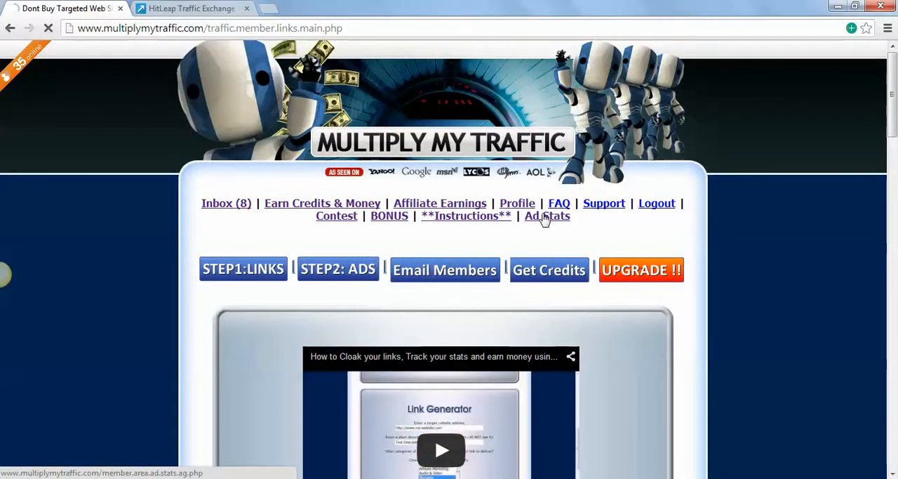
click(546, 215)
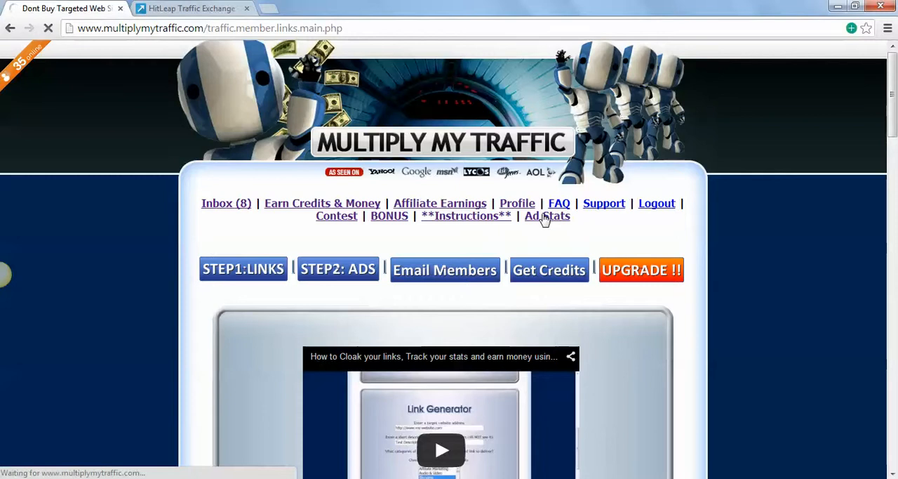
click(546, 216)
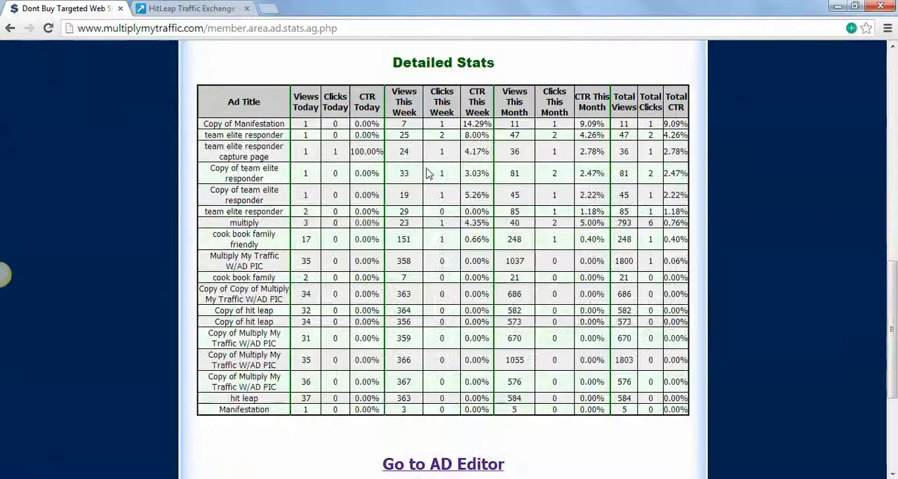
mouse_move(375, 216)
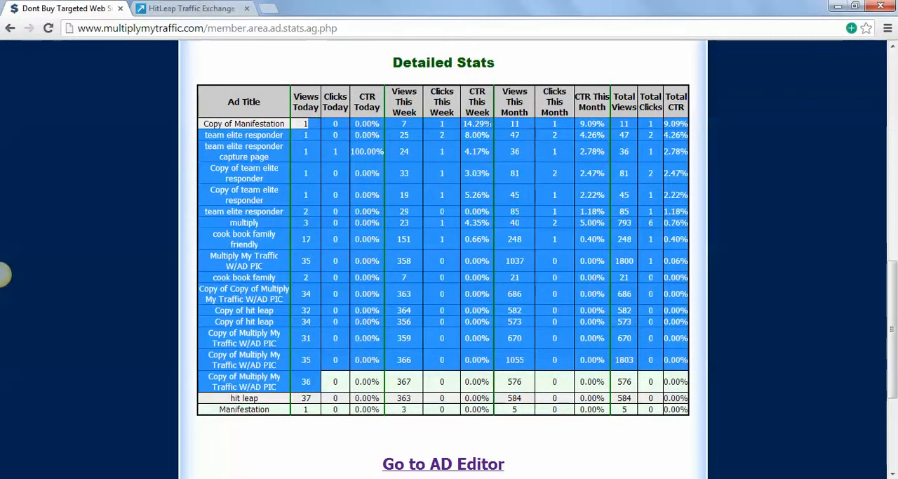
mouse_move(536, 78)
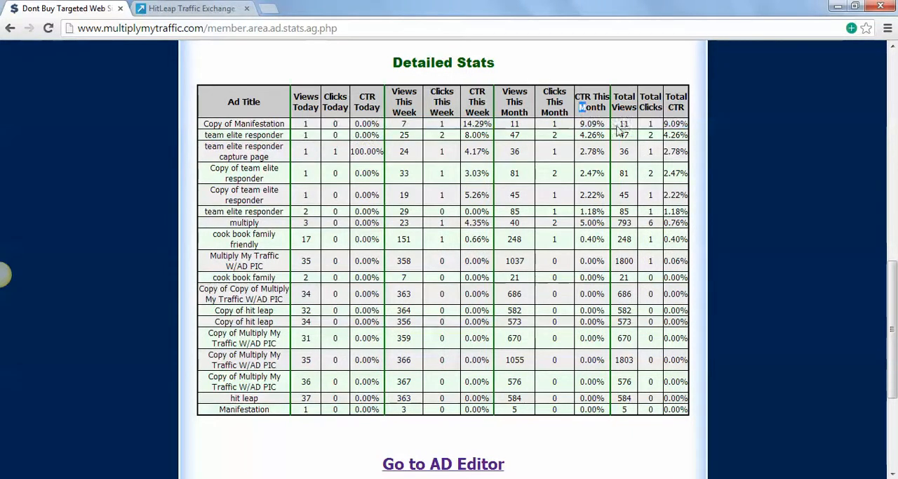
mouse_move(498, 125)
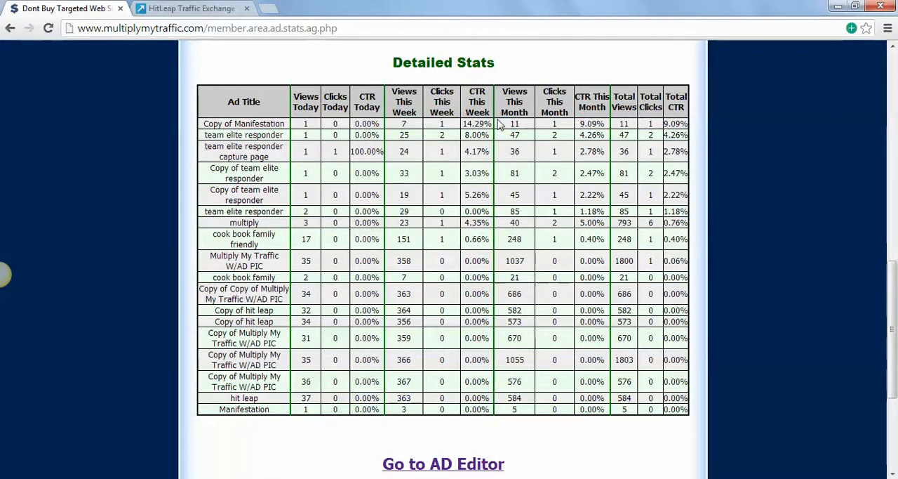
mouse_move(318, 132)
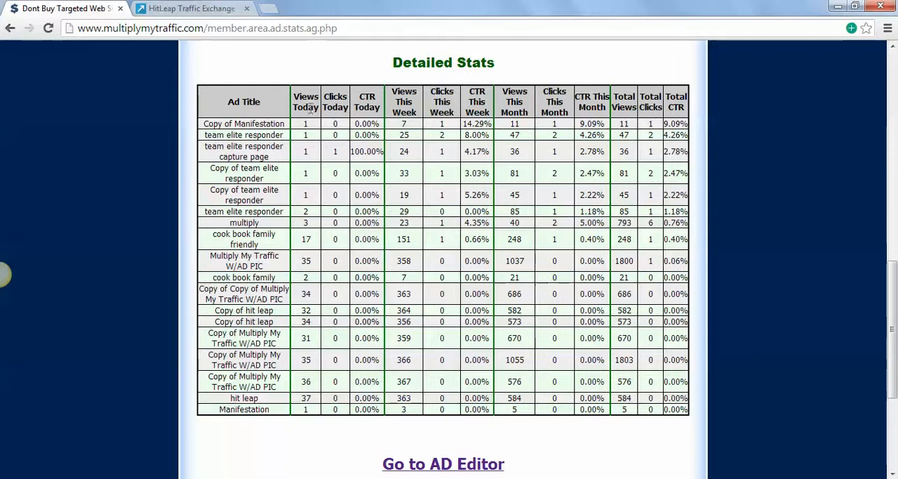
mouse_move(314, 139)
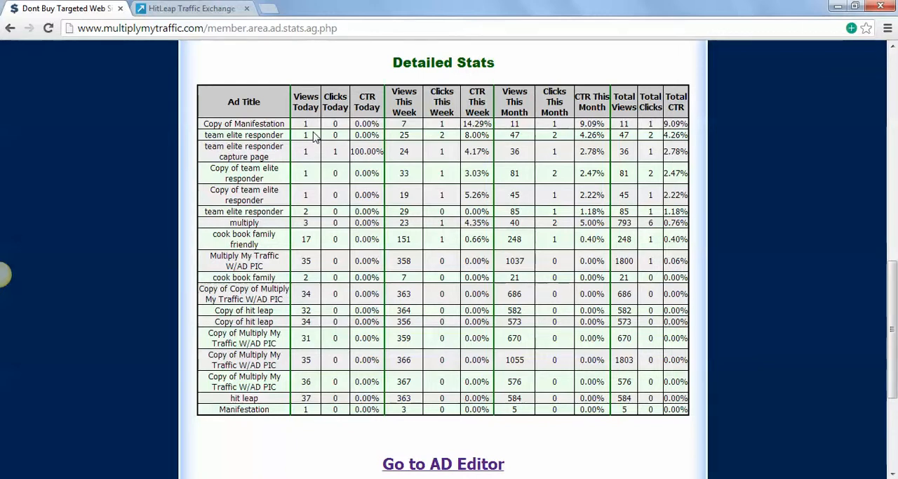
mouse_move(339, 127)
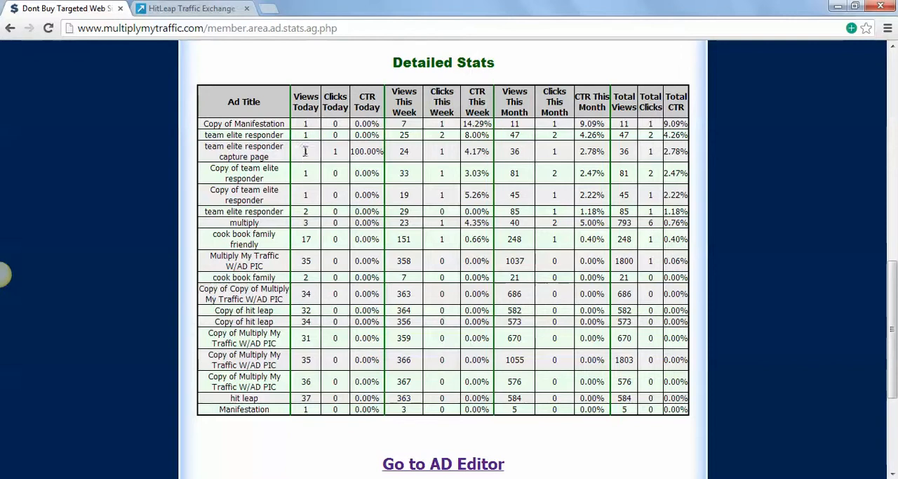
mouse_move(397, 160)
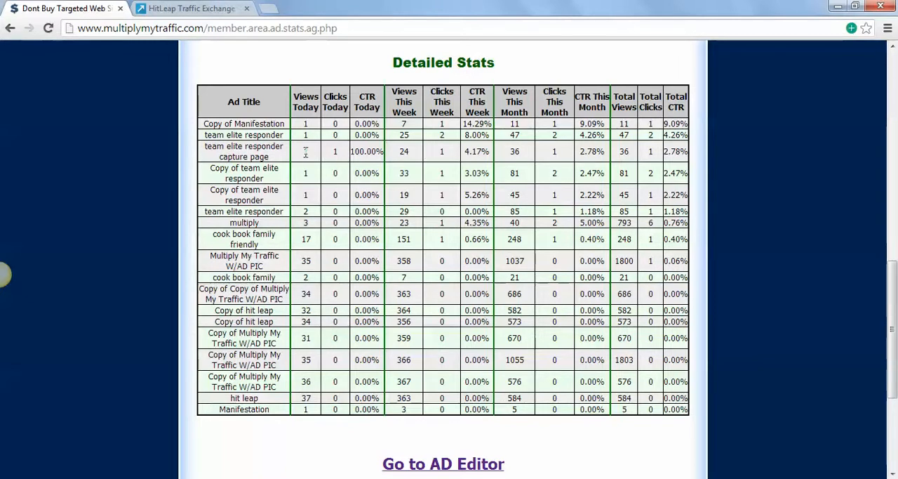
mouse_move(326, 153)
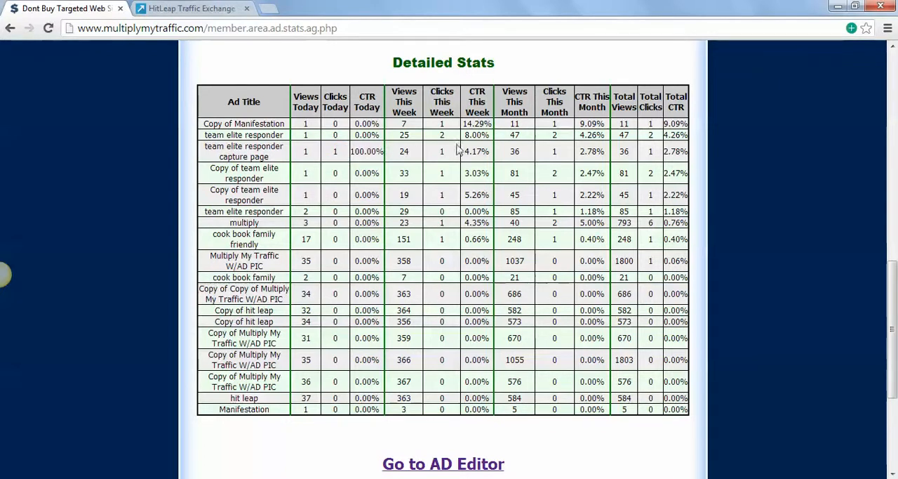
mouse_move(600, 152)
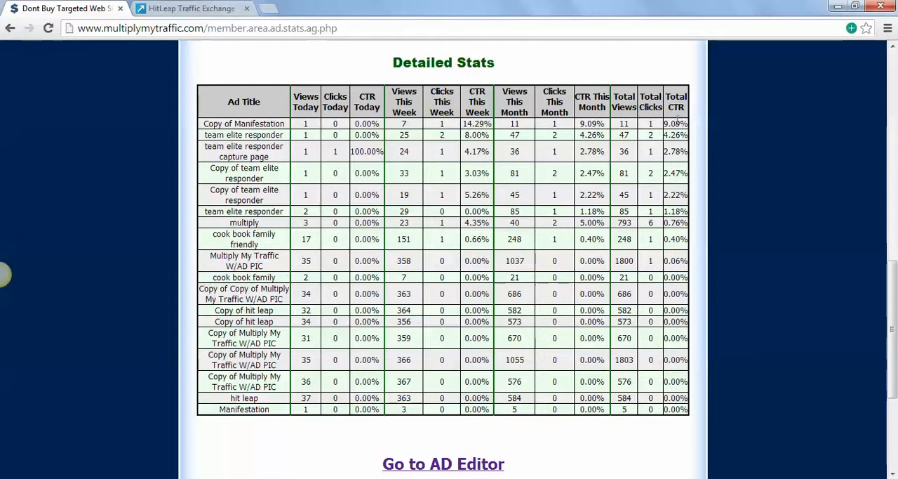
Review the MMT Link Hits Clicks Per Day graph, then return to HitLeap's exchange page
scroll(down, 3)
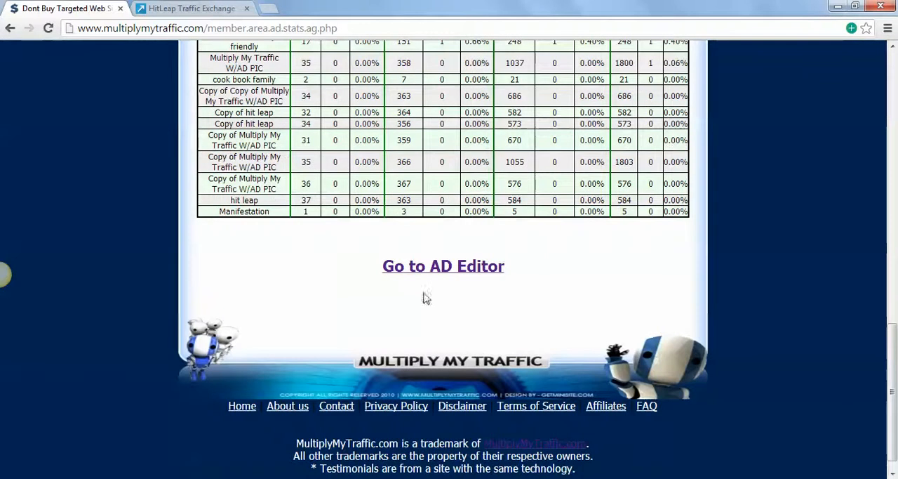
mouse_move(391, 251)
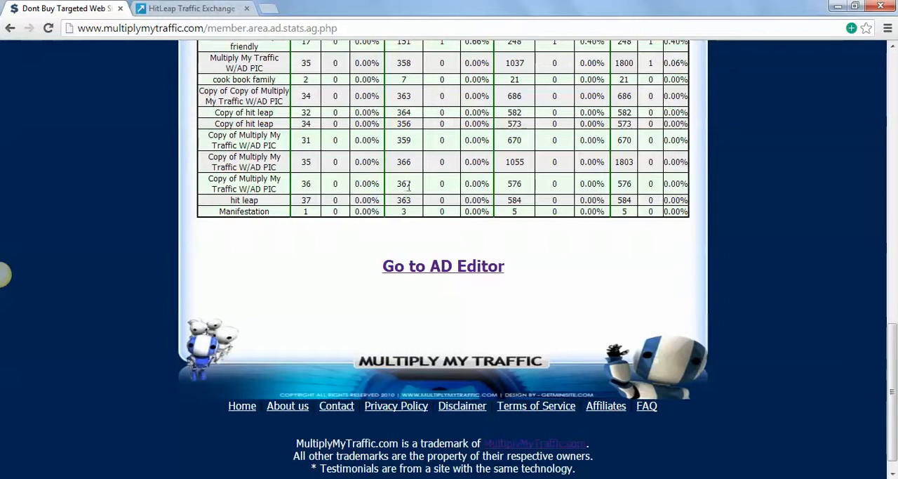
mouse_move(585, 7)
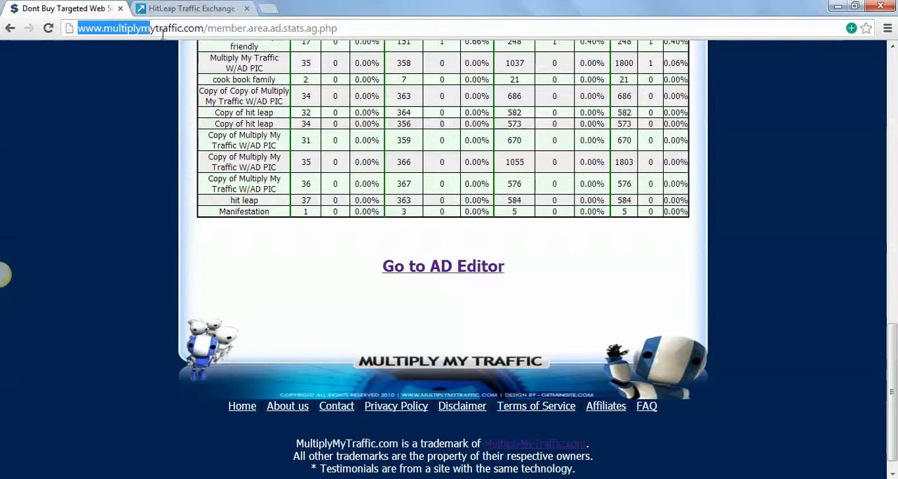
scroll(up, 3)
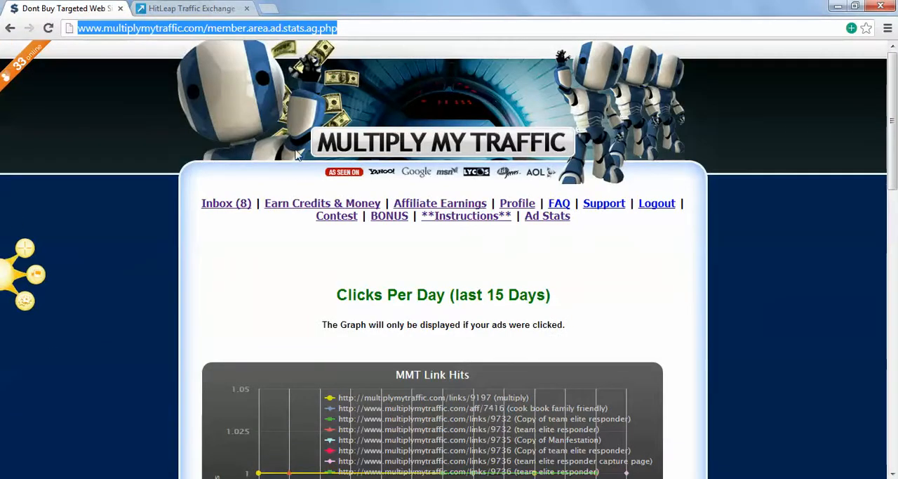
mouse_move(621, 218)
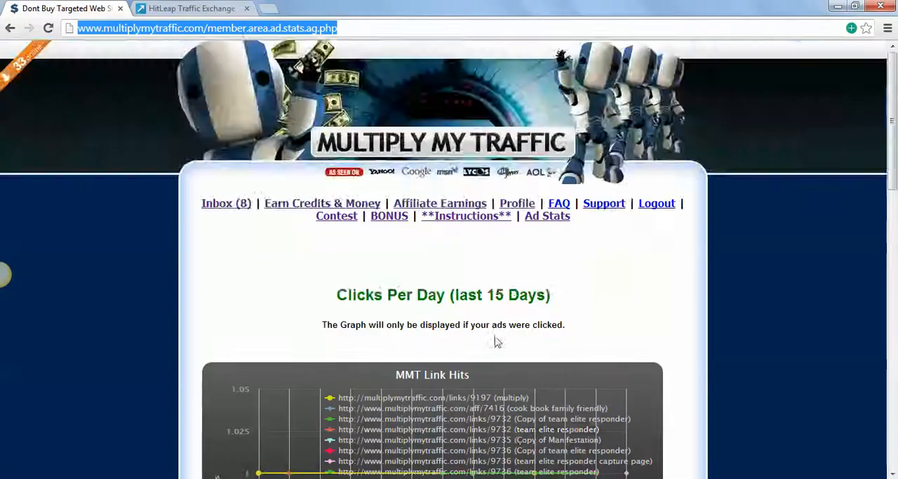
scroll(down, 3)
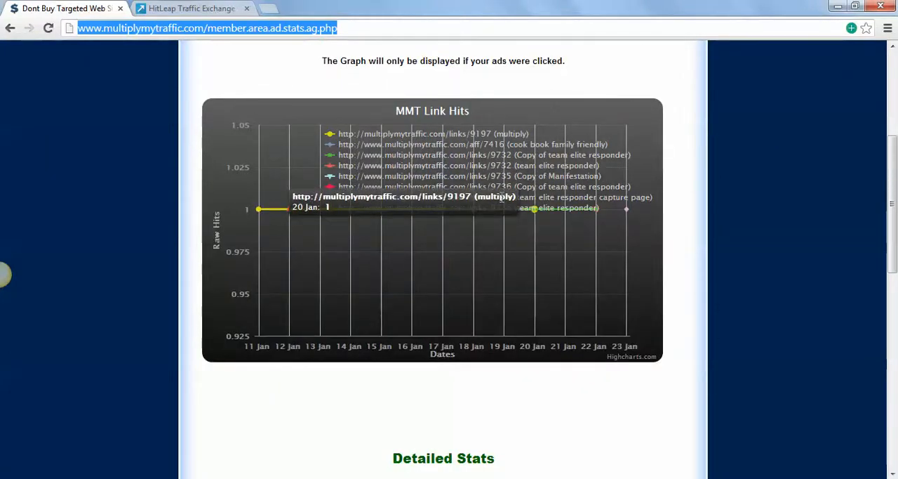
mouse_move(449, 281)
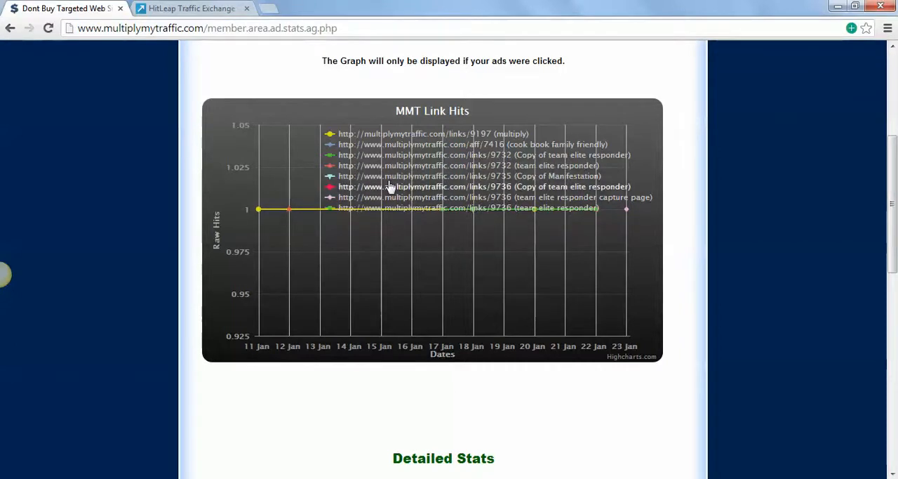
mouse_move(582, 211)
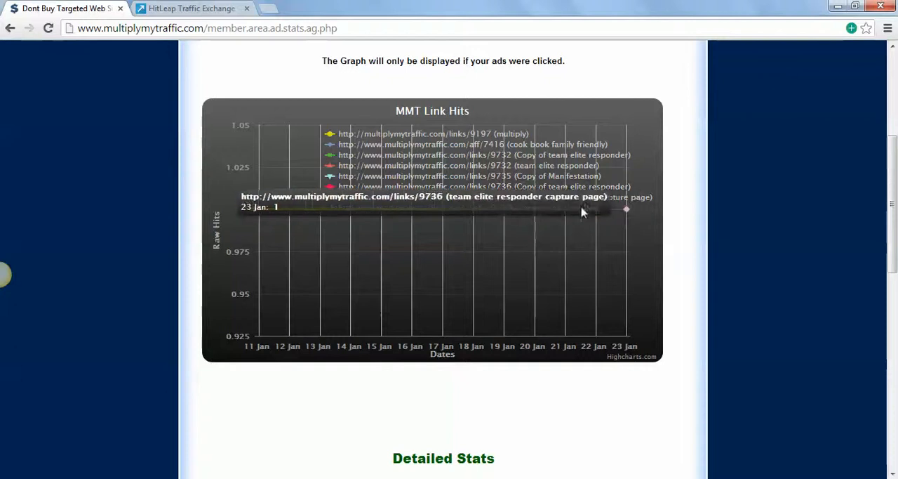
mouse_move(230, 17)
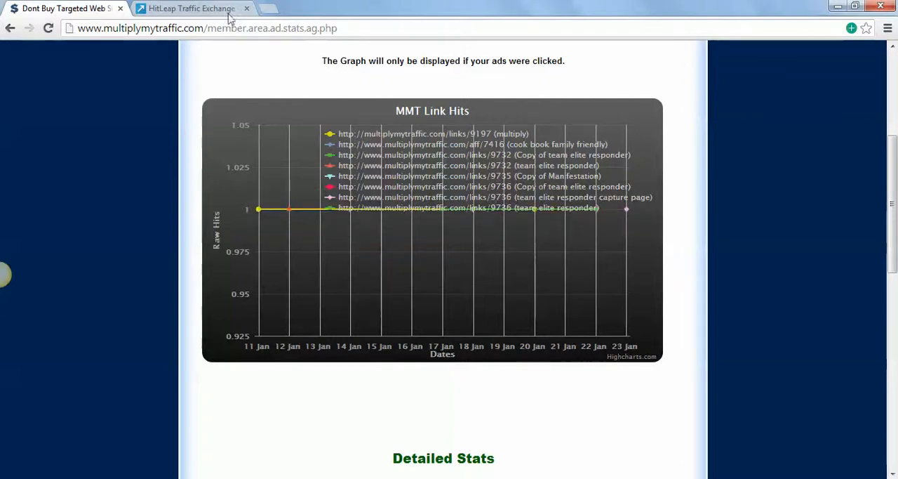
click(189, 8)
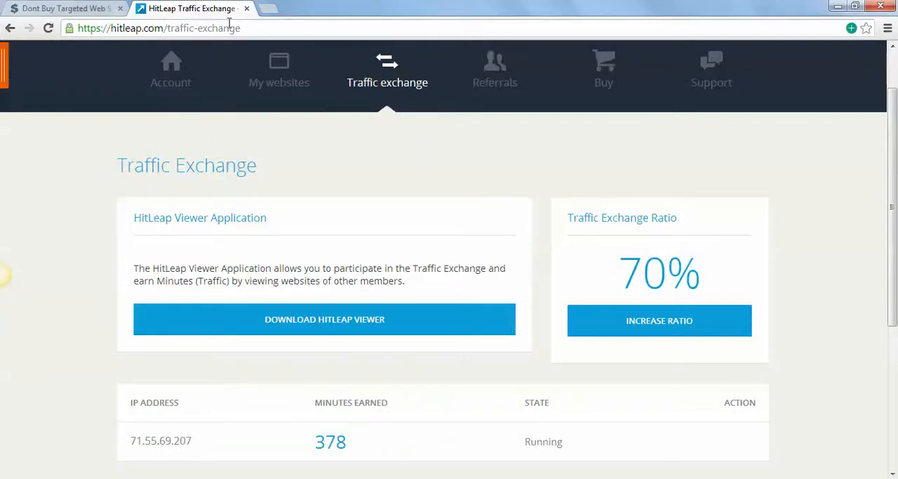